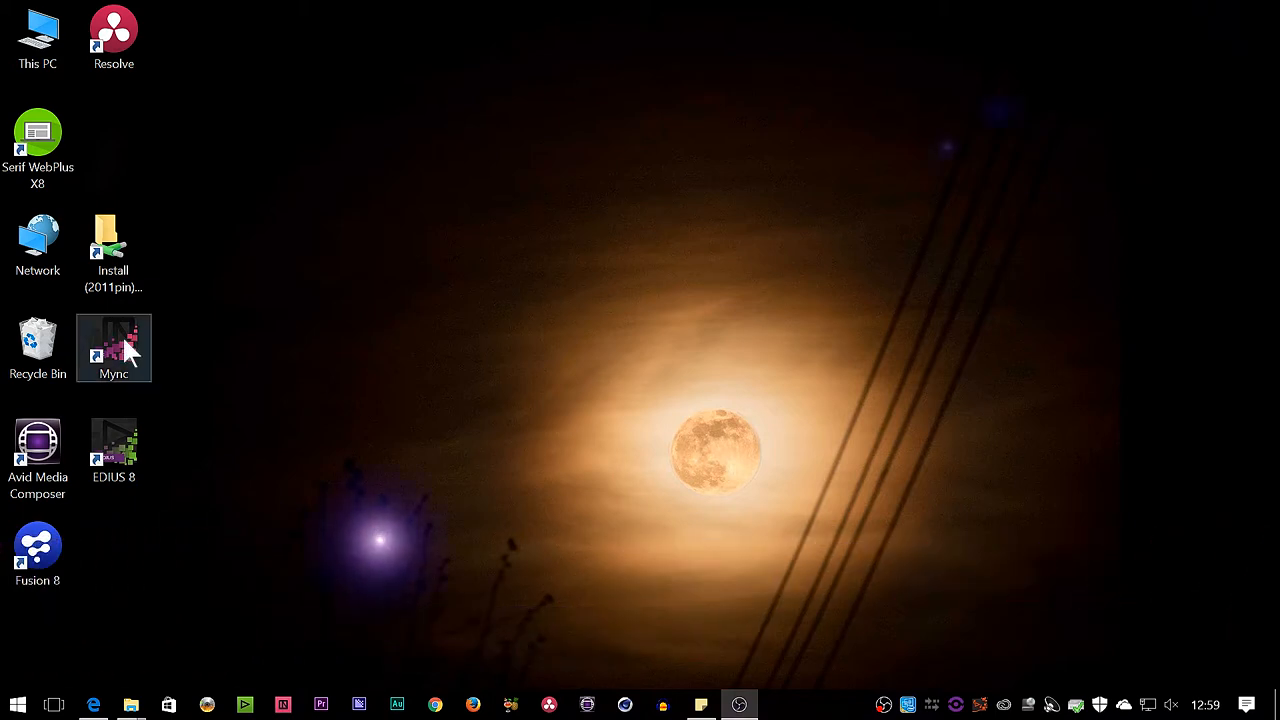
mouse_move(108, 348)
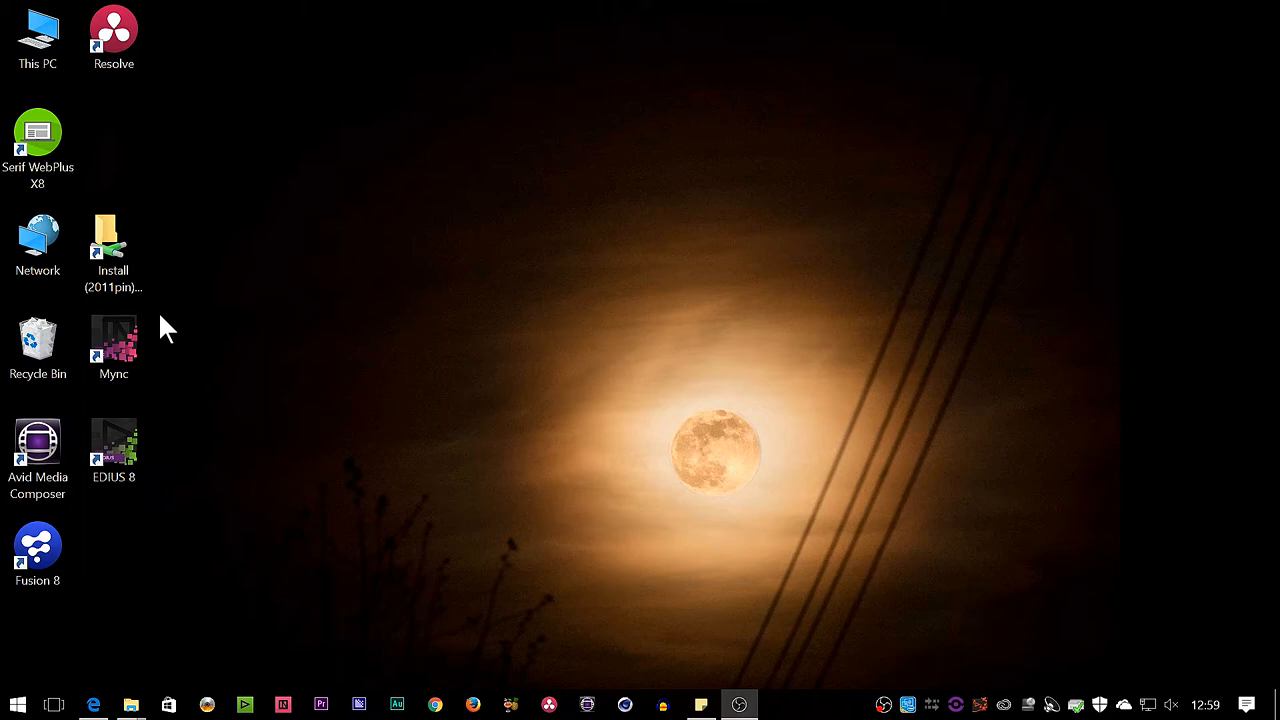
mouse_move(208, 308)
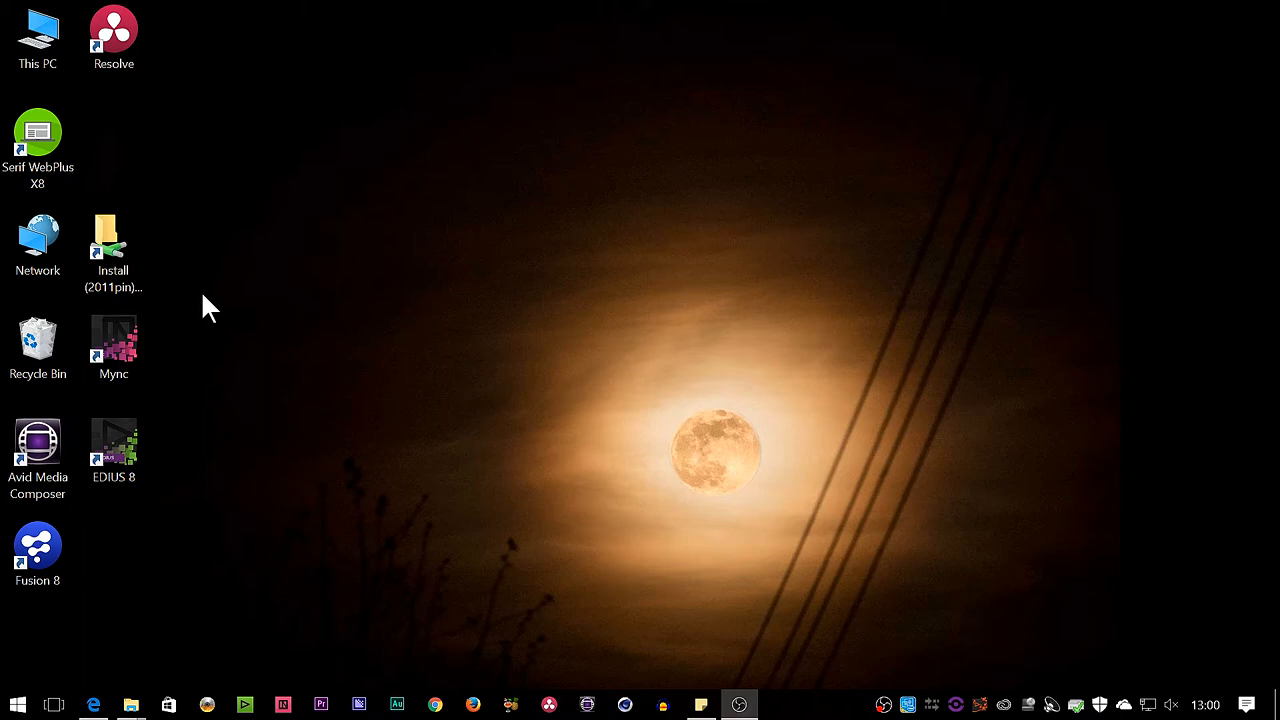
mouse_move(204, 410)
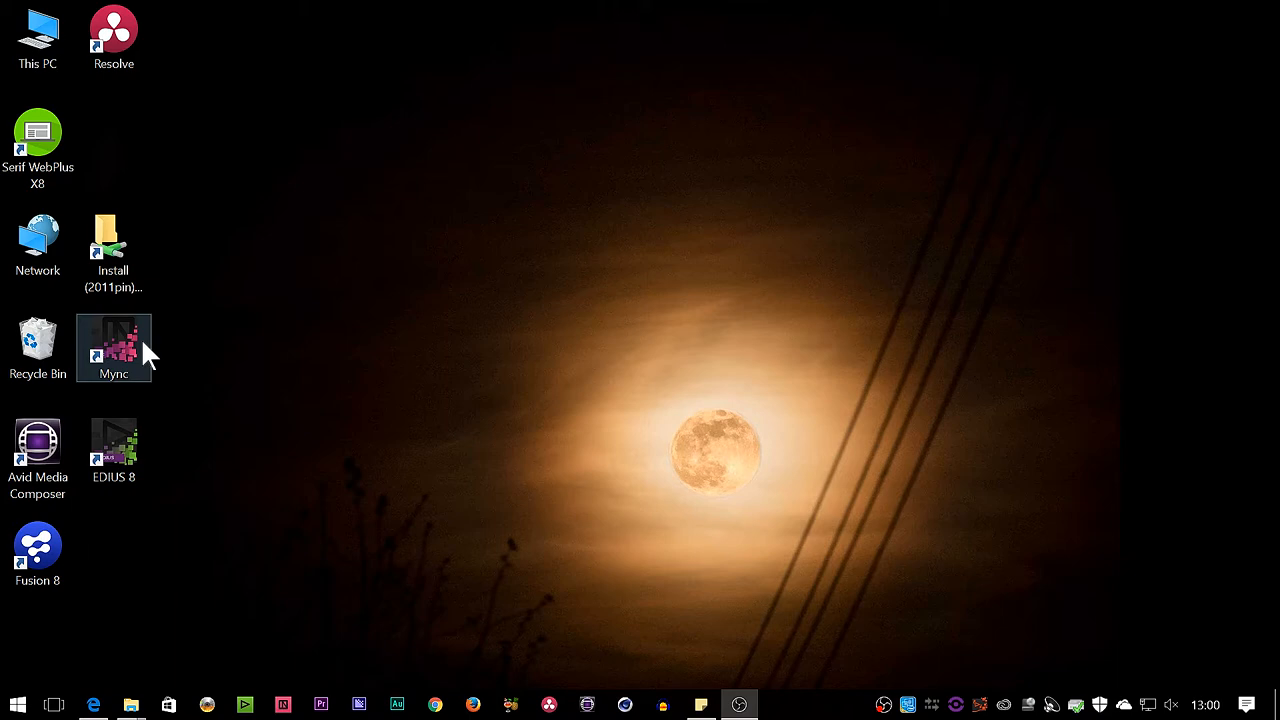
Step: Launch Mync and tick 'Don't show again' on its startup Information Board
double_click(112, 348)
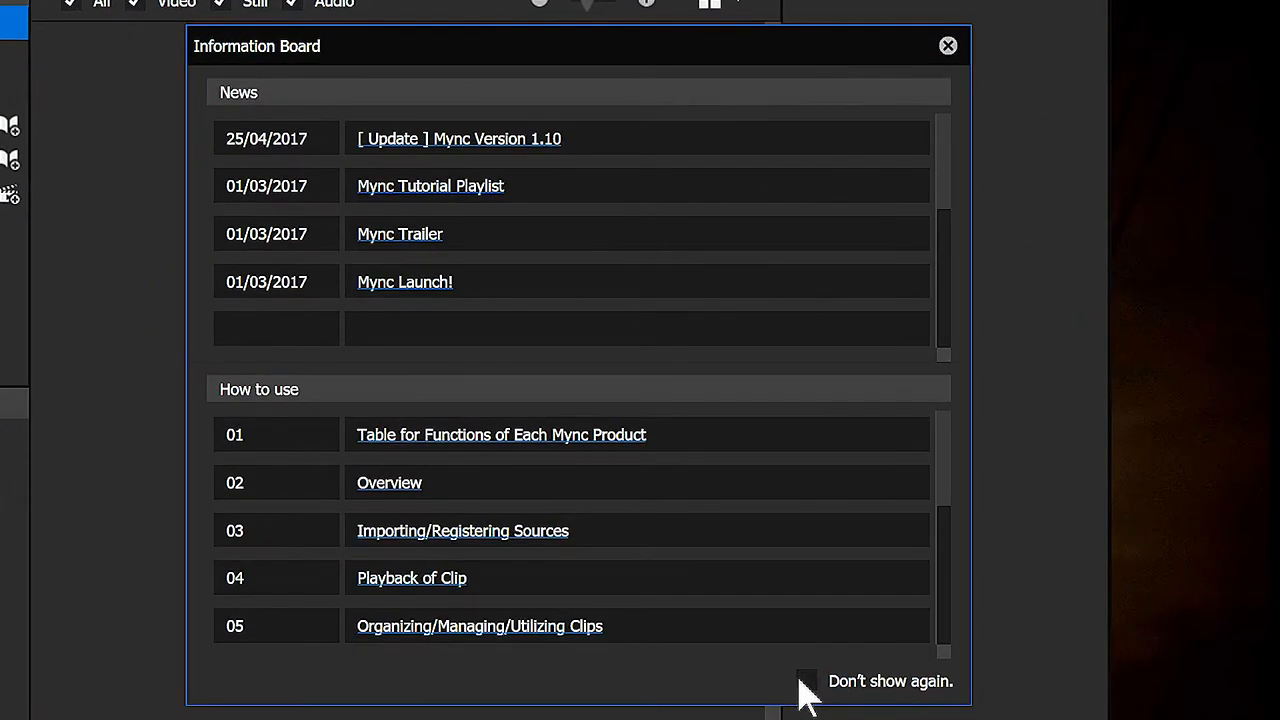
left_click(806, 680)
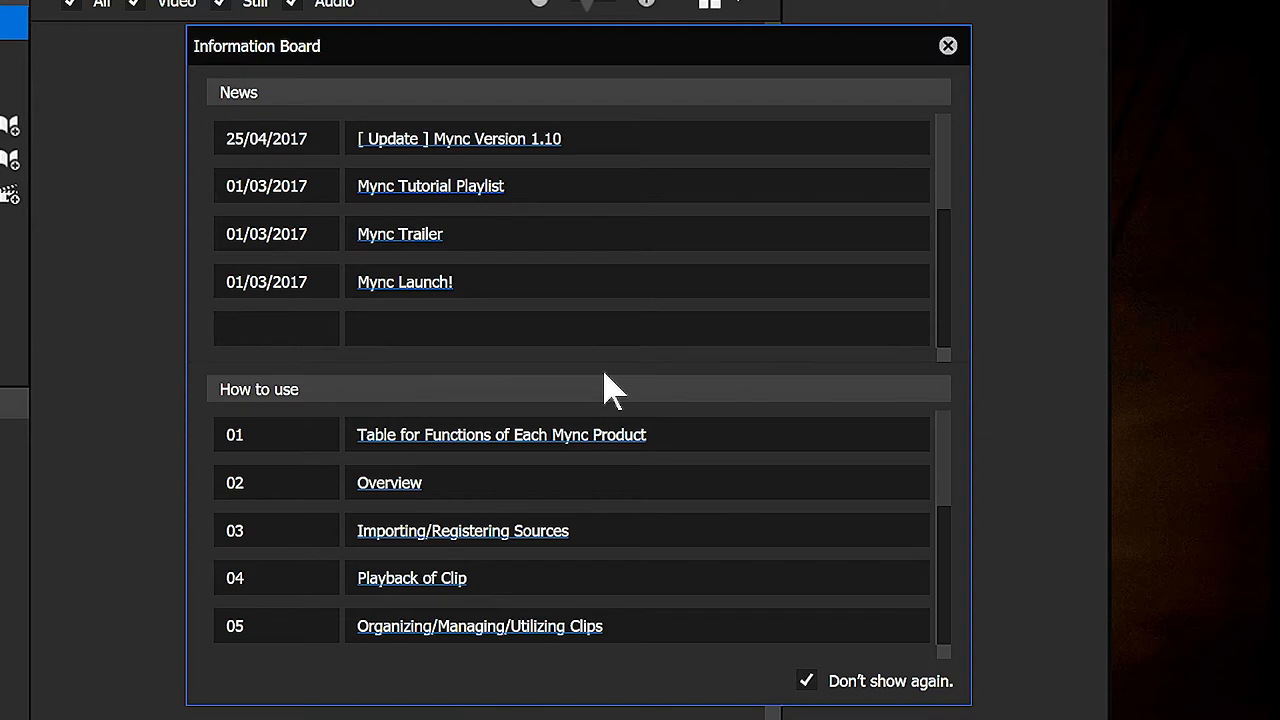
mouse_move(452, 168)
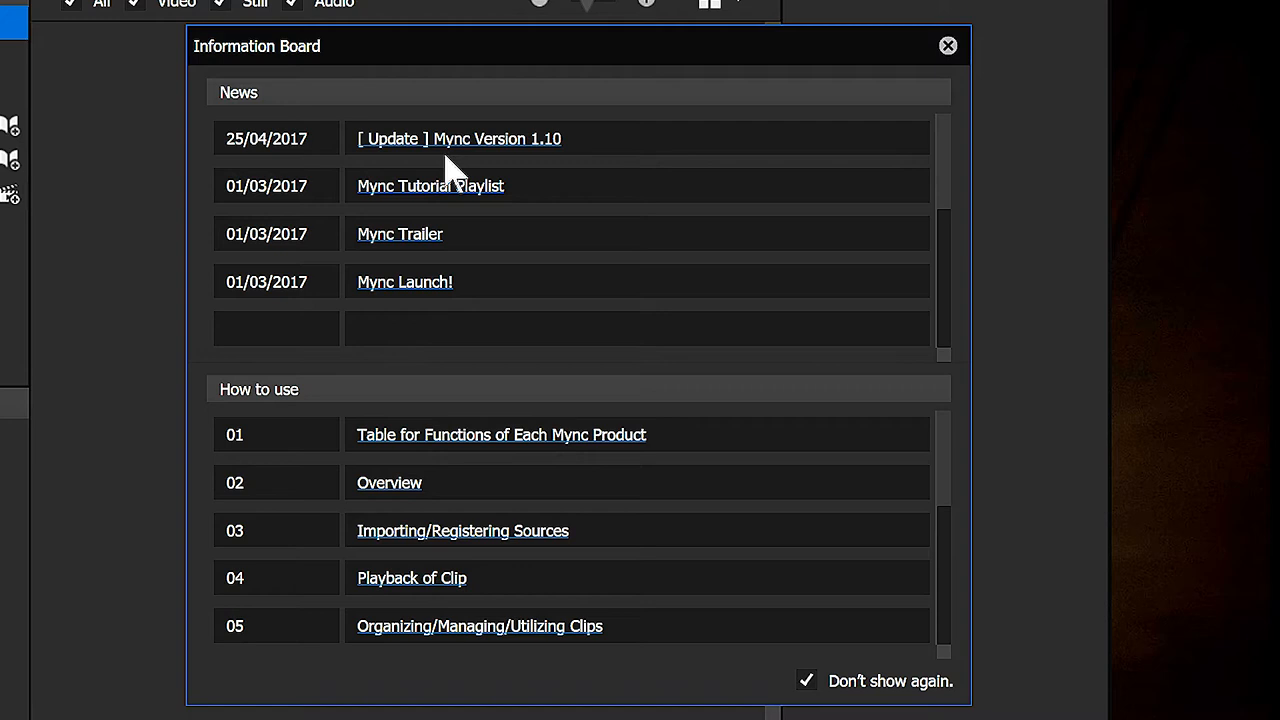
mouse_move(458, 140)
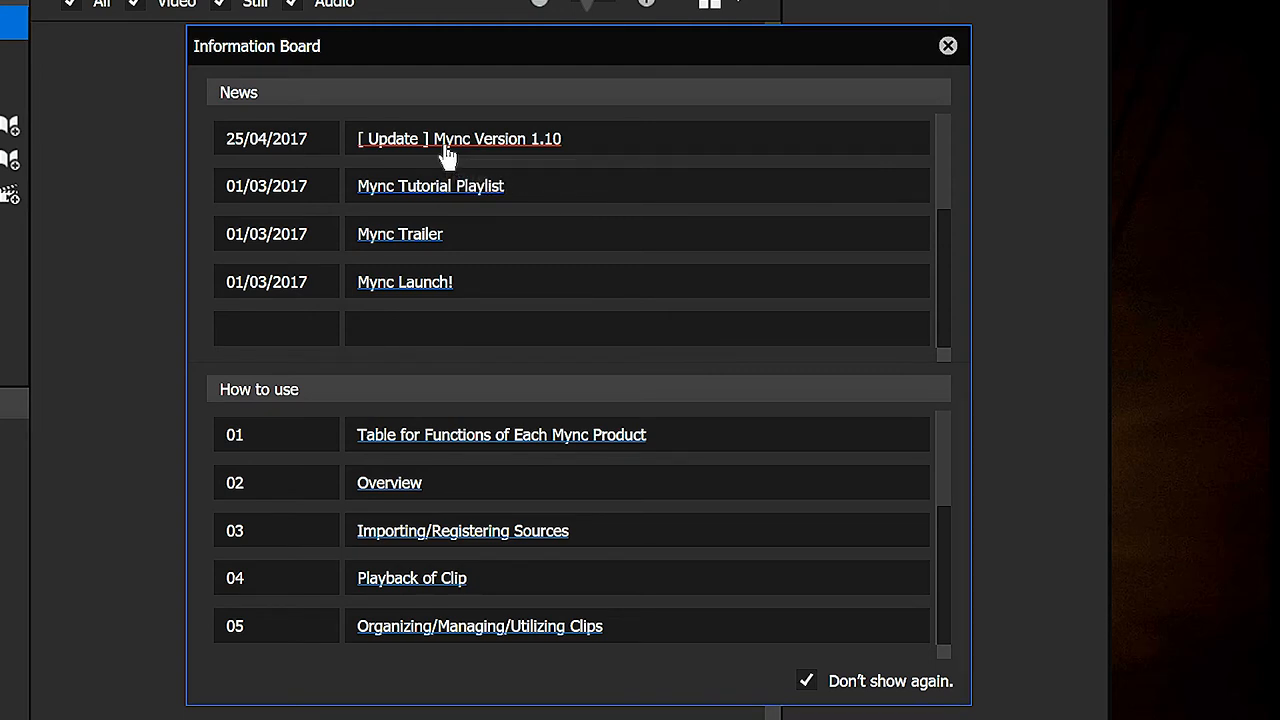
Step: Close the Information Board and collapse the Favorite Folder list in the Folder panel
left_click(946, 46)
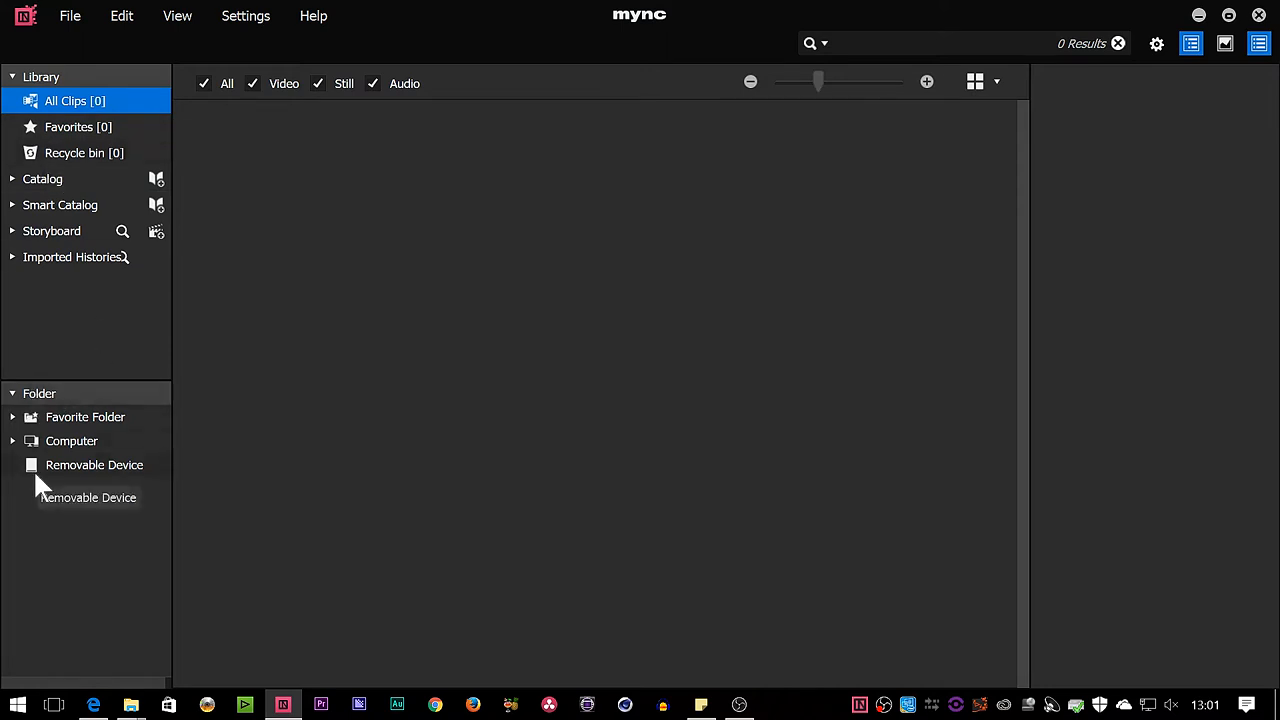
mouse_move(428, 322)
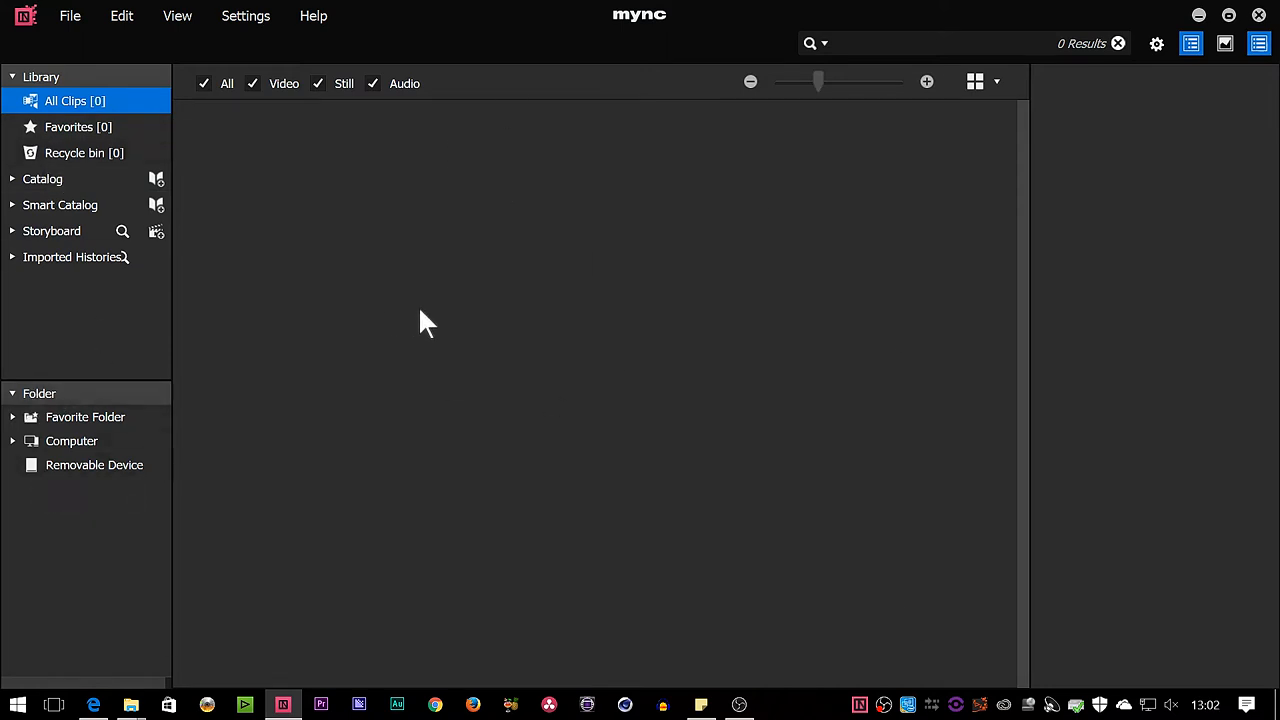
mouse_move(1268, 230)
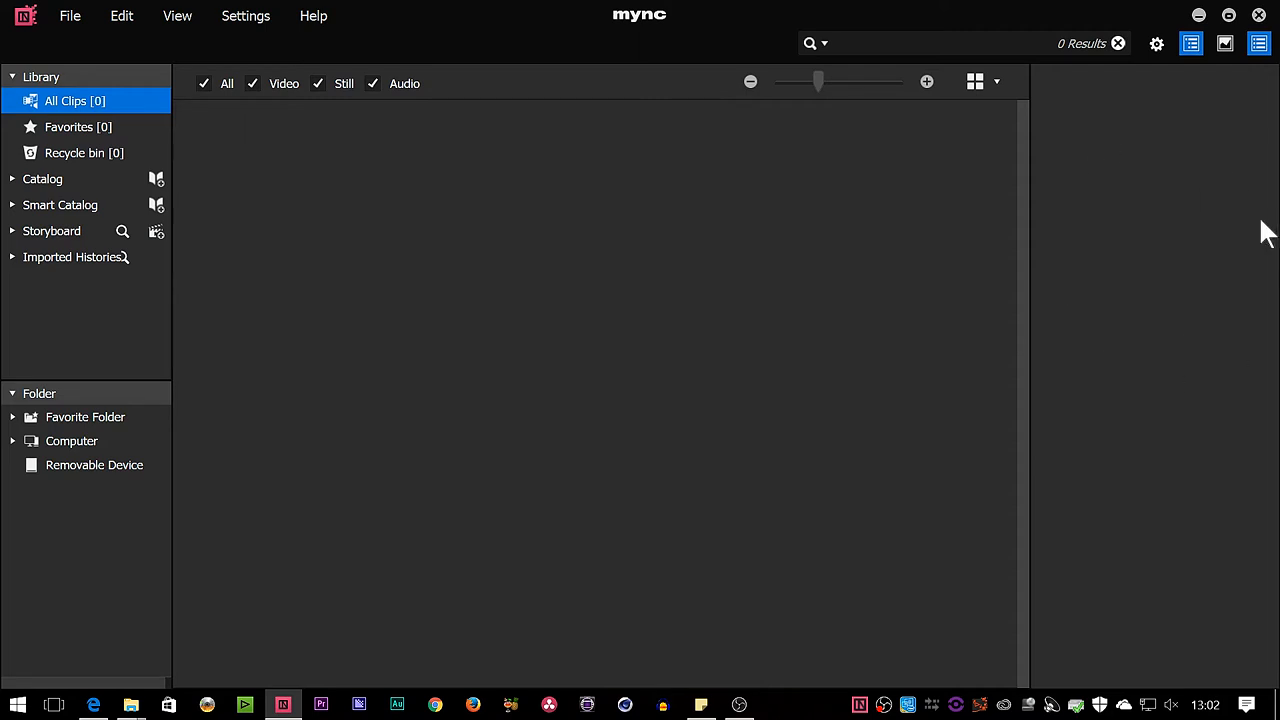
mouse_move(78, 384)
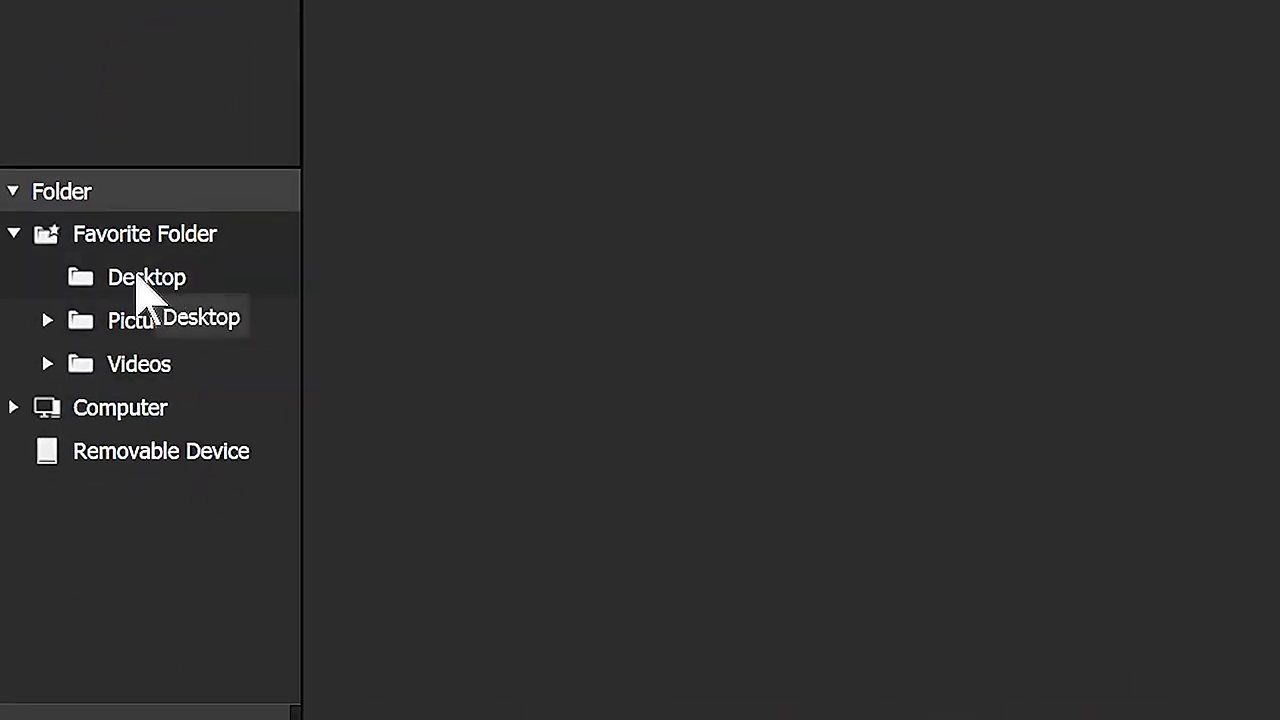
mouse_move(204, 400)
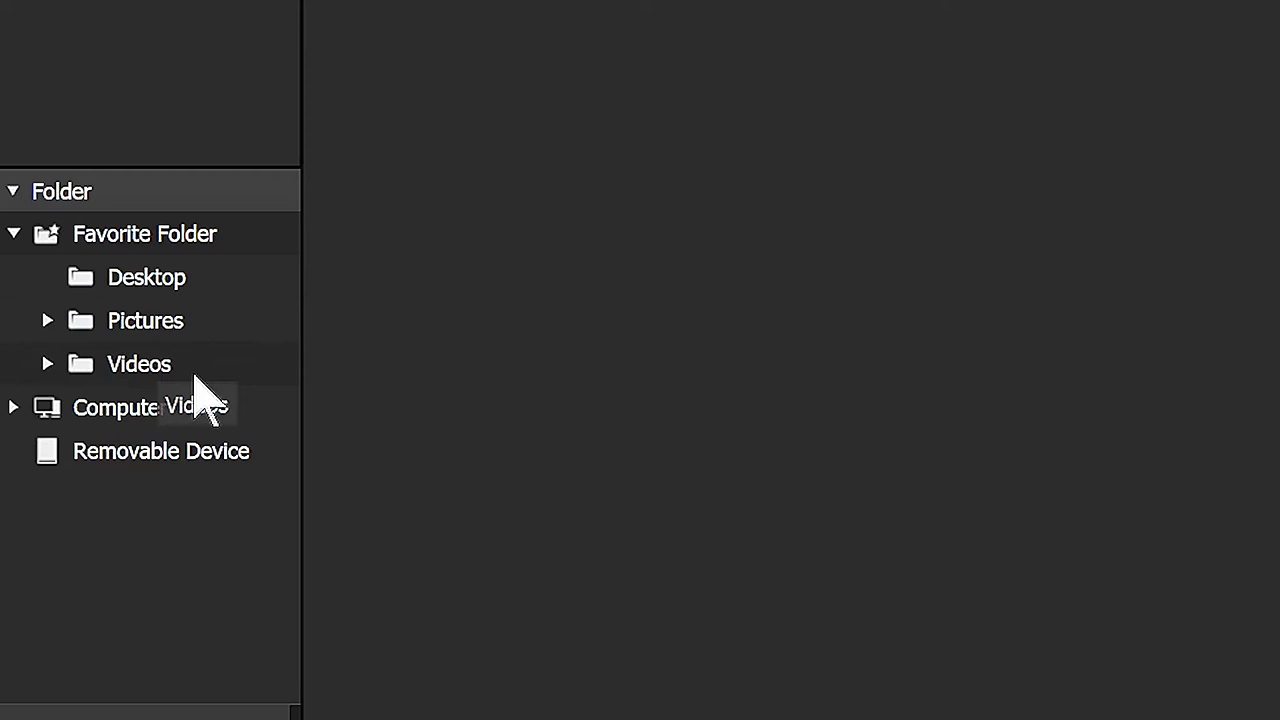
mouse_move(210, 290)
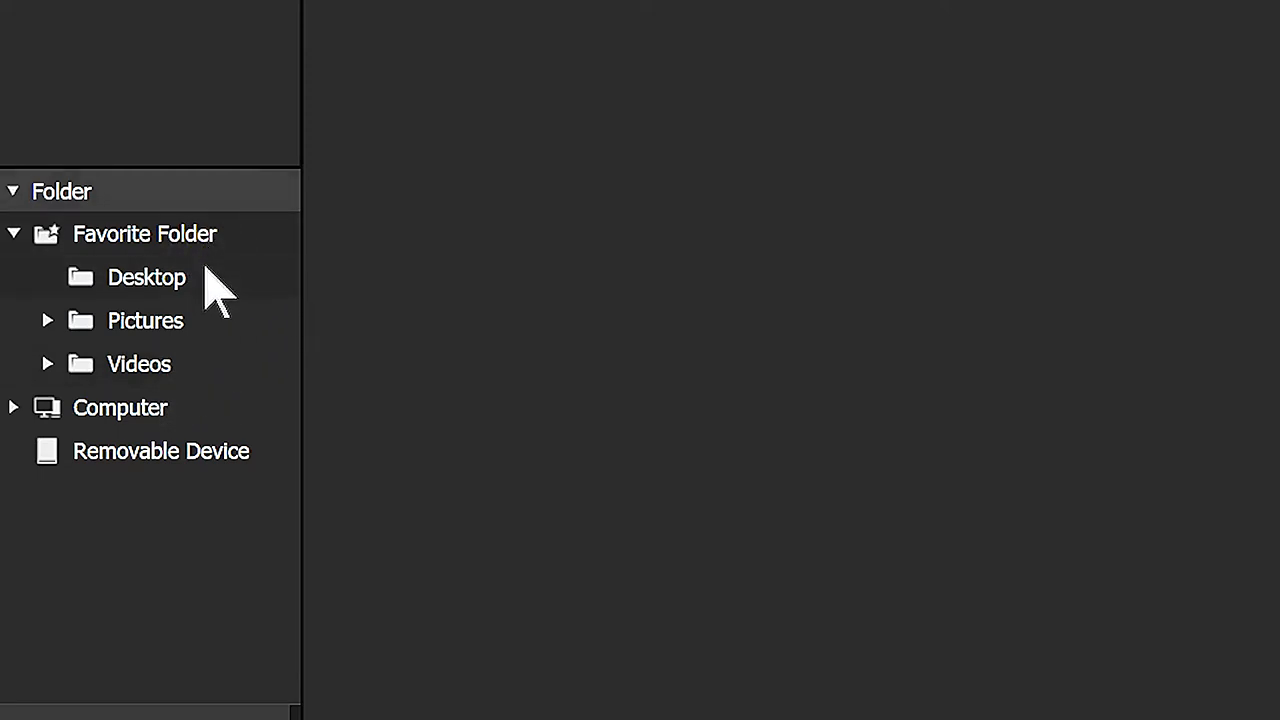
mouse_move(210, 296)
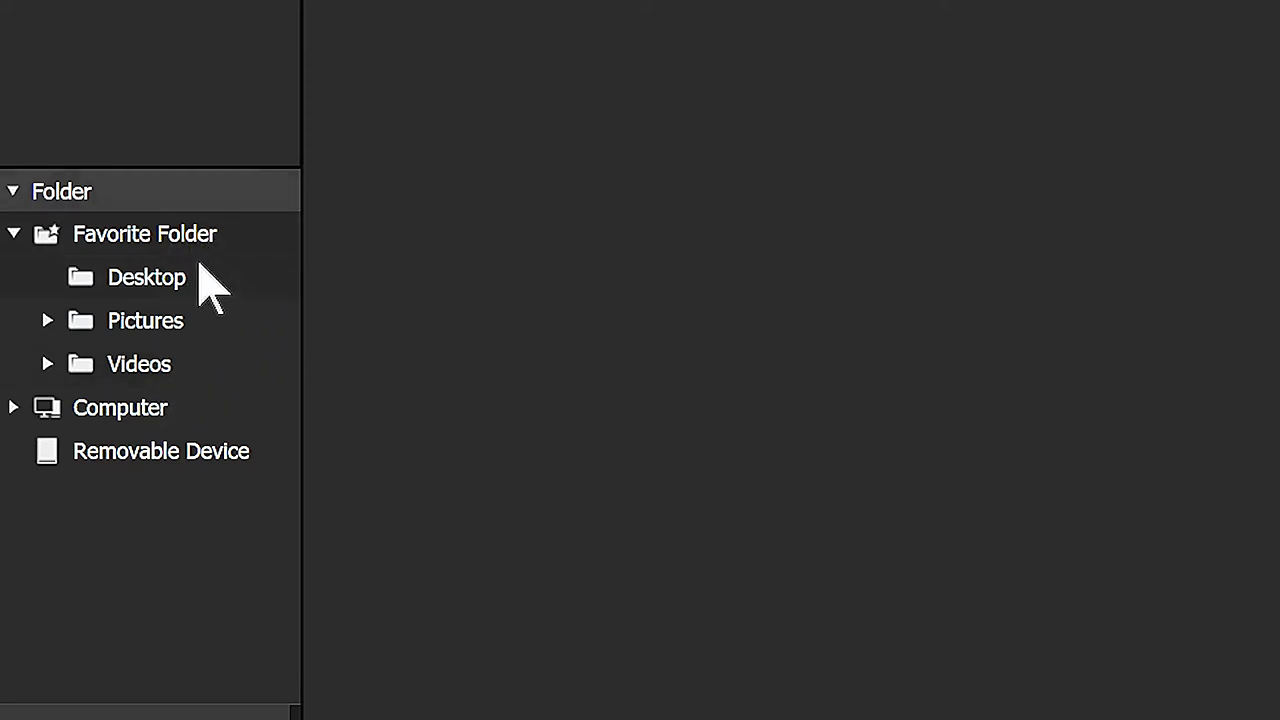
left_click(14, 232)
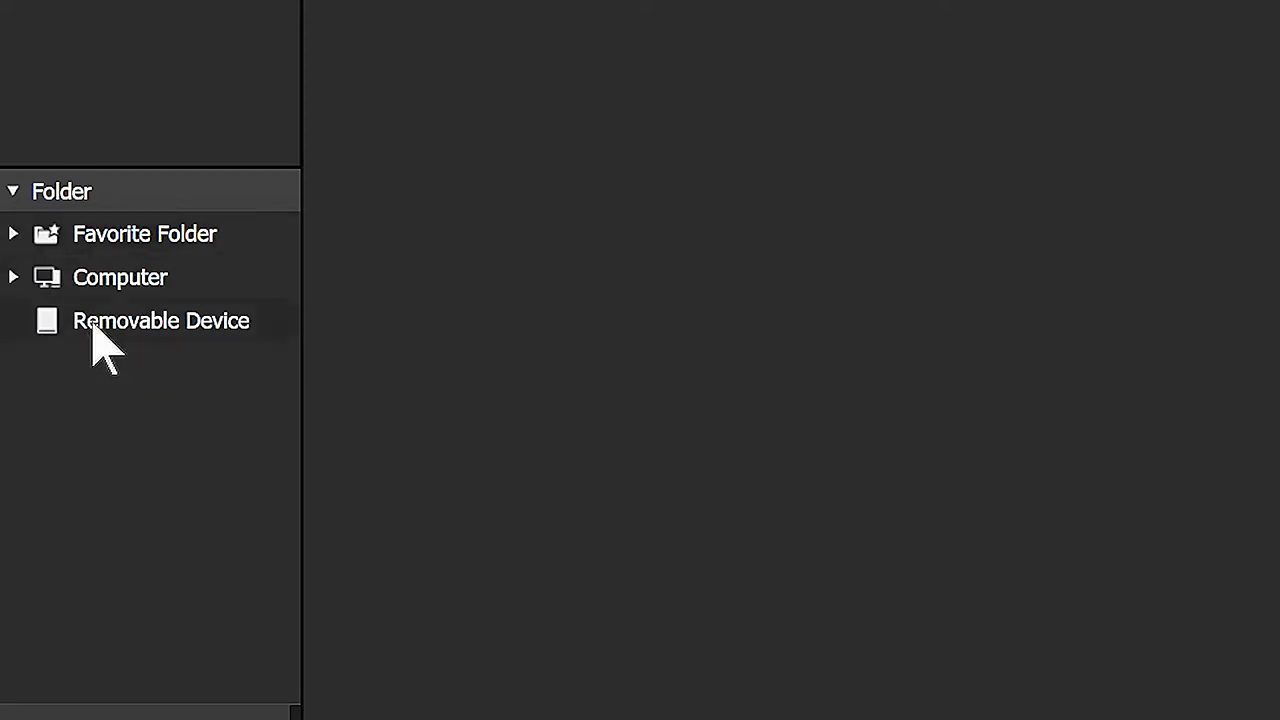
Step: List the computer's drives and expand the demo footage folder on video 3tb (H:)
left_click(120, 276)
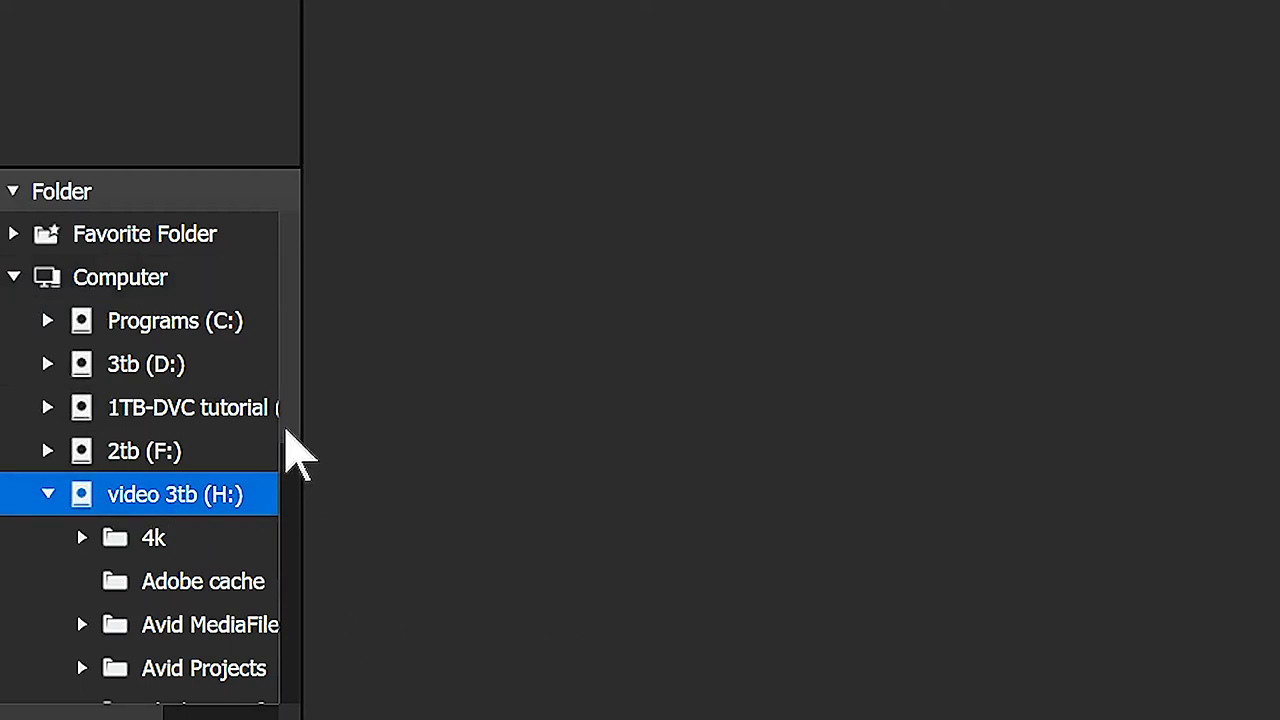
scroll("down", 3)
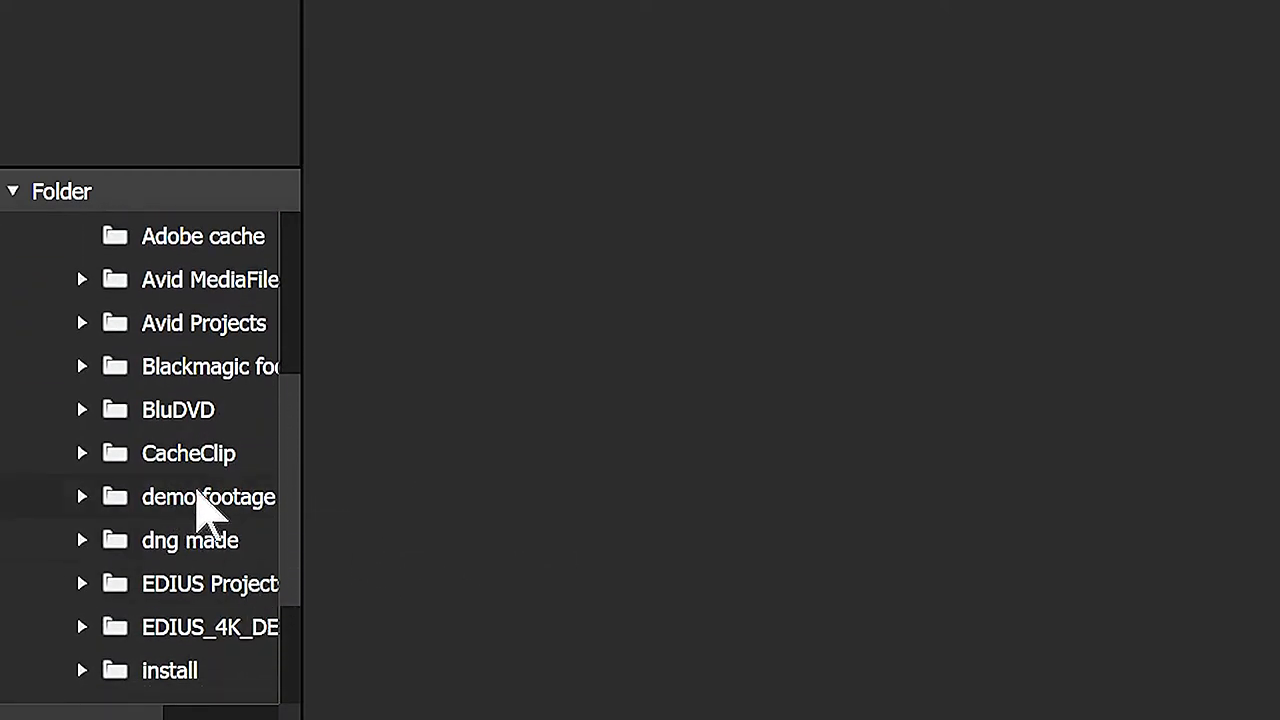
left_click(208, 496)
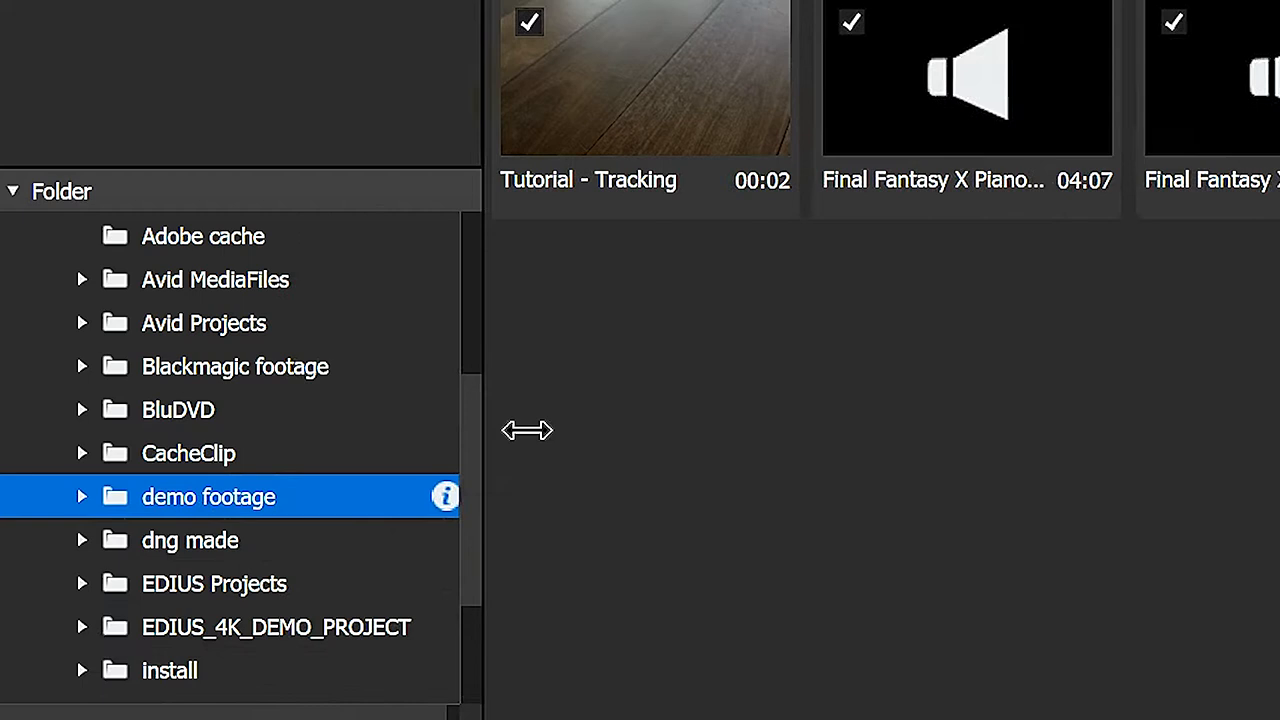
left_click(82, 496)
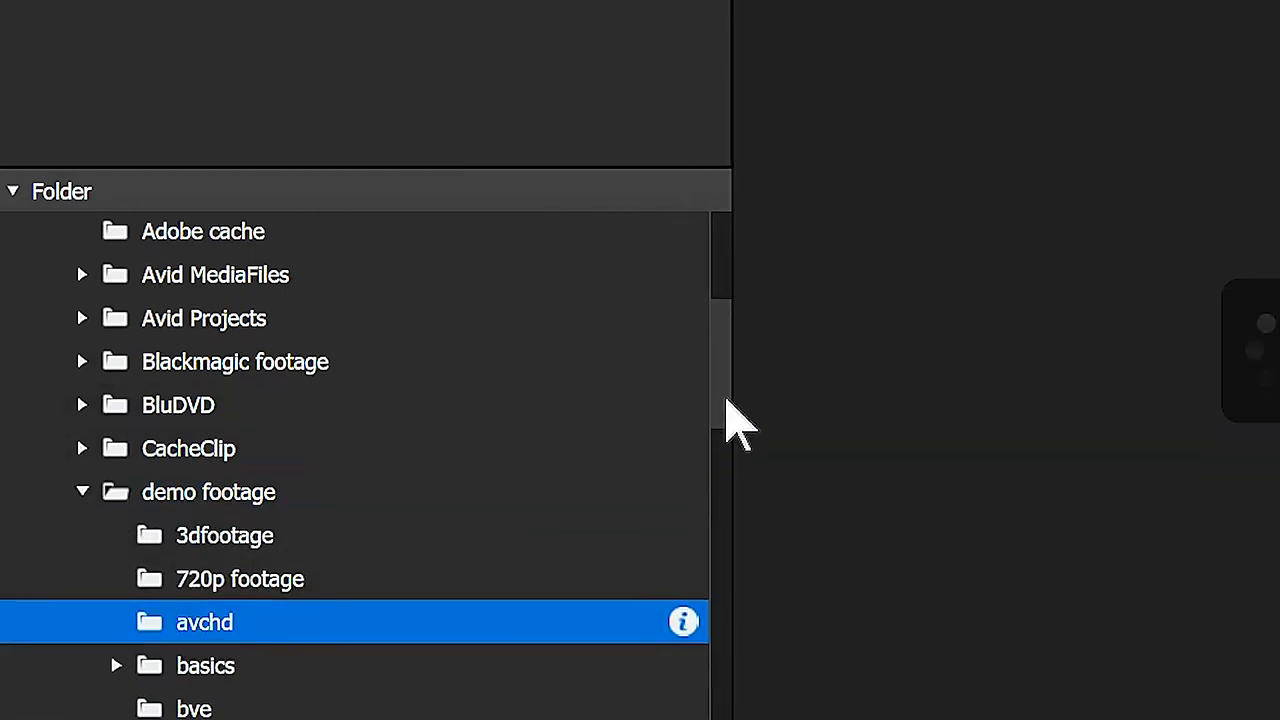
Step: Expand the avchd subfolder to list its AVCHD camera clip folders
scroll("down", 3)
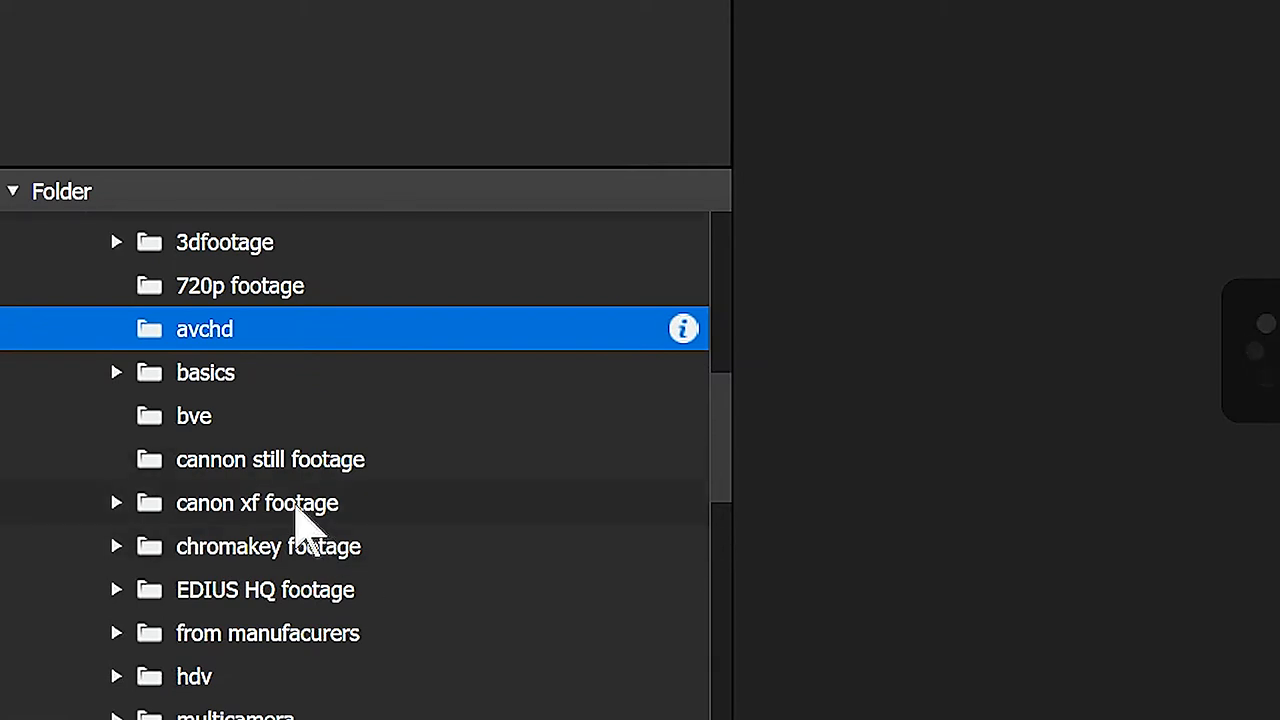
scroll("down", 3)
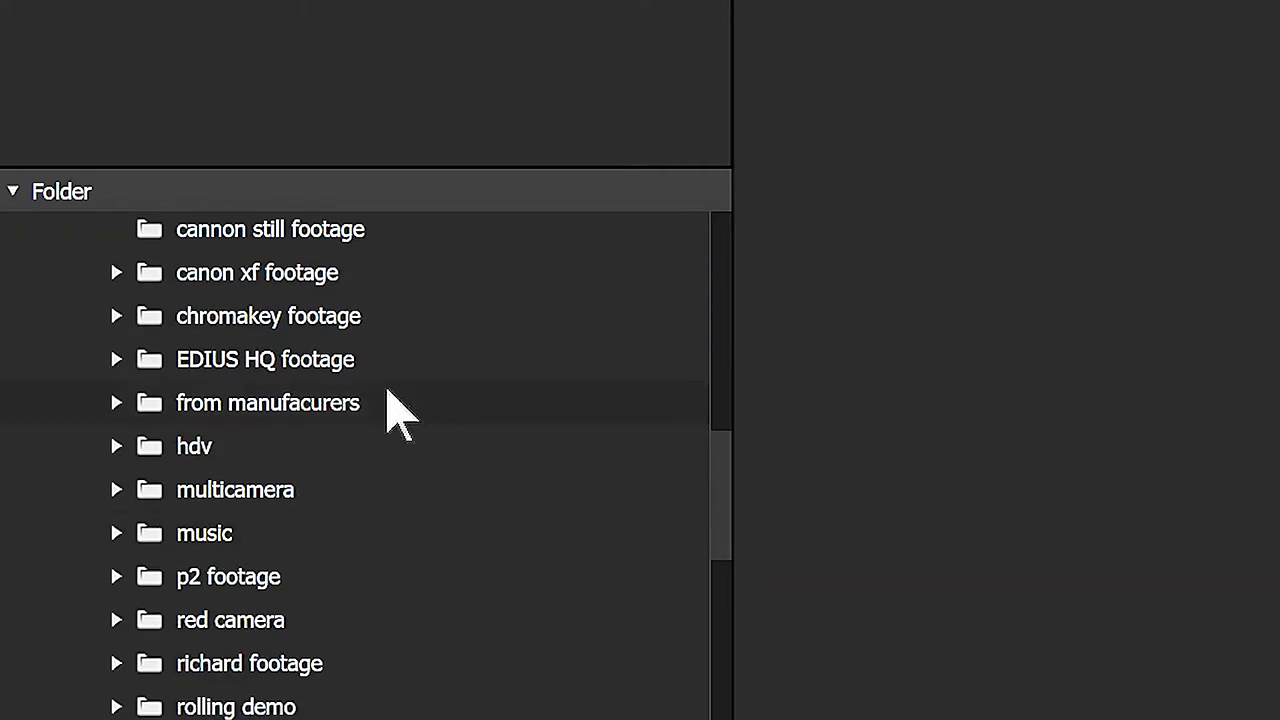
scroll("down", 3)
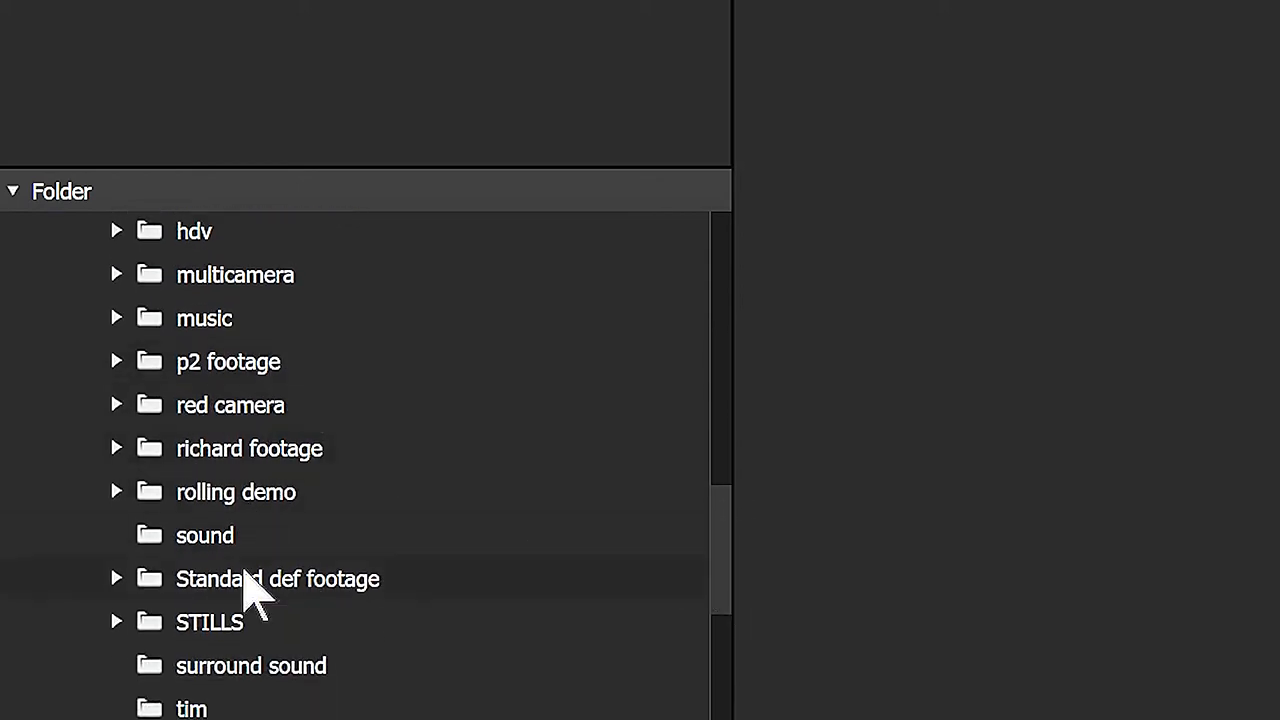
scroll("down", 3)
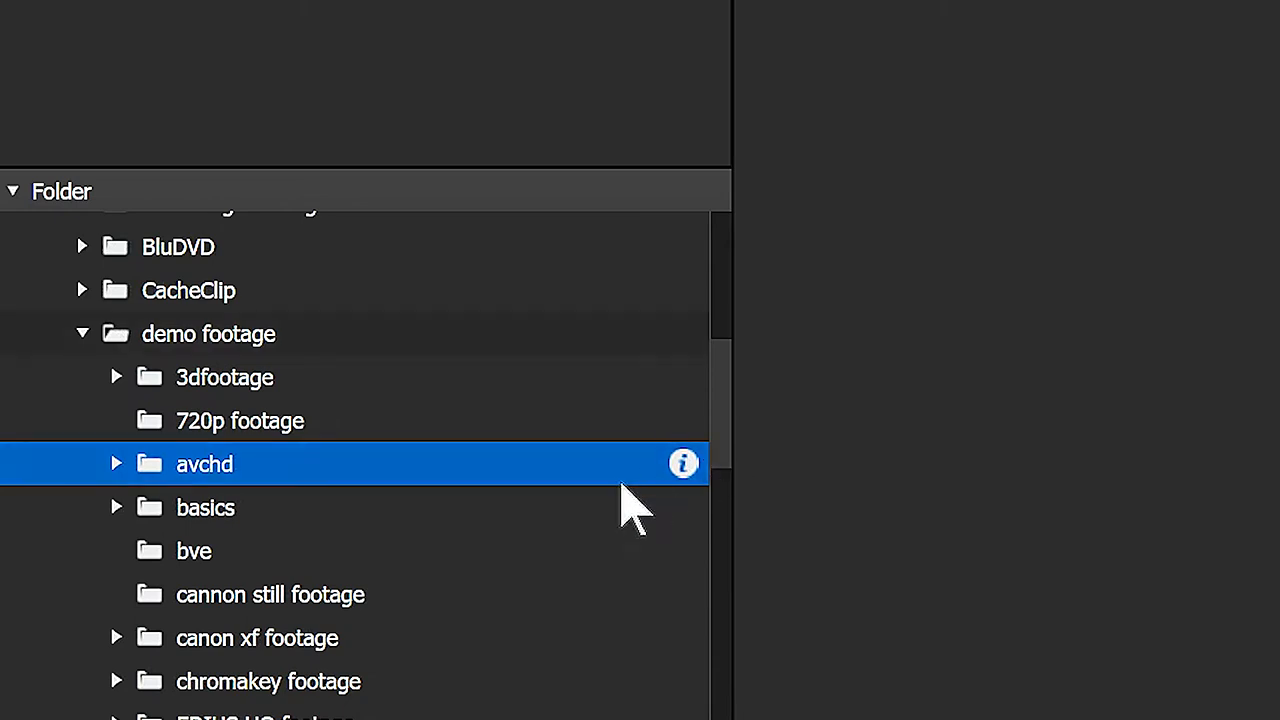
left_click(116, 464)
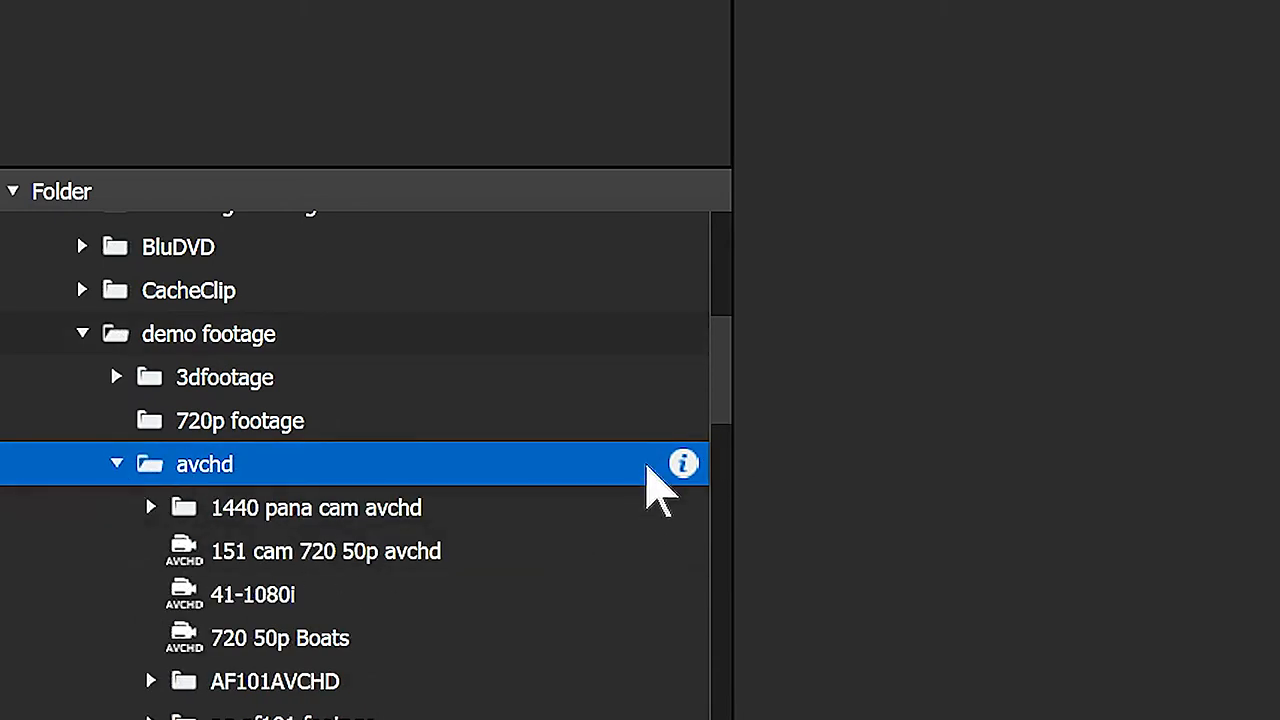
scroll("down", 3)
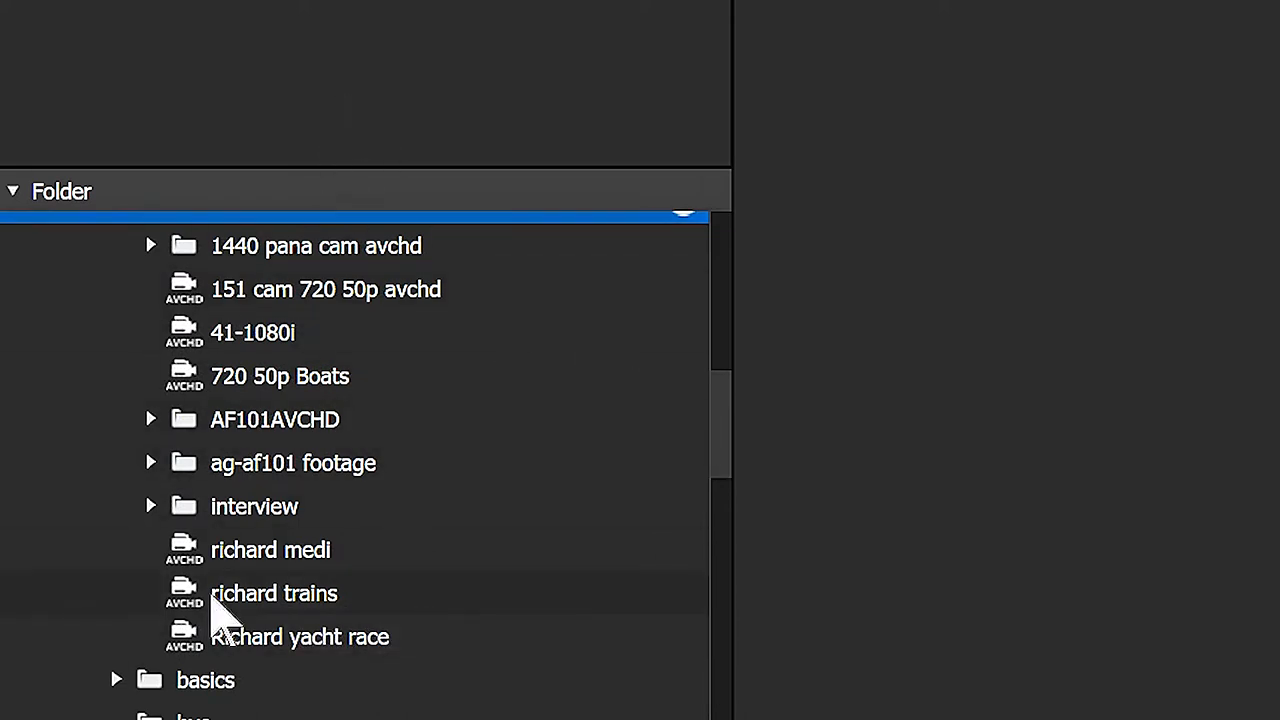
mouse_move(816, 504)
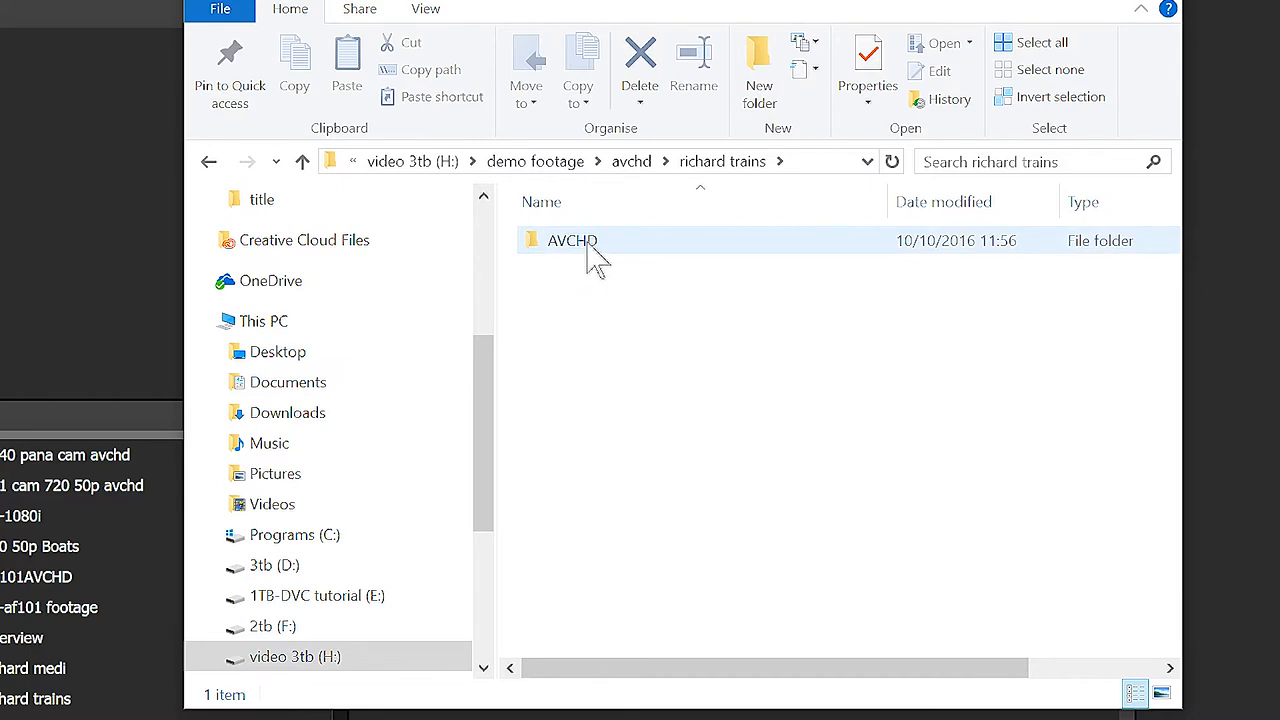
Step: Browse into richard trains' AVCHD > BDMV > STREAM folder of MTS clips in File Explorer
double_click(570, 240)
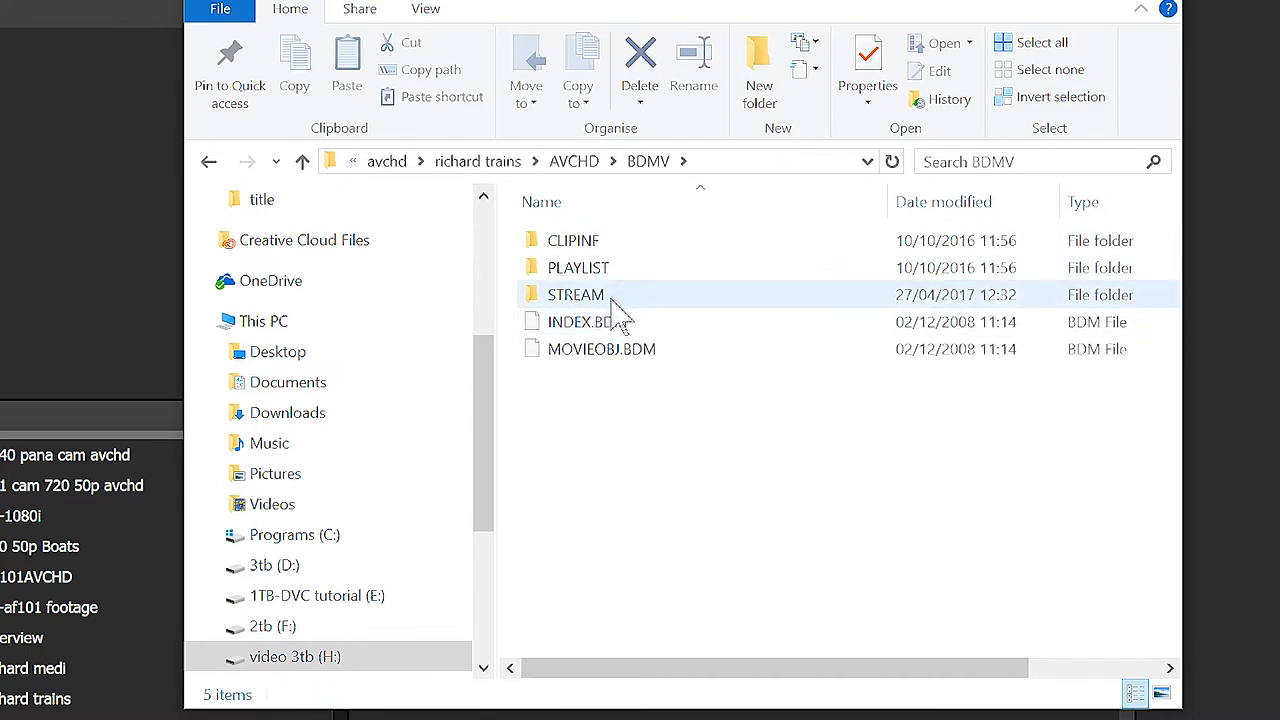
double_click(576, 294)
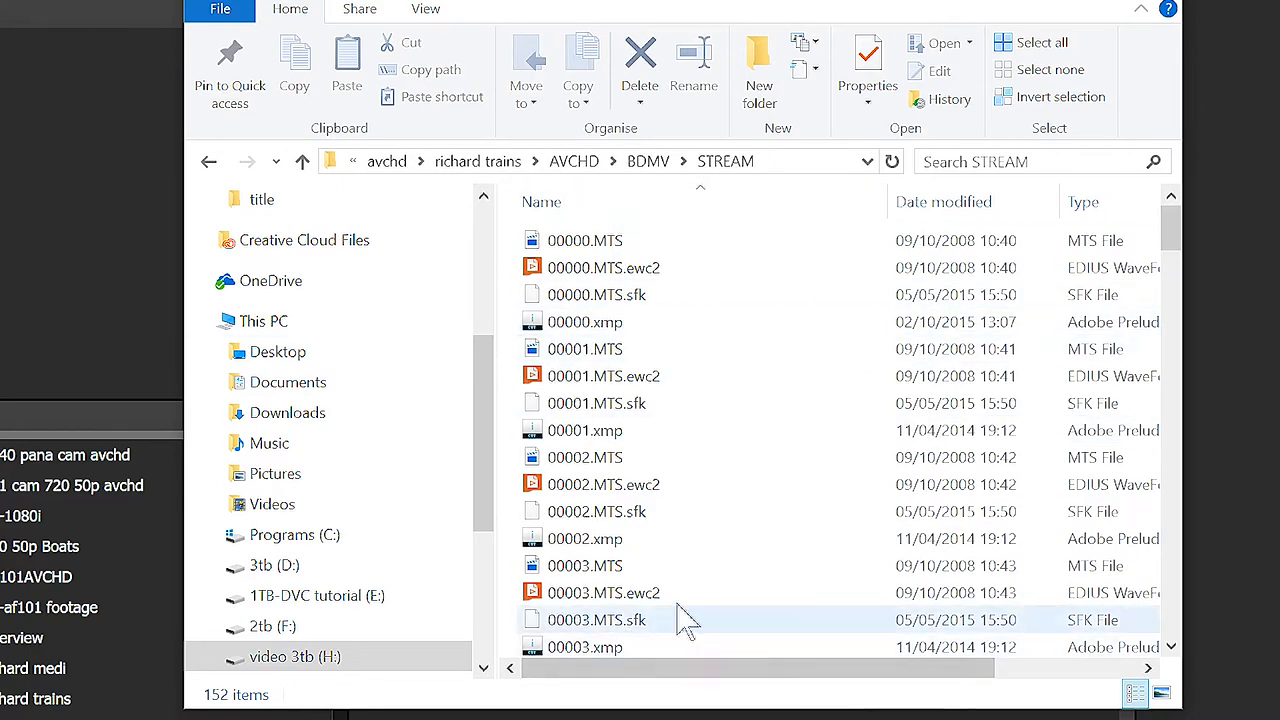
left_click(584, 456)
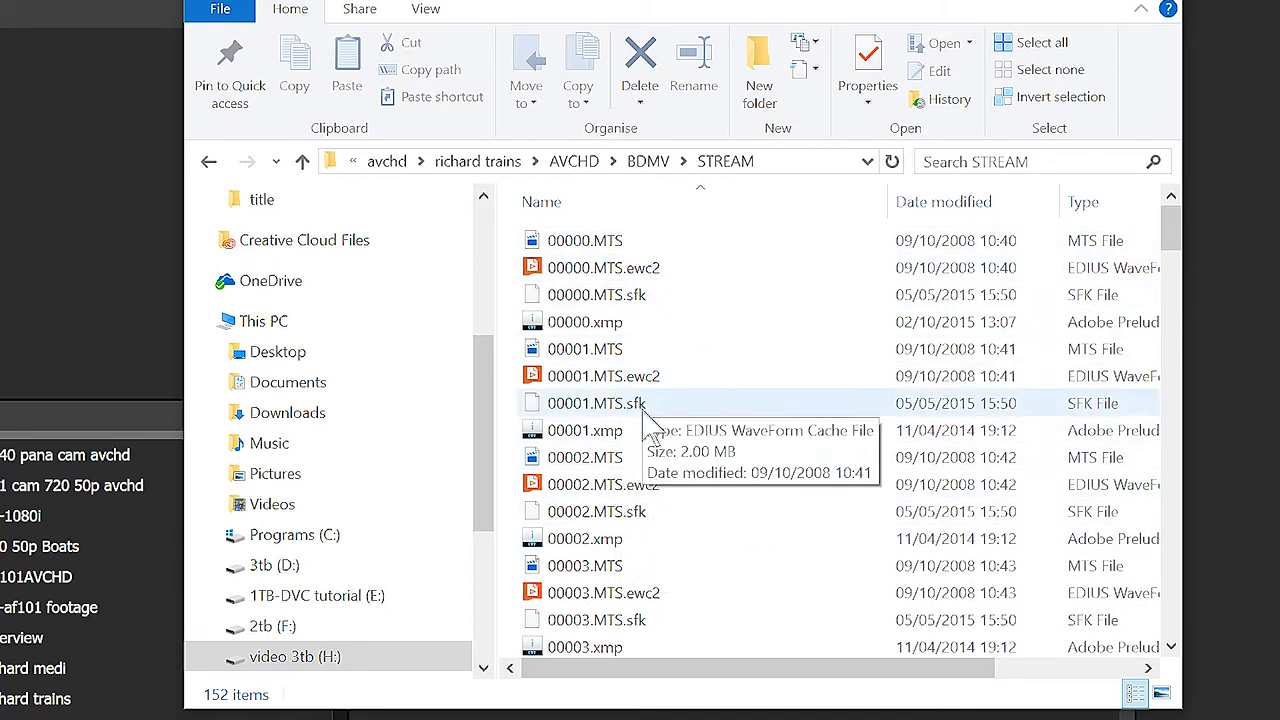
mouse_move(764, 484)
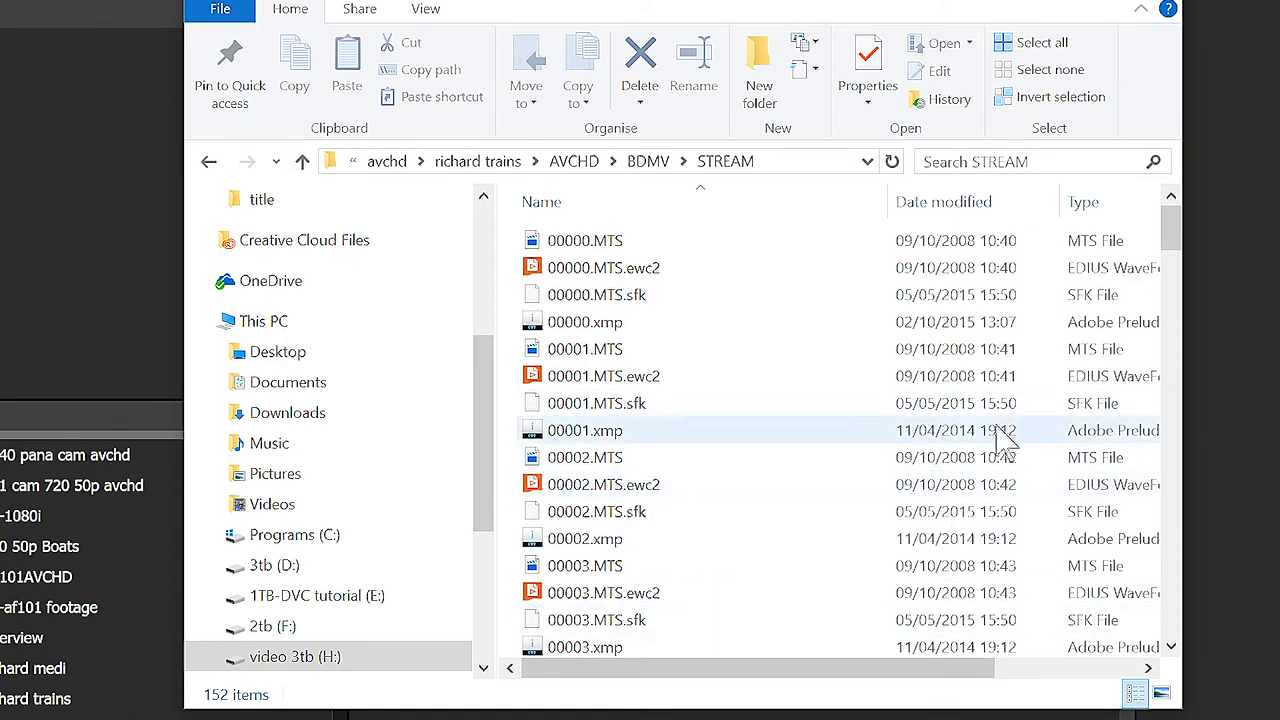
Step: Select 00000.MTS among the clips and sidecar files, then return to Mync
left_click(424, 8)
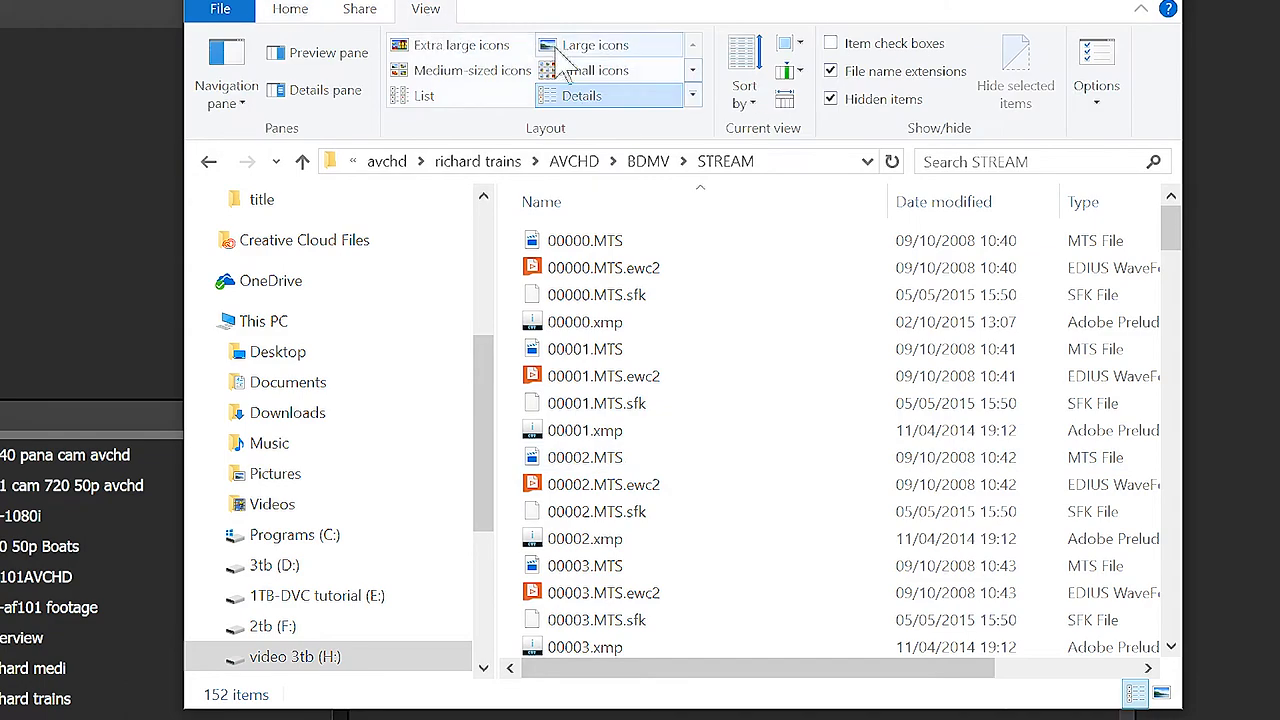
left_click(596, 44)
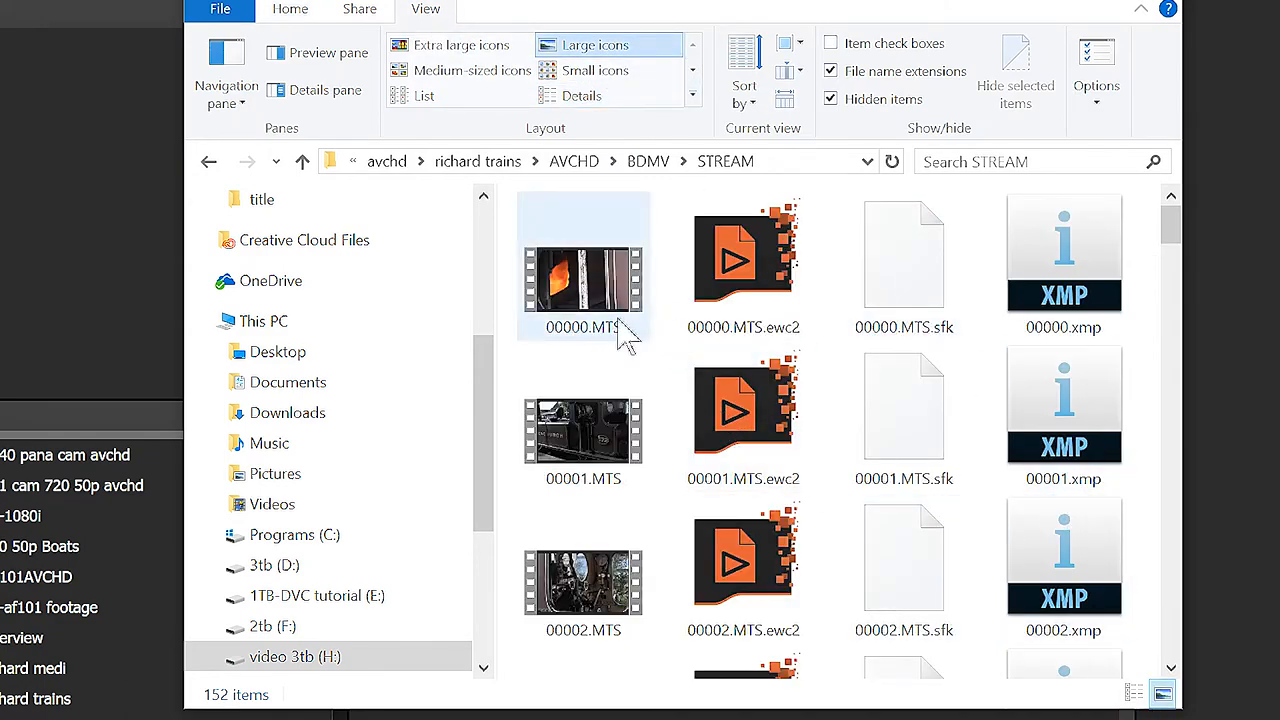
scroll("down", 3)
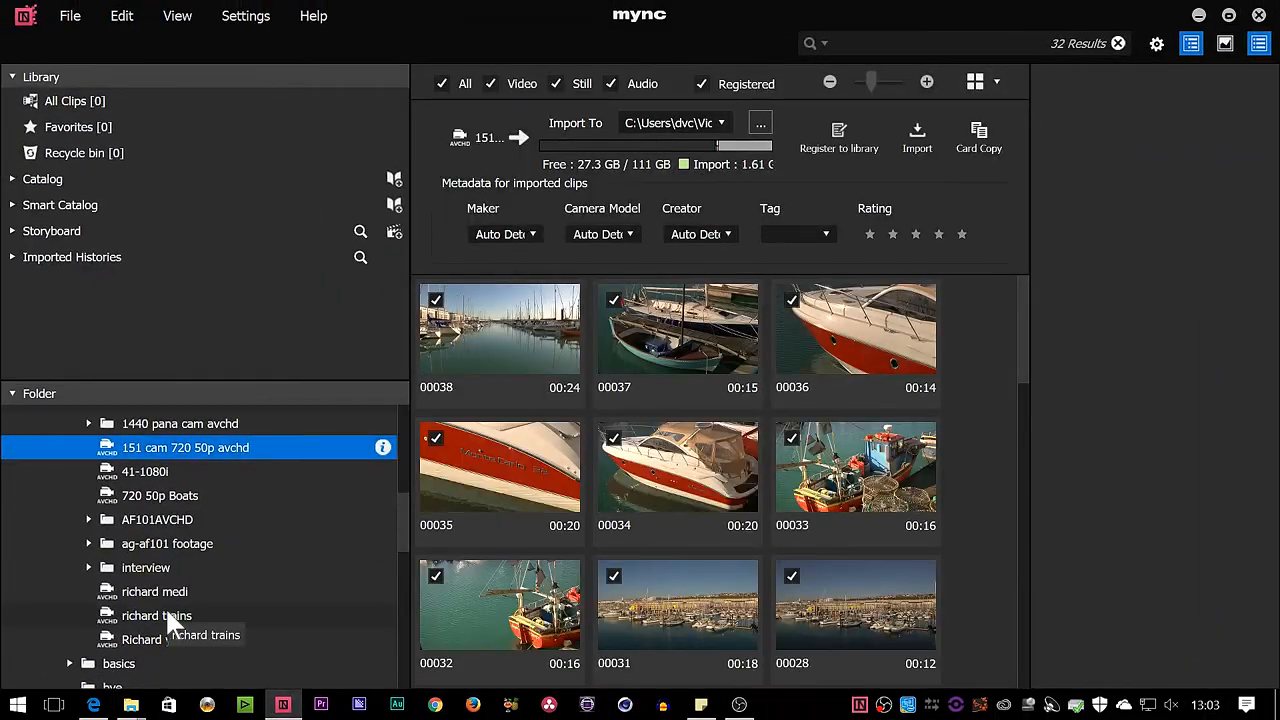
Step: Show the richard trains folder's 39 clips and scroll through to clip 00019's details
left_click(156, 616)
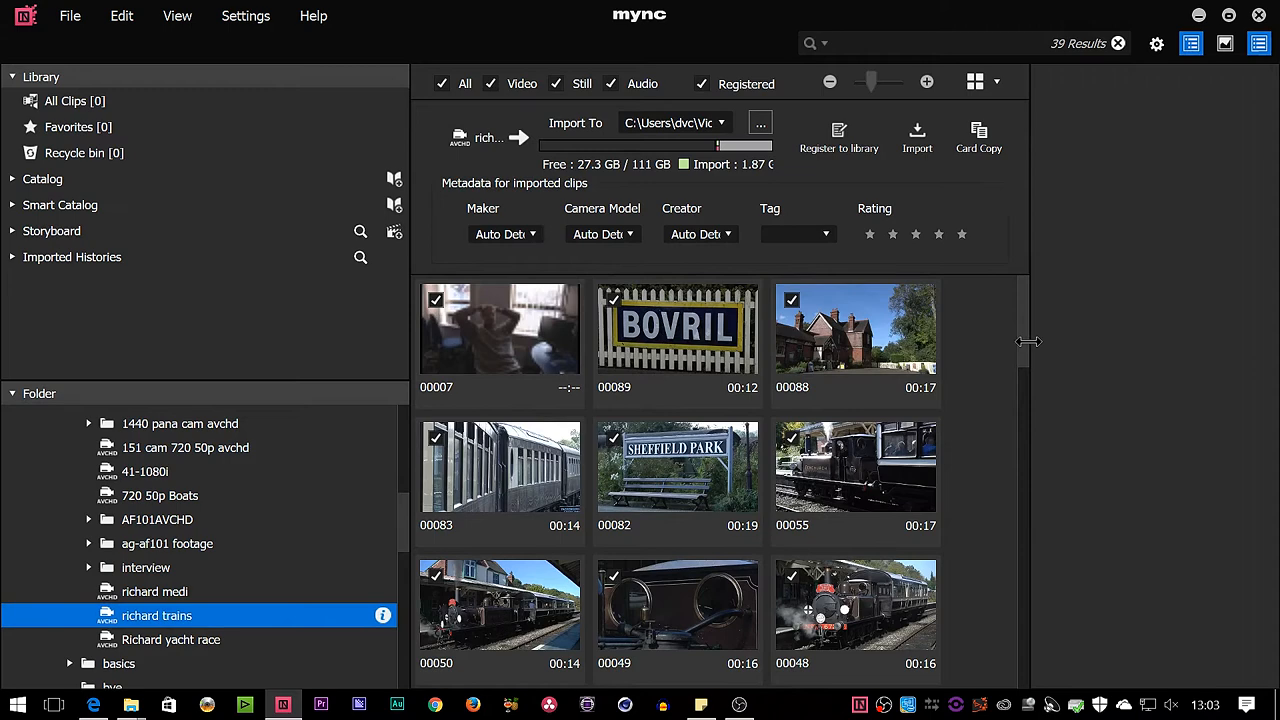
scroll("down", 3)
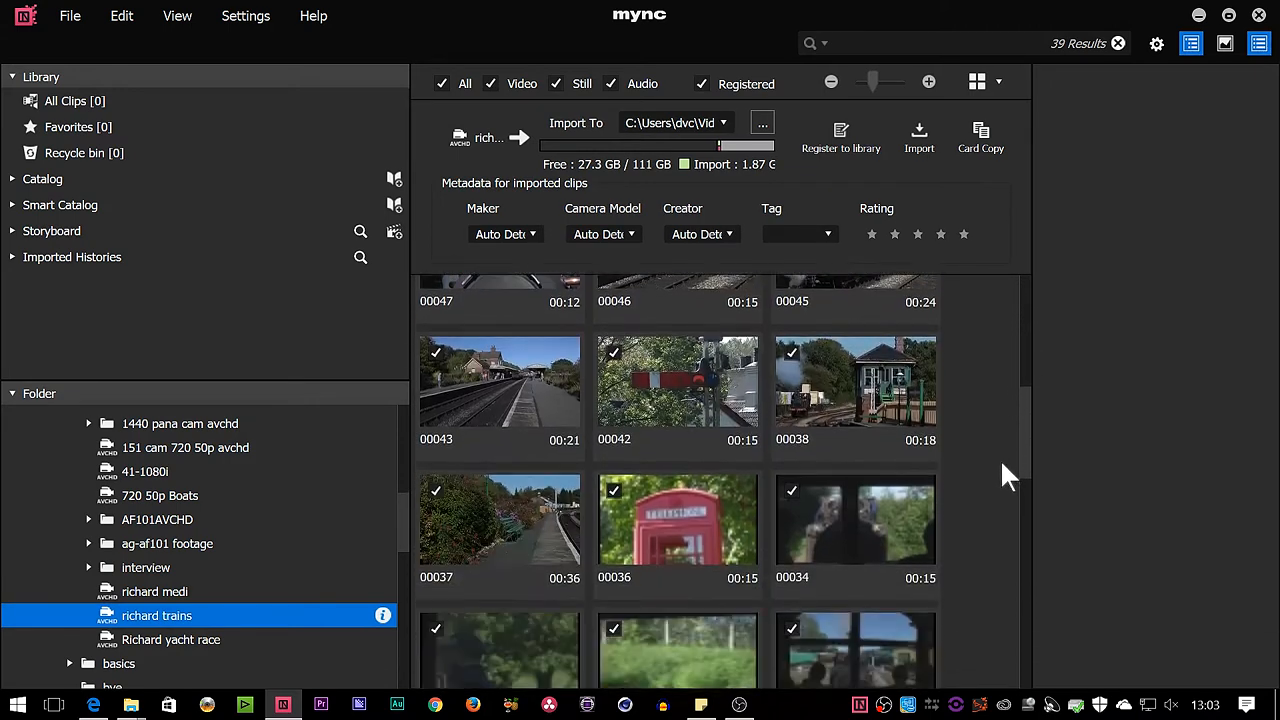
scroll("down", 3)
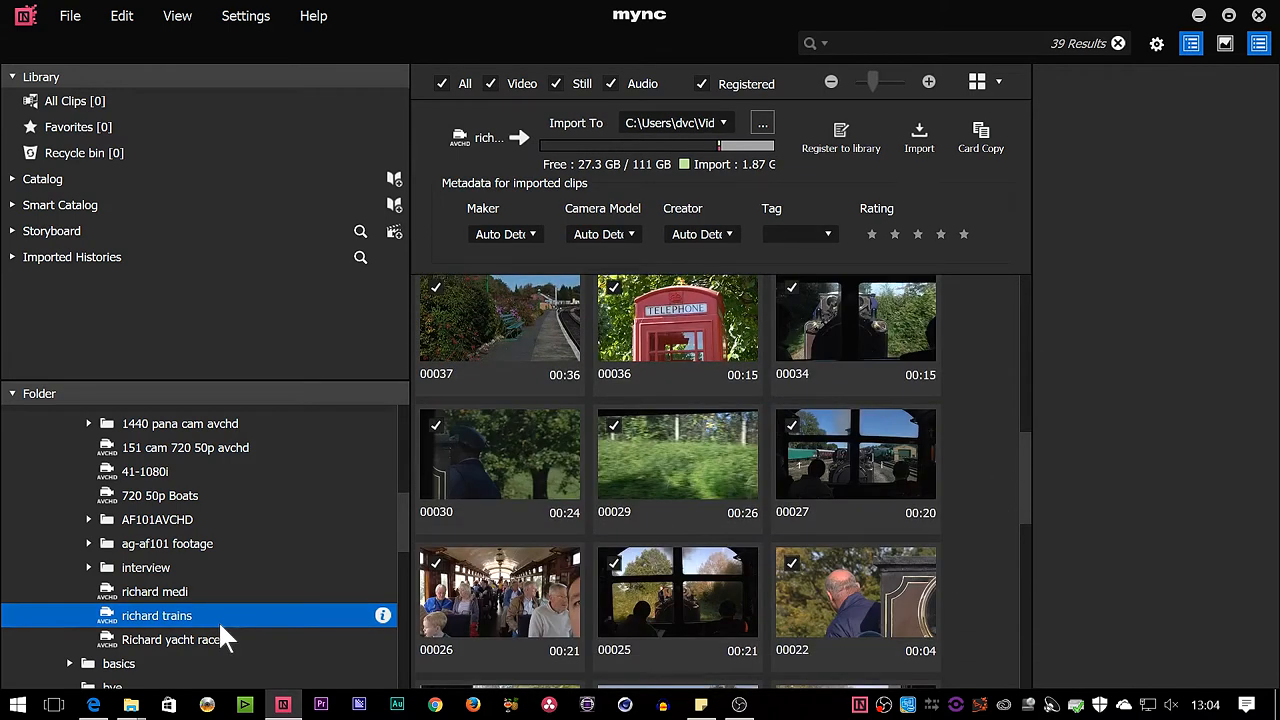
mouse_move(1036, 436)
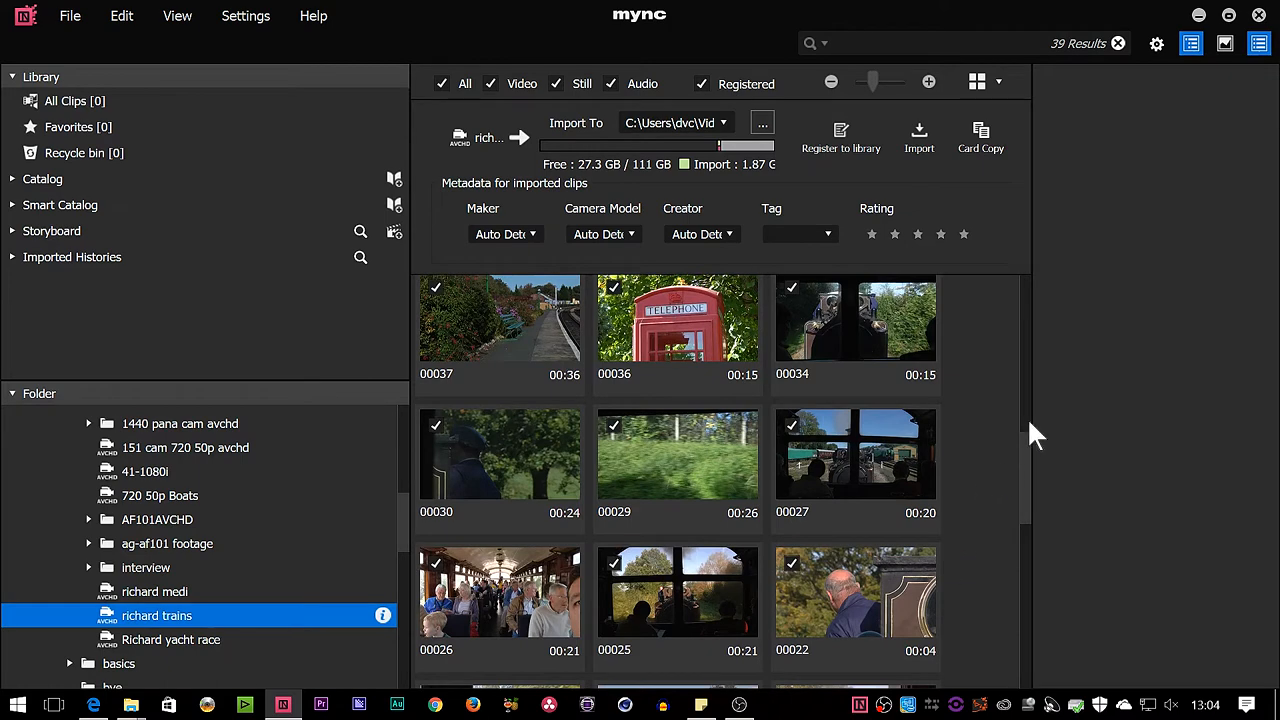
scroll("down", 3)
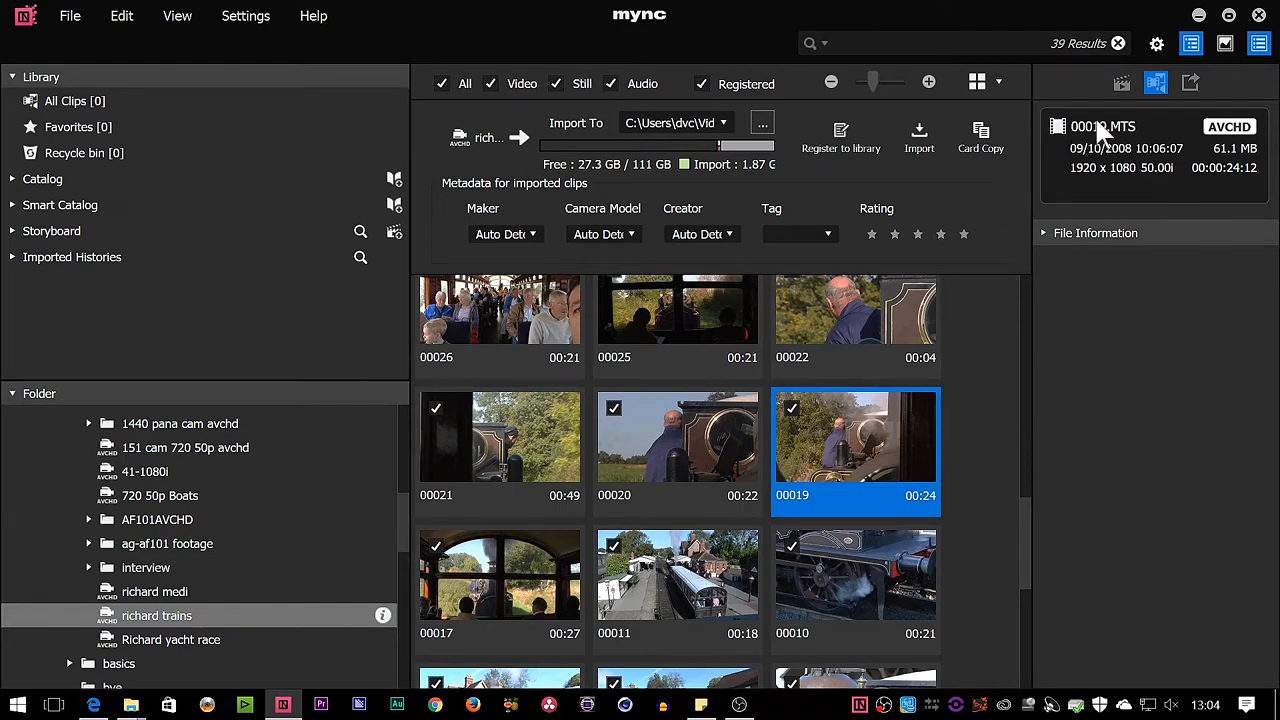
Step: Watch a train clip in full-screen preview using the playback controls, then return to the grid
double_click(856, 436)
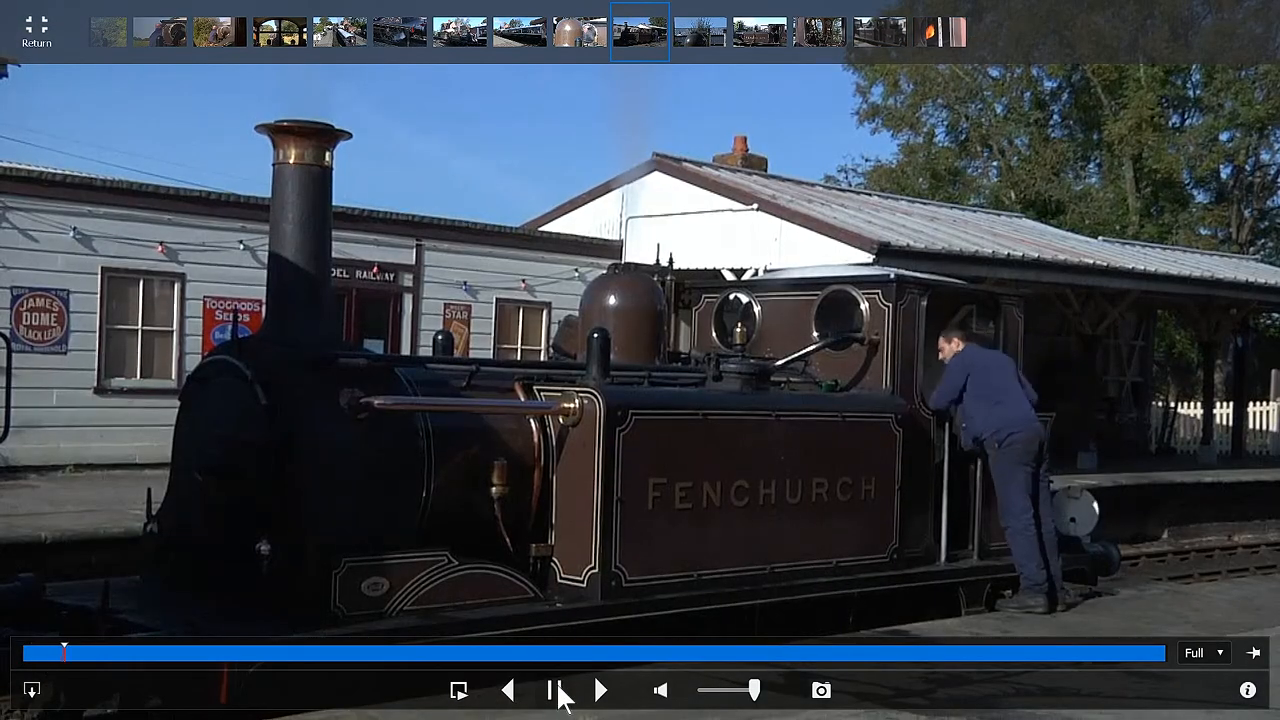
left_click(556, 690)
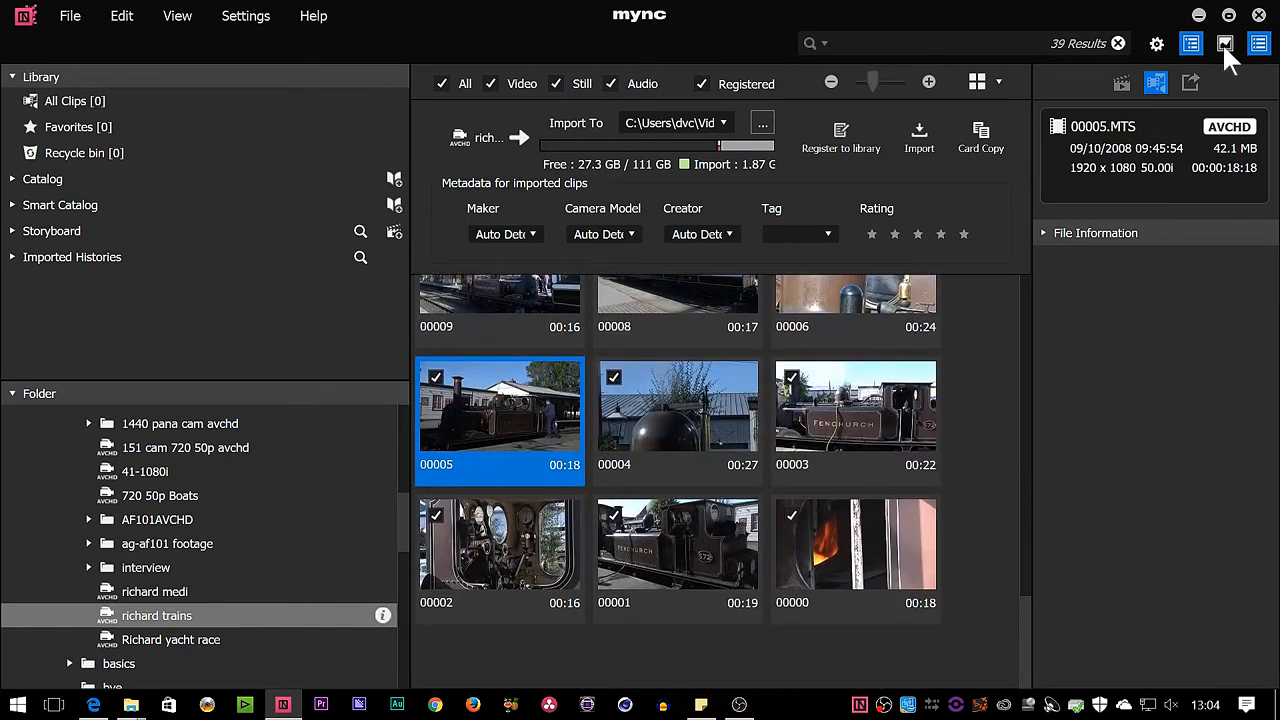
Step: Show a preview pane beside the clip grid and preview clip 00006
left_click(1224, 44)
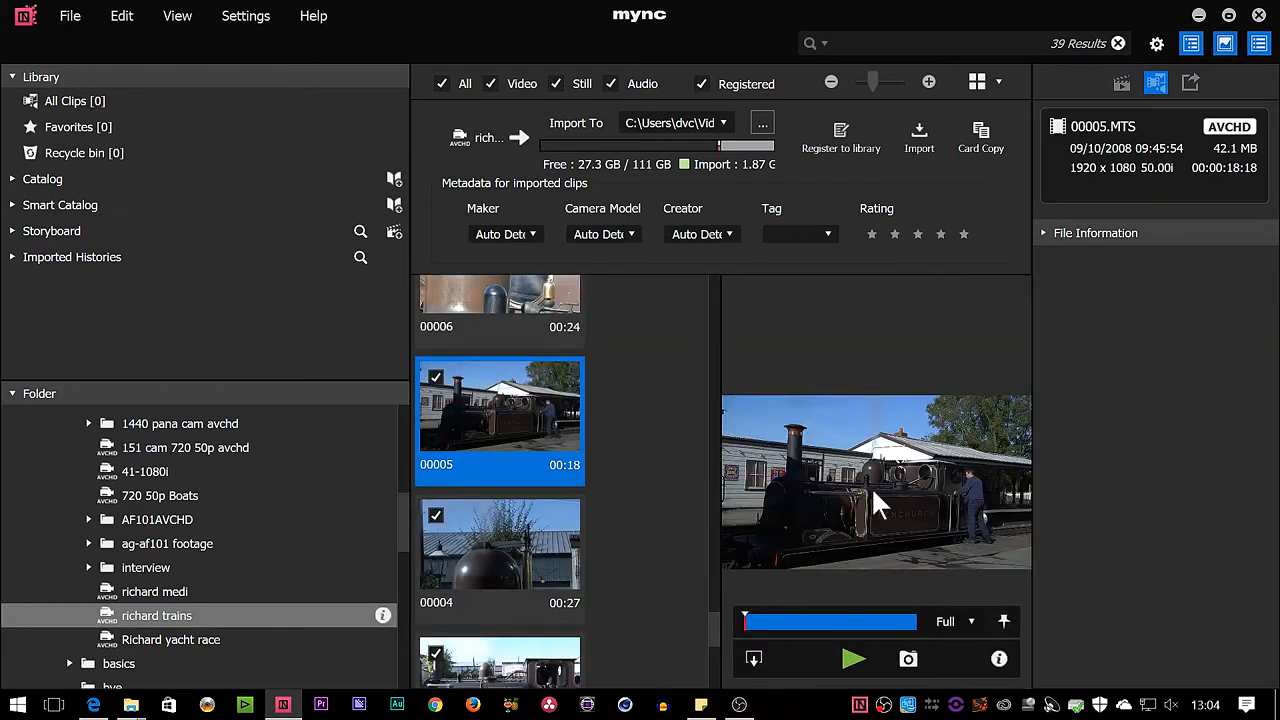
left_click(500, 310)
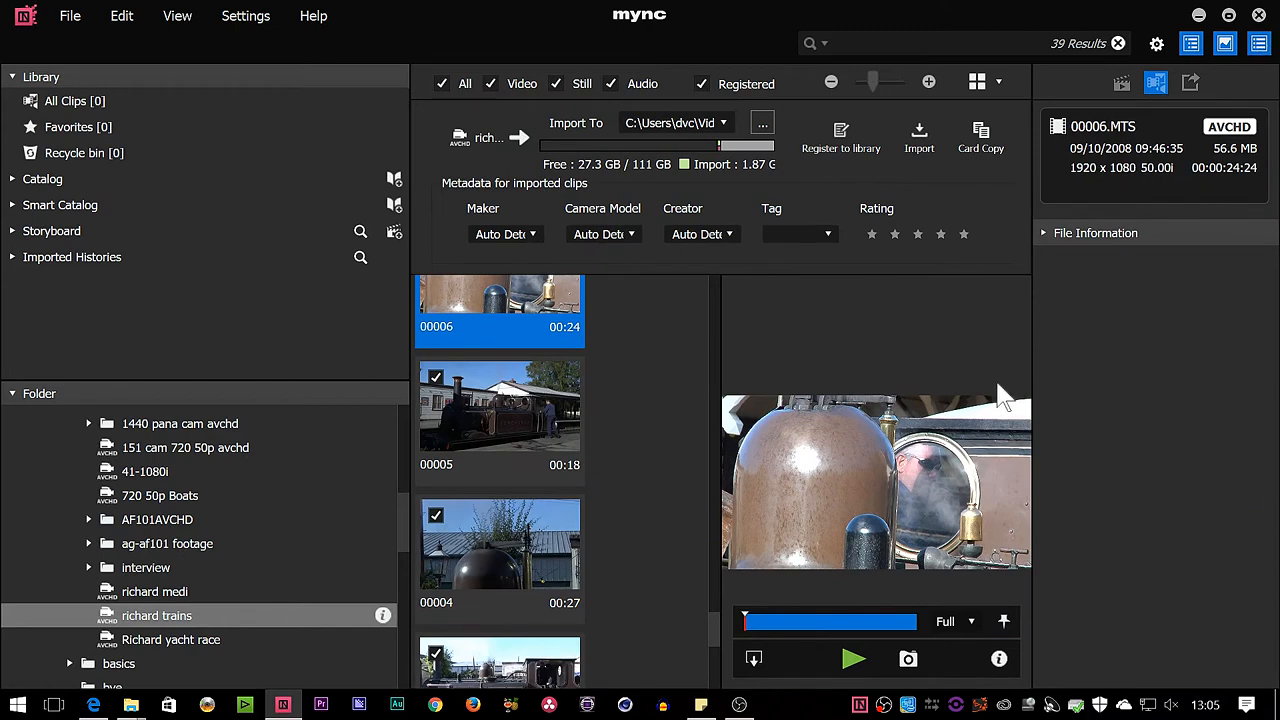
mouse_move(990, 364)
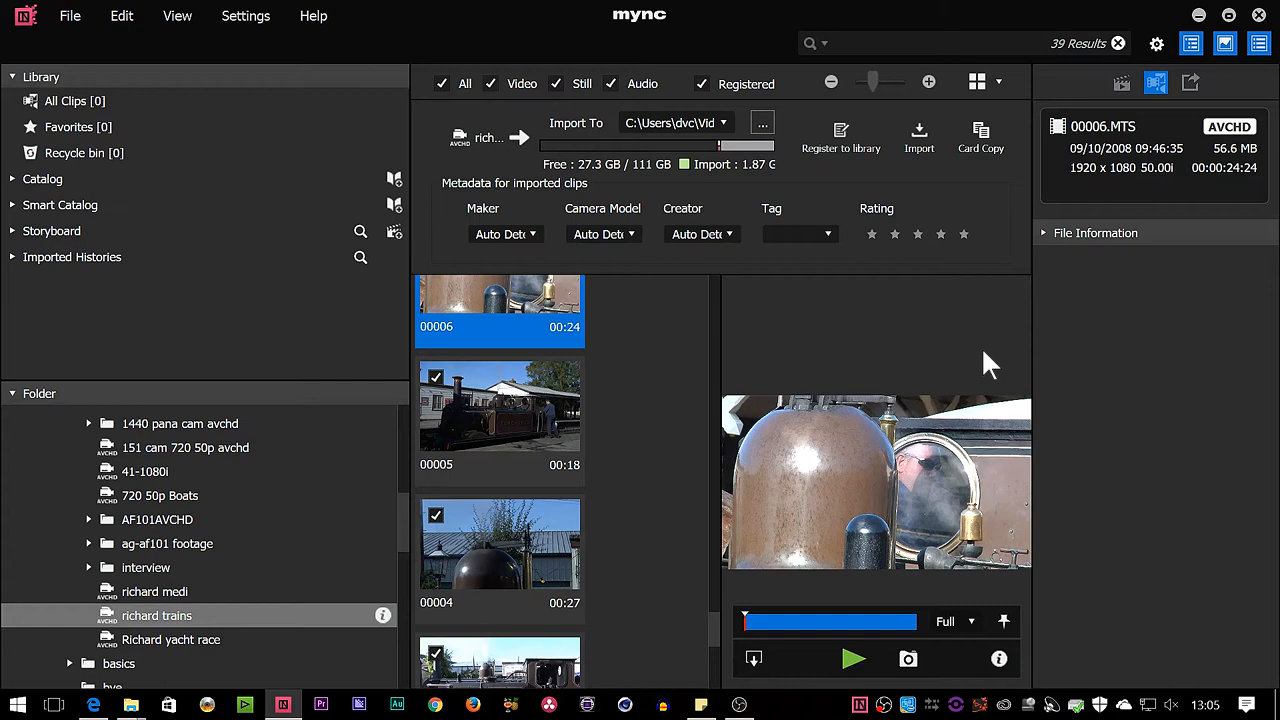
mouse_move(1148, 204)
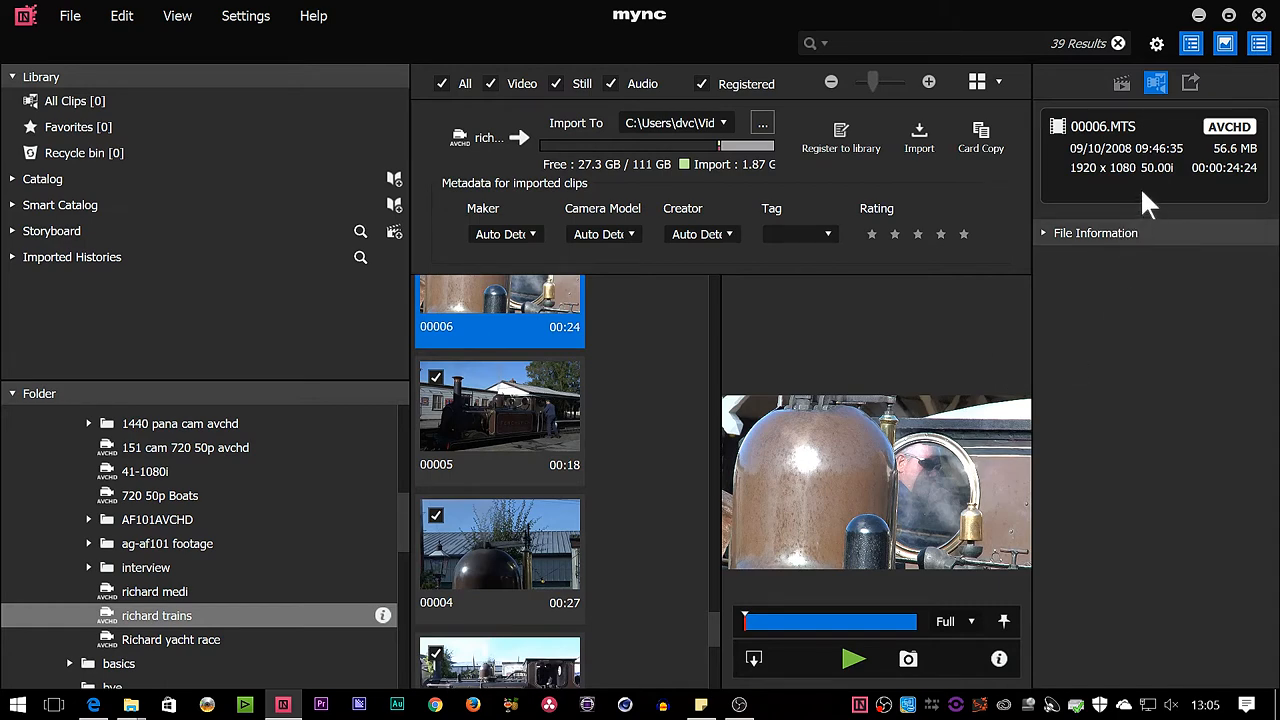
mouse_move(244, 16)
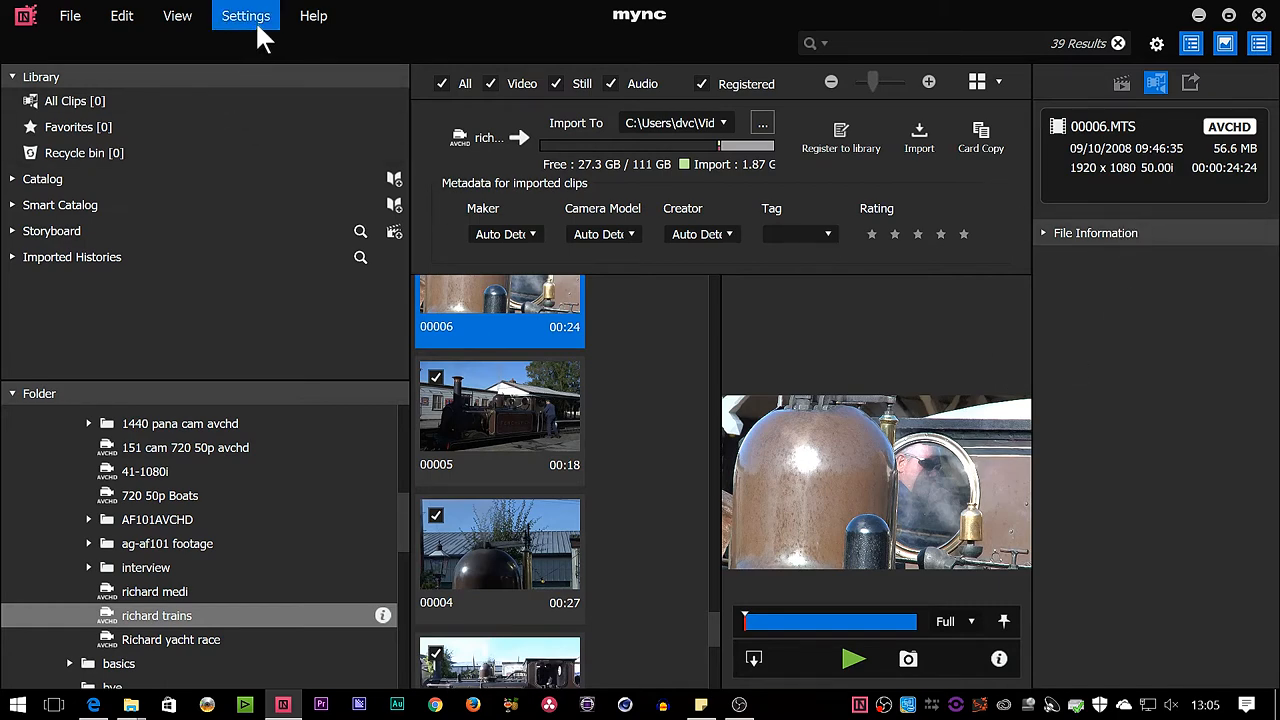
mouse_move(1150, 70)
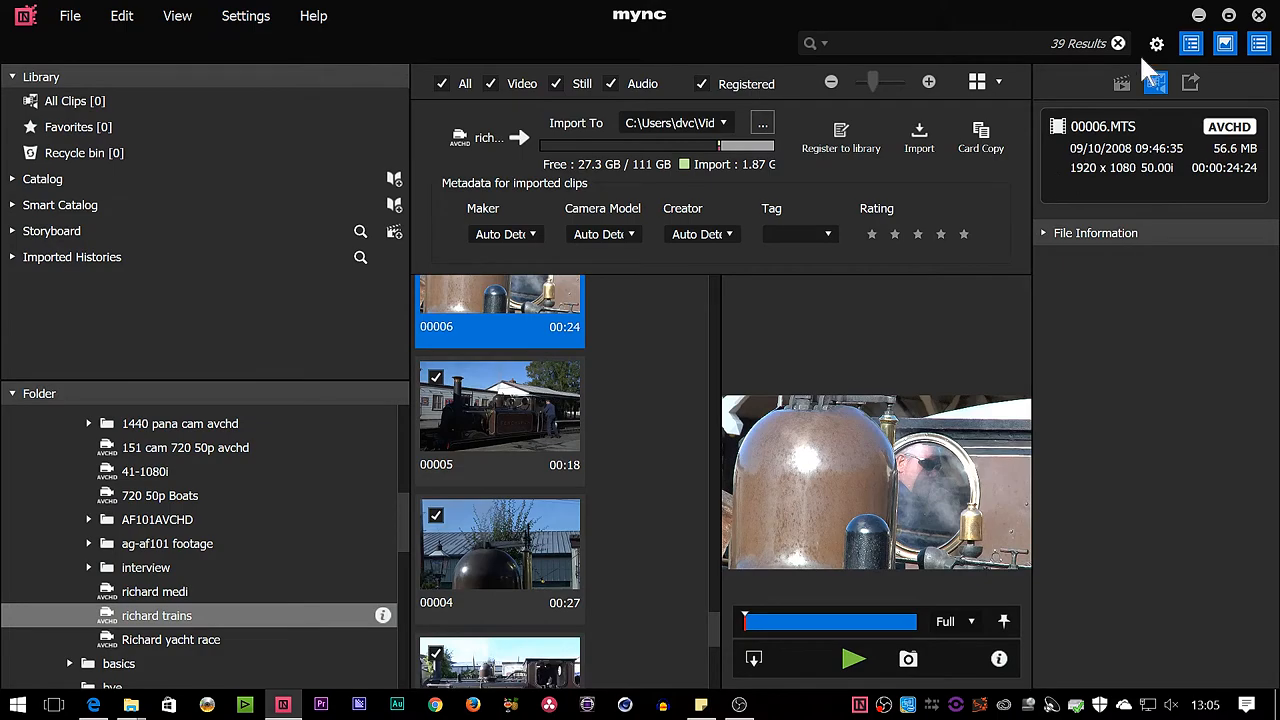
Step: Set Full Screen Preview to monitor 1 in Settings and close the dialog
left_click(1156, 44)
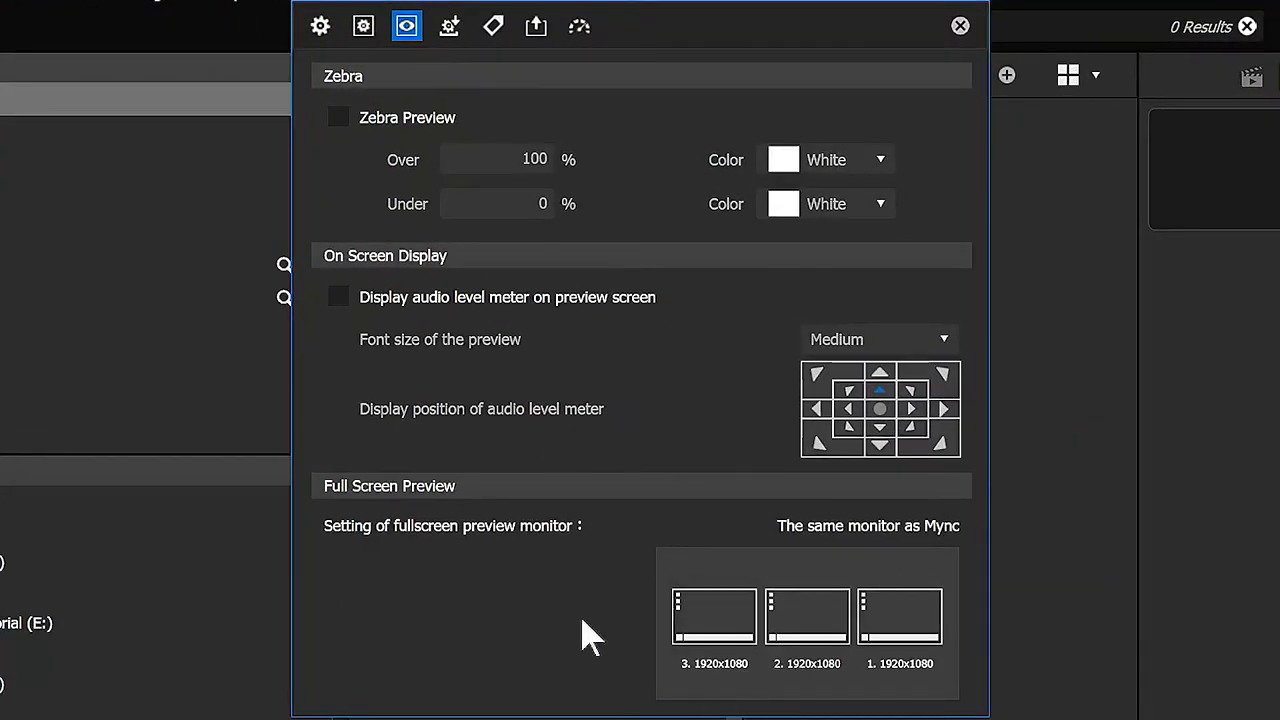
mouse_move(590, 510)
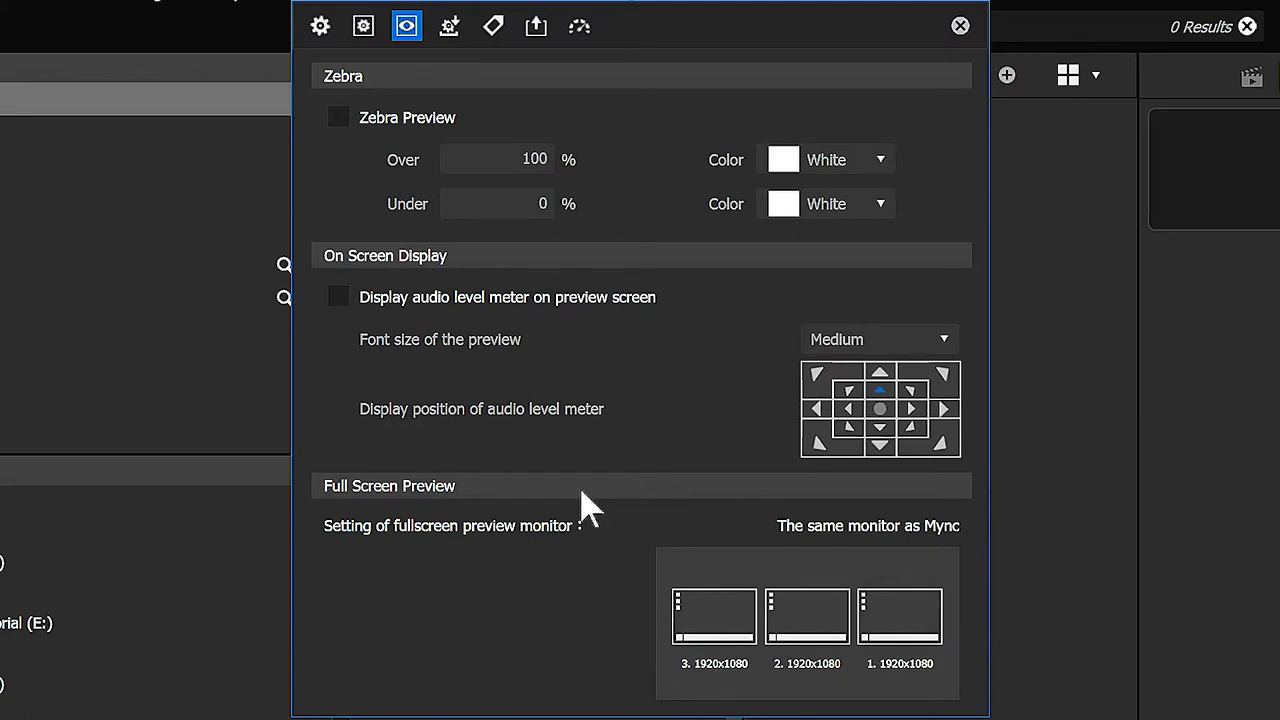
mouse_move(470, 544)
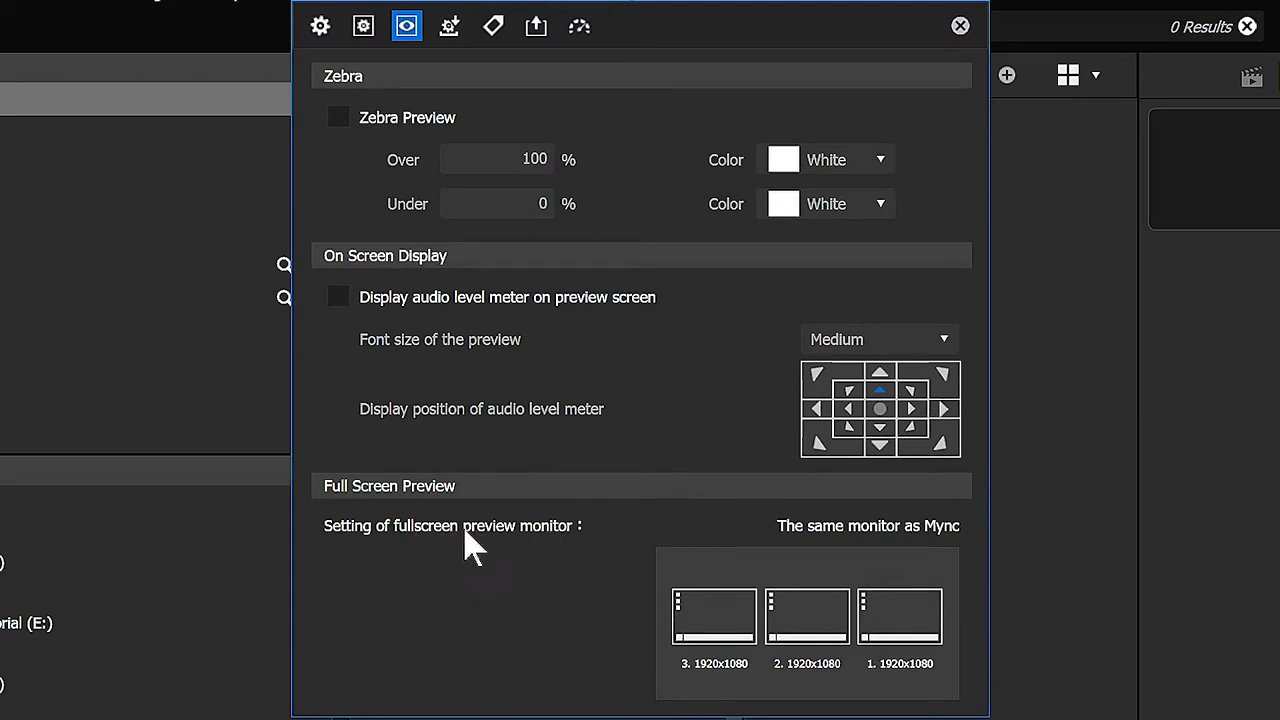
mouse_move(538, 552)
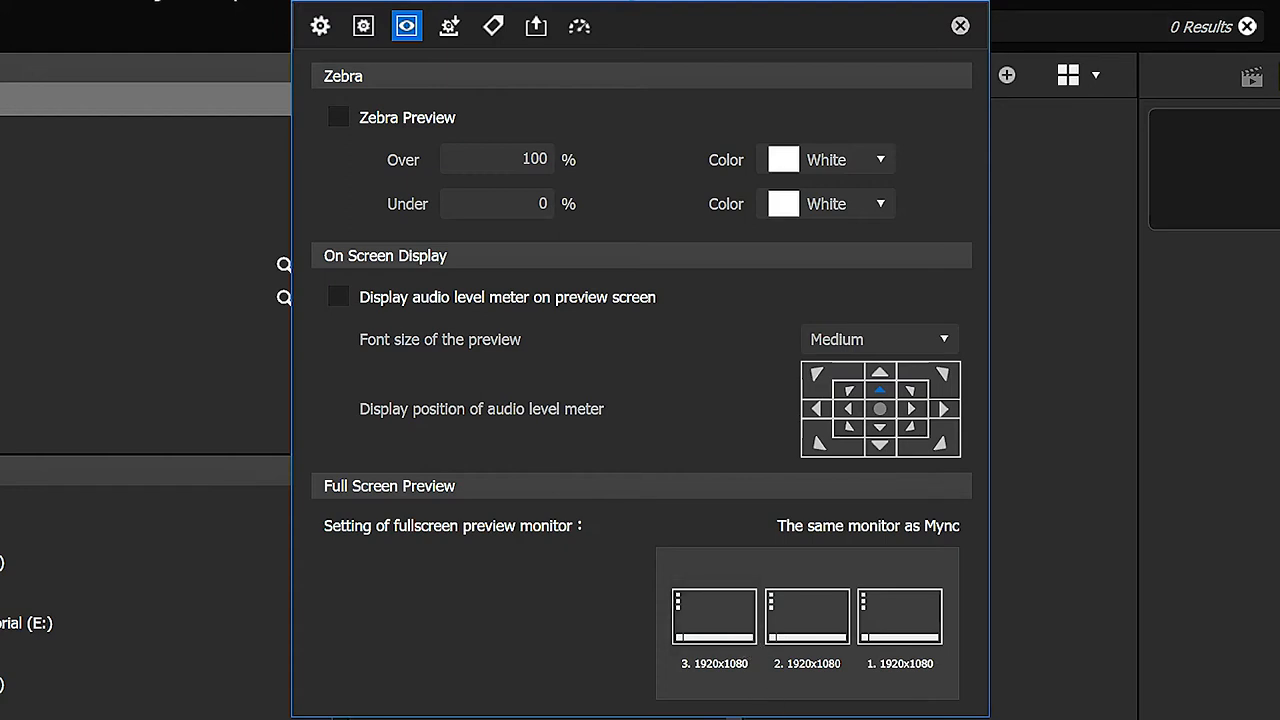
mouse_move(810, 636)
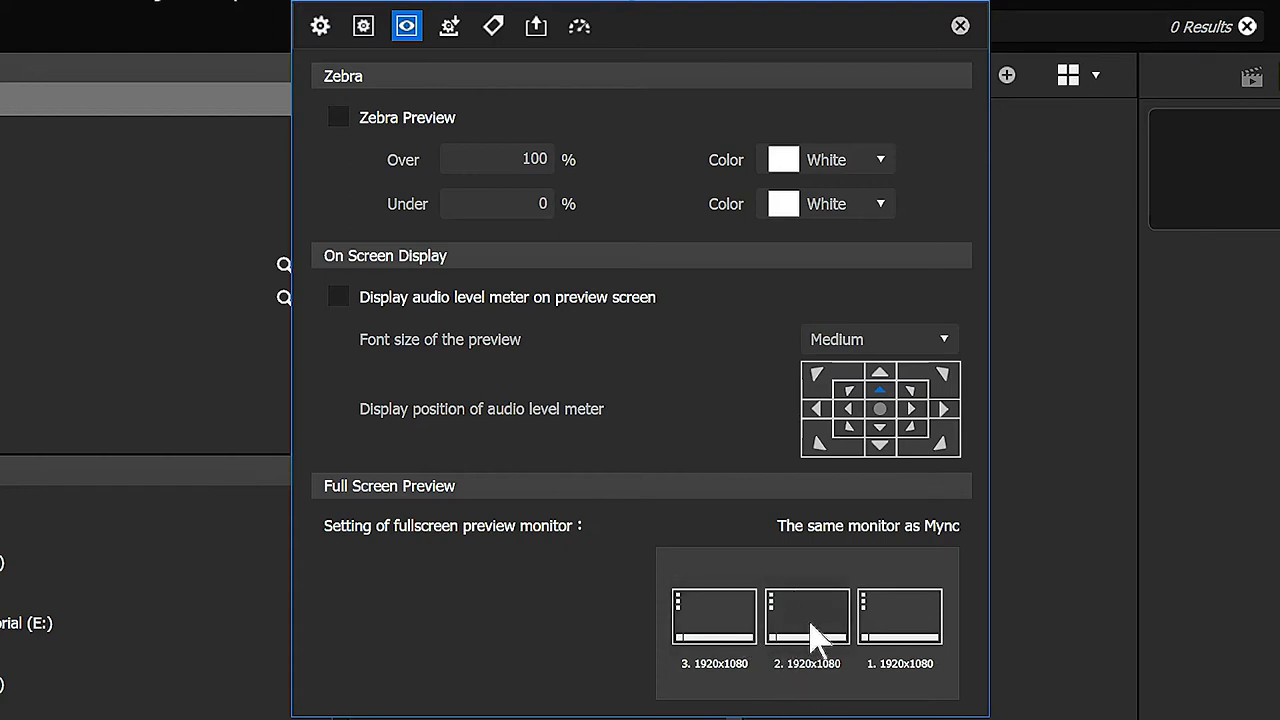
mouse_move(450, 544)
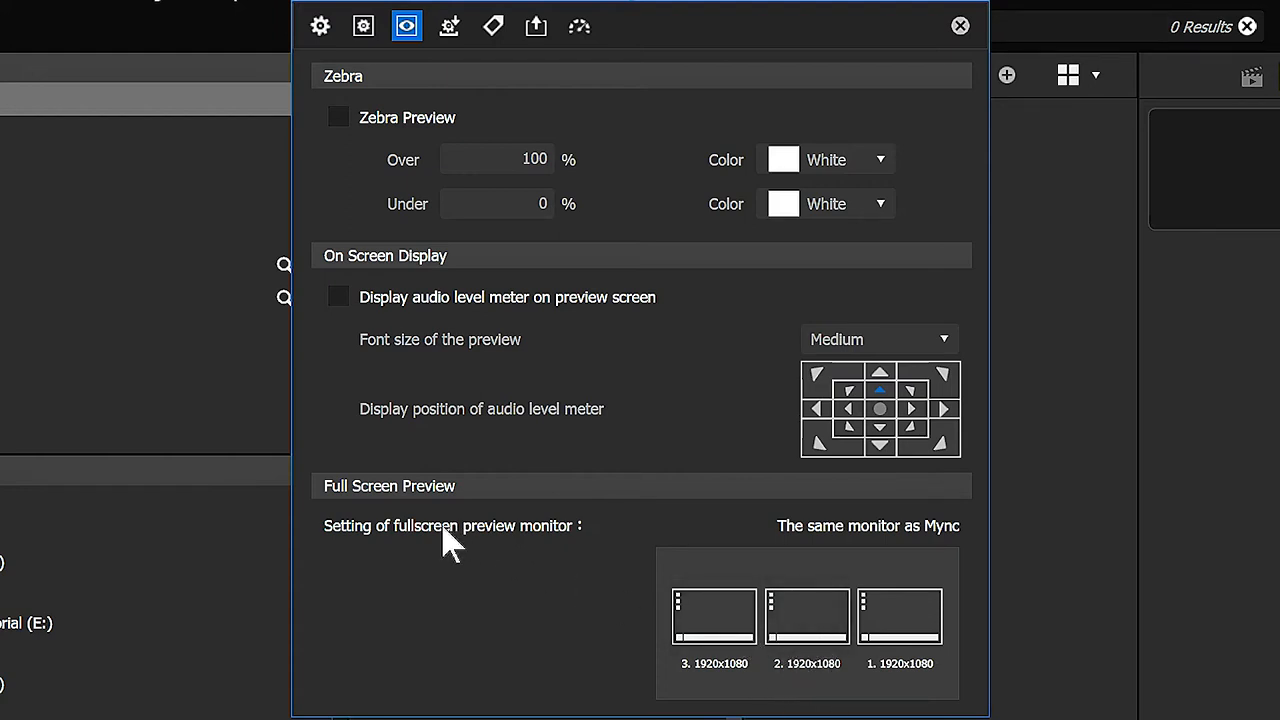
mouse_move(918, 558)
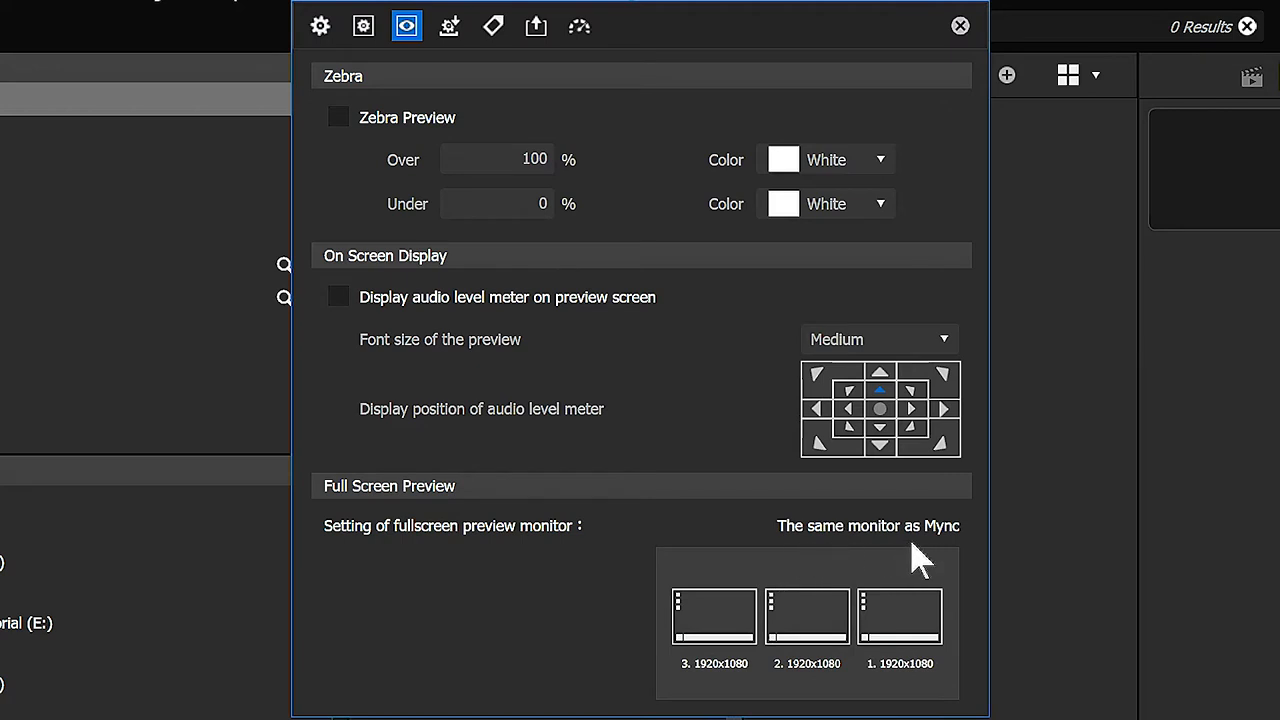
mouse_move(956, 664)
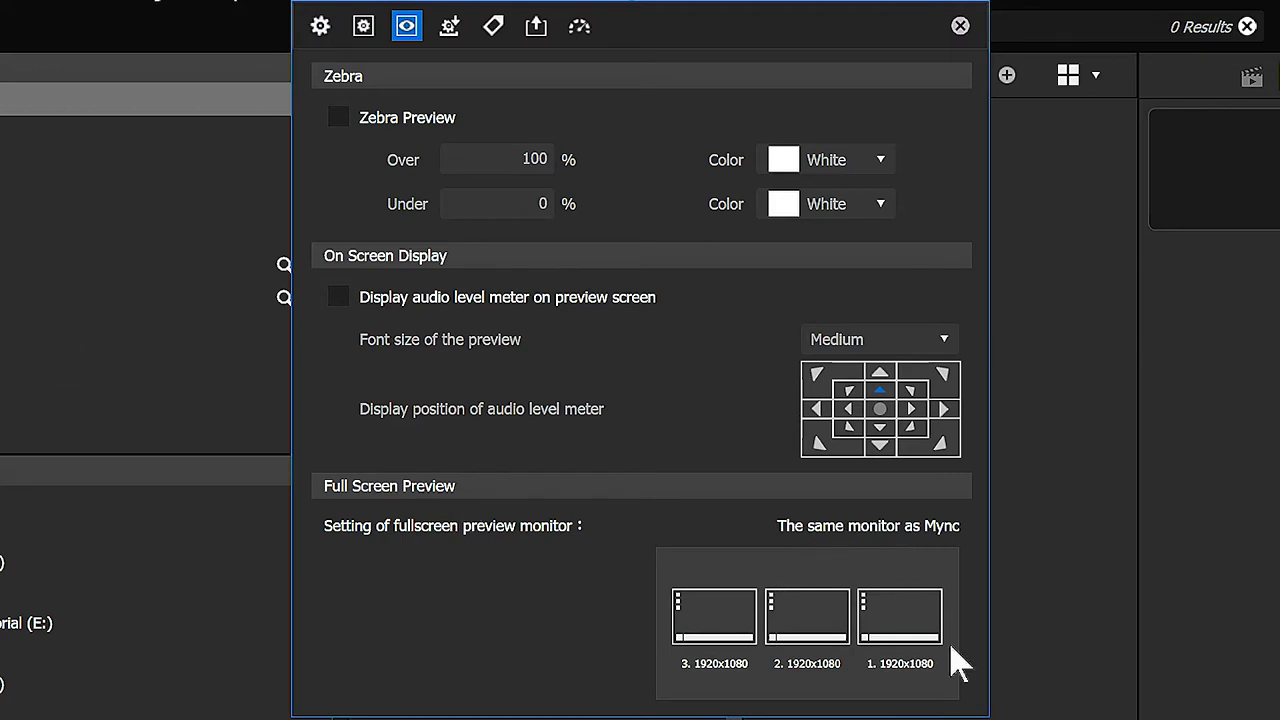
left_click(900, 616)
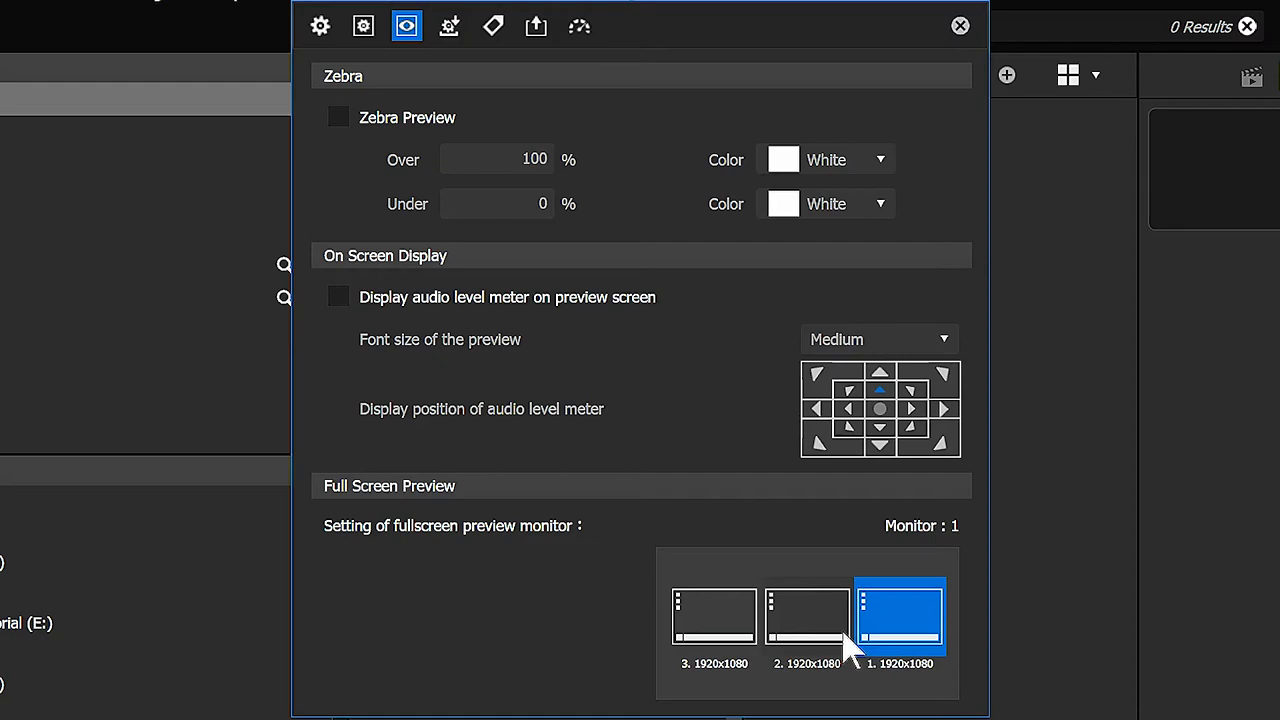
left_click(960, 24)
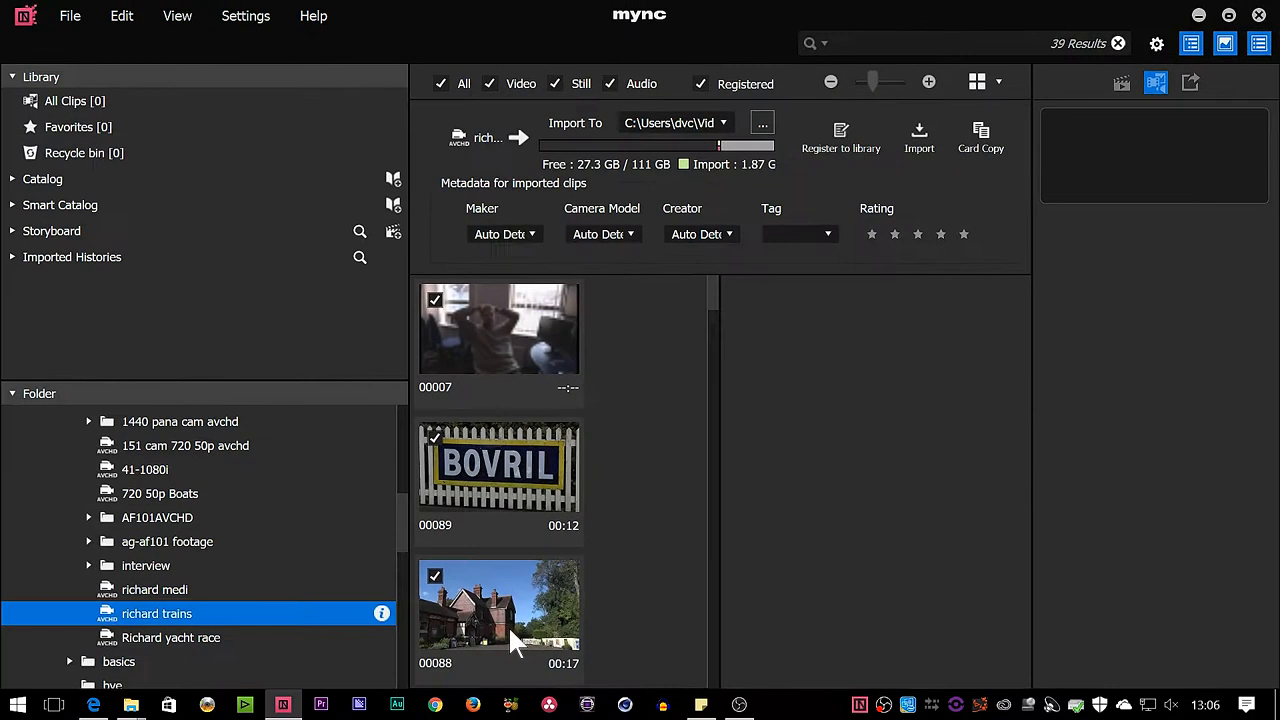
Step: Preview clip 00088 from the richard trains footage with its file details shown
left_click(500, 604)
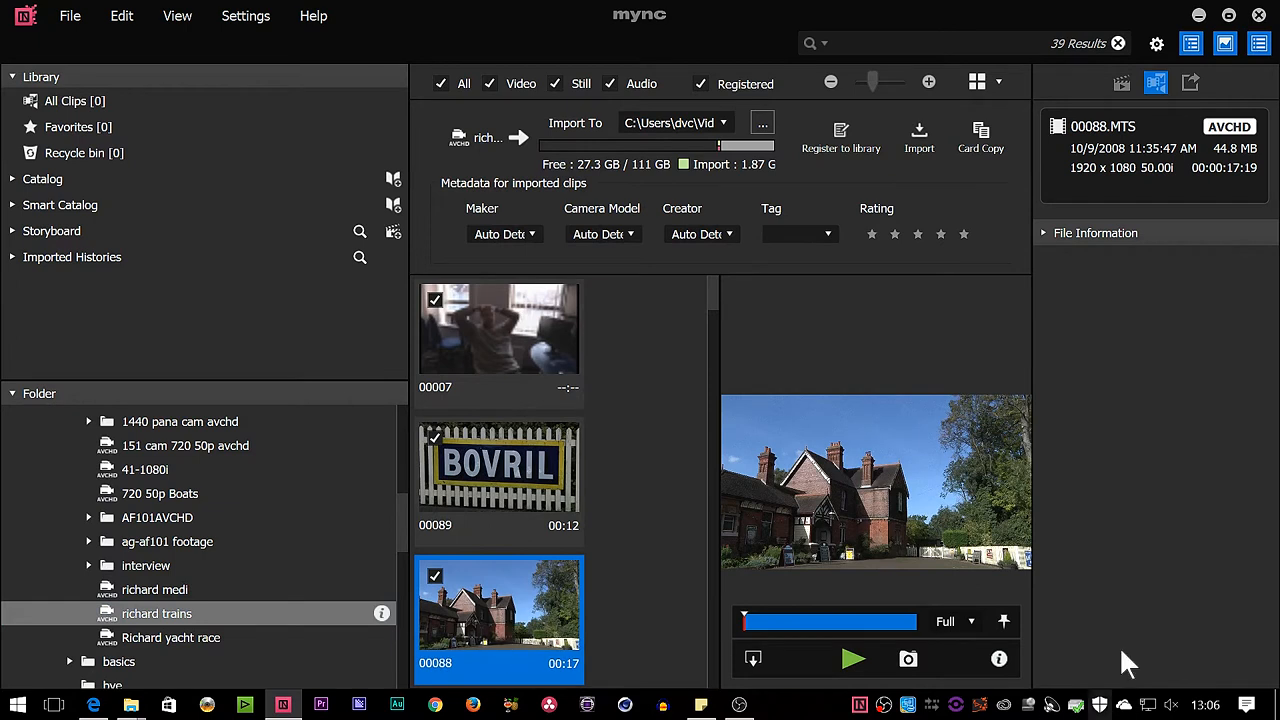
mouse_move(896, 430)
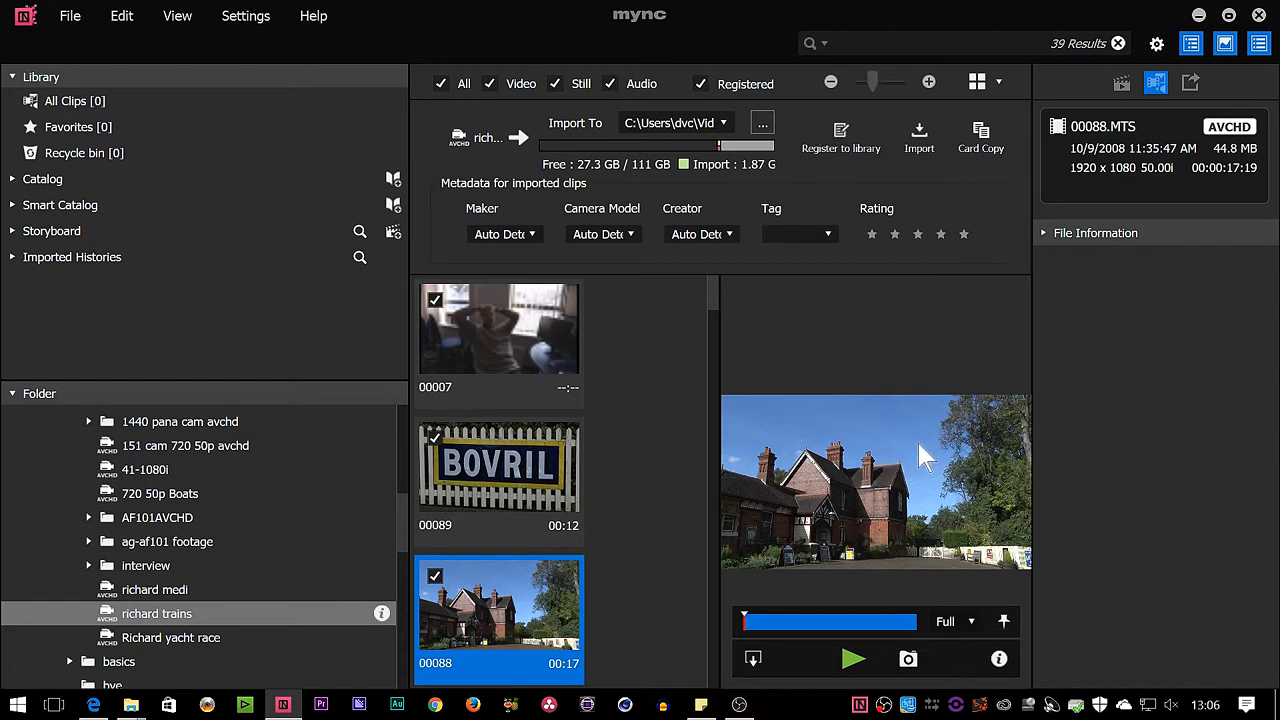
mouse_move(862, 402)
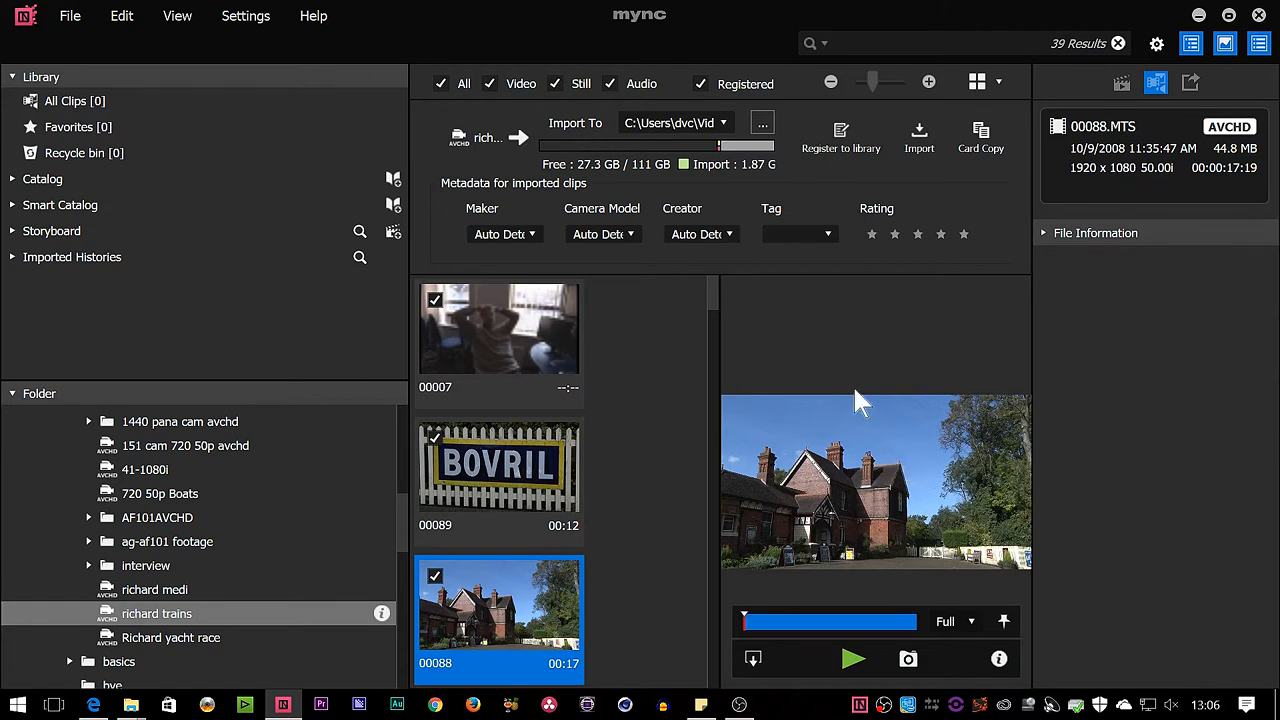
mouse_move(896, 504)
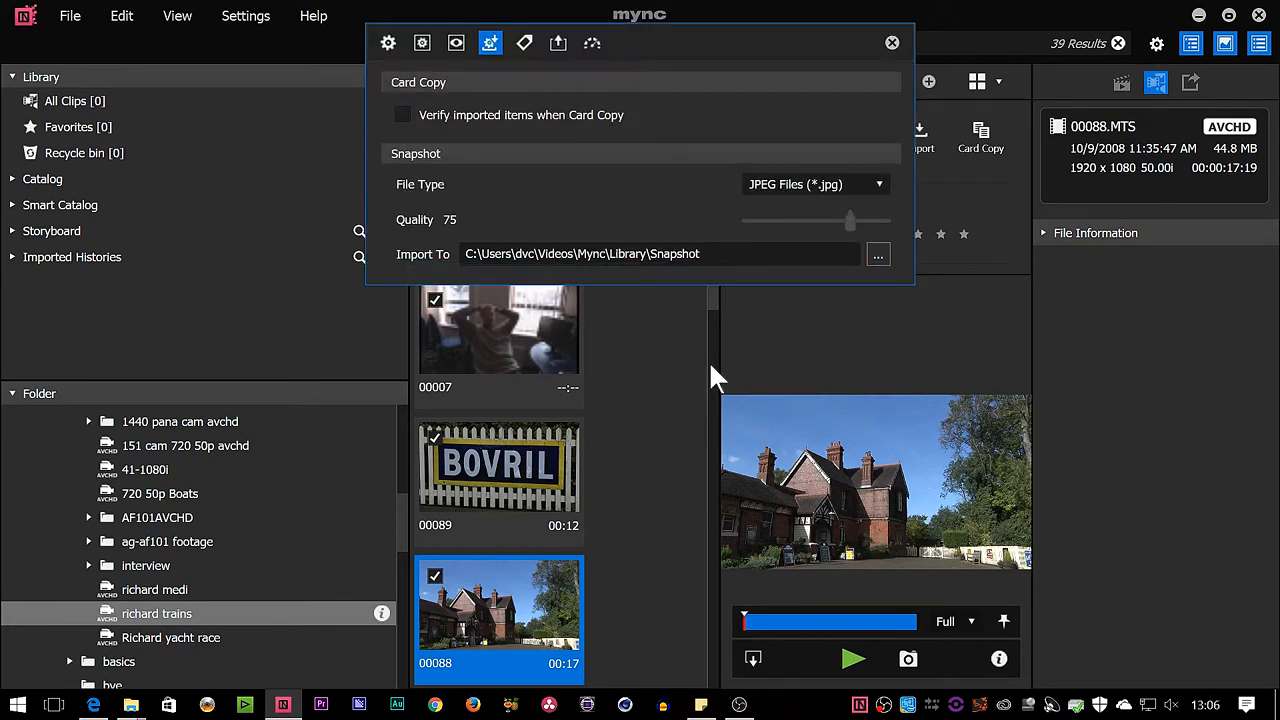
Step: Close the Card Copy / Snapshot preferences so clip 00088's preview and audio channel buttons show
left_click(456, 44)
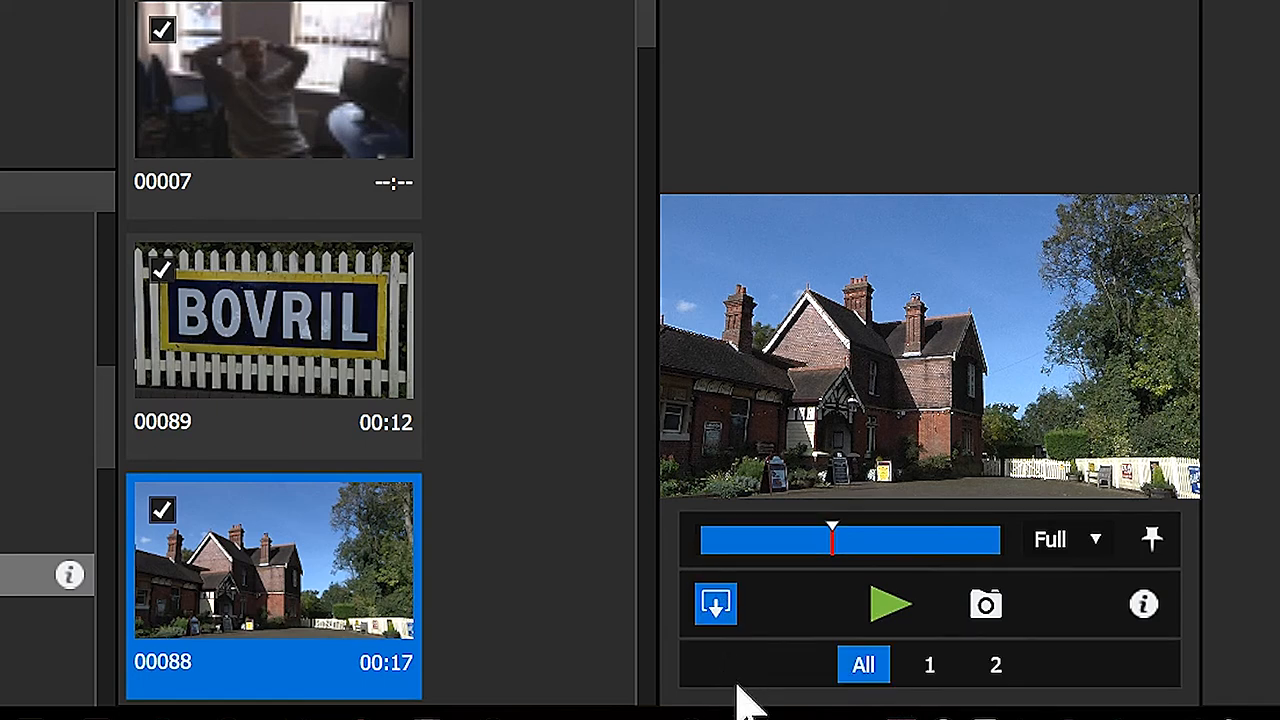
mouse_move(928, 664)
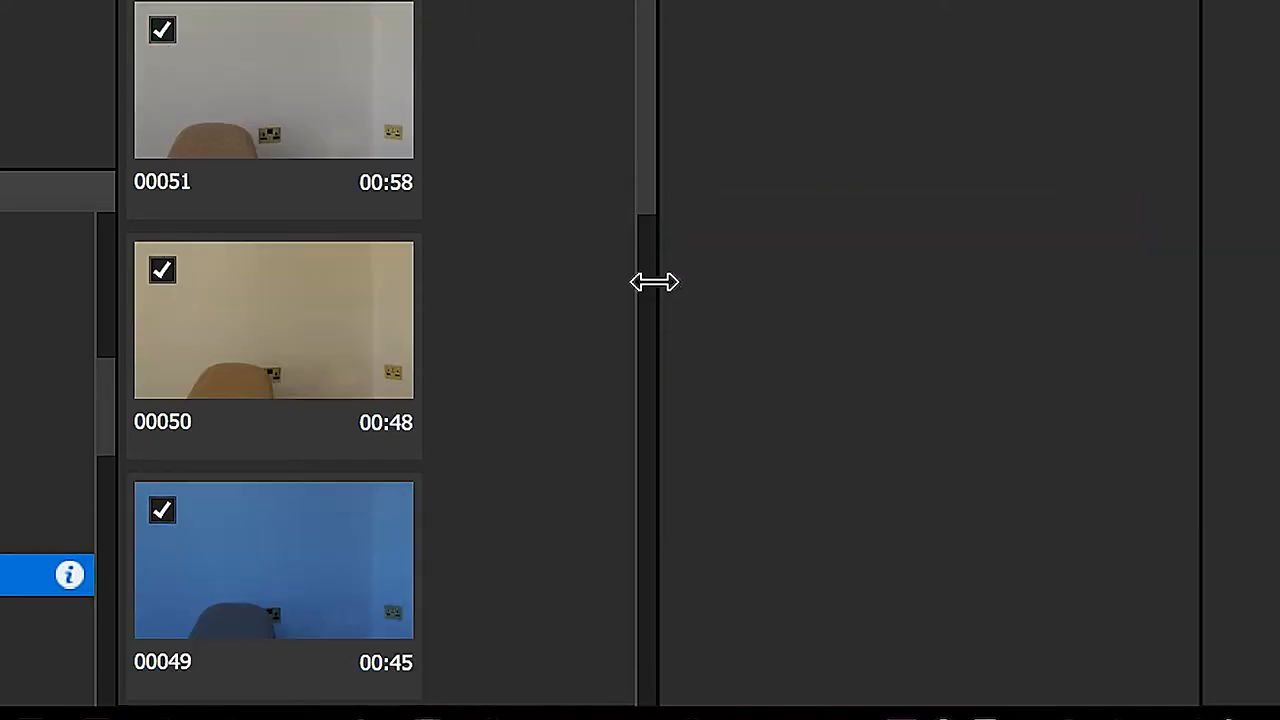
Step: Expand the xdcam footage folder to list its subfolders and choose audio channel 6 for playback
scroll("down", 3)
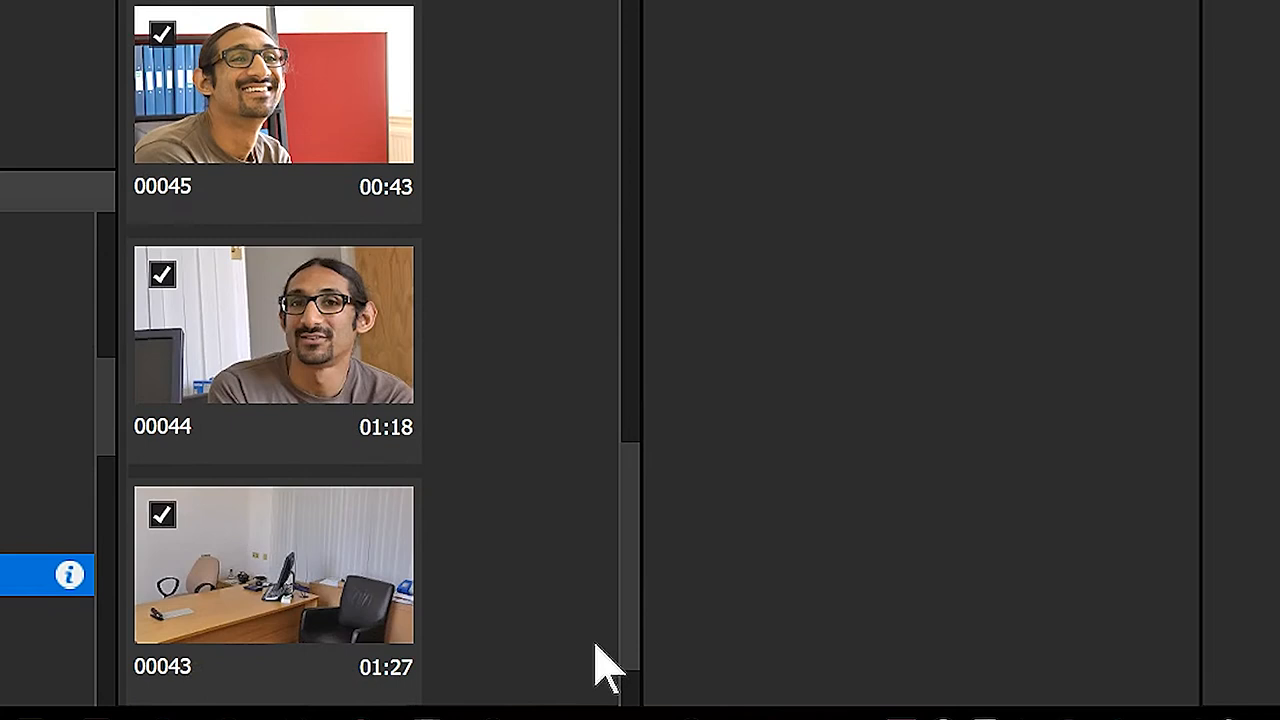
left_click(272, 564)
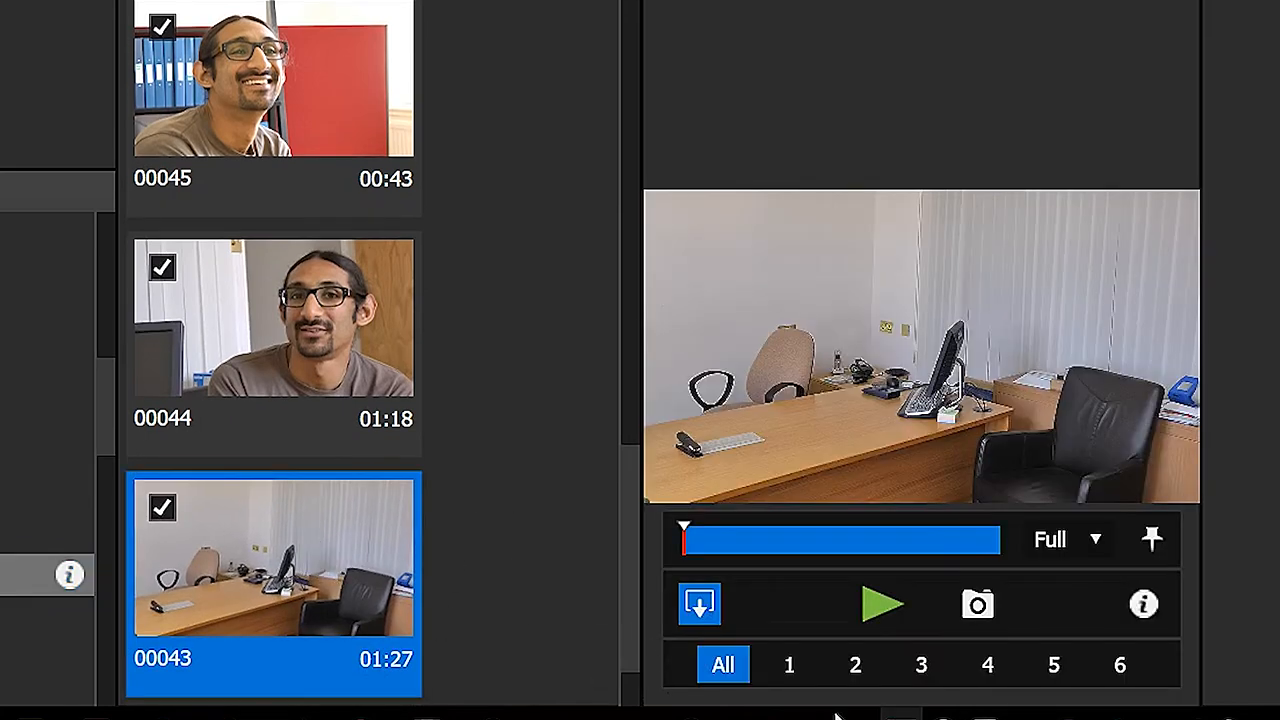
mouse_move(1120, 664)
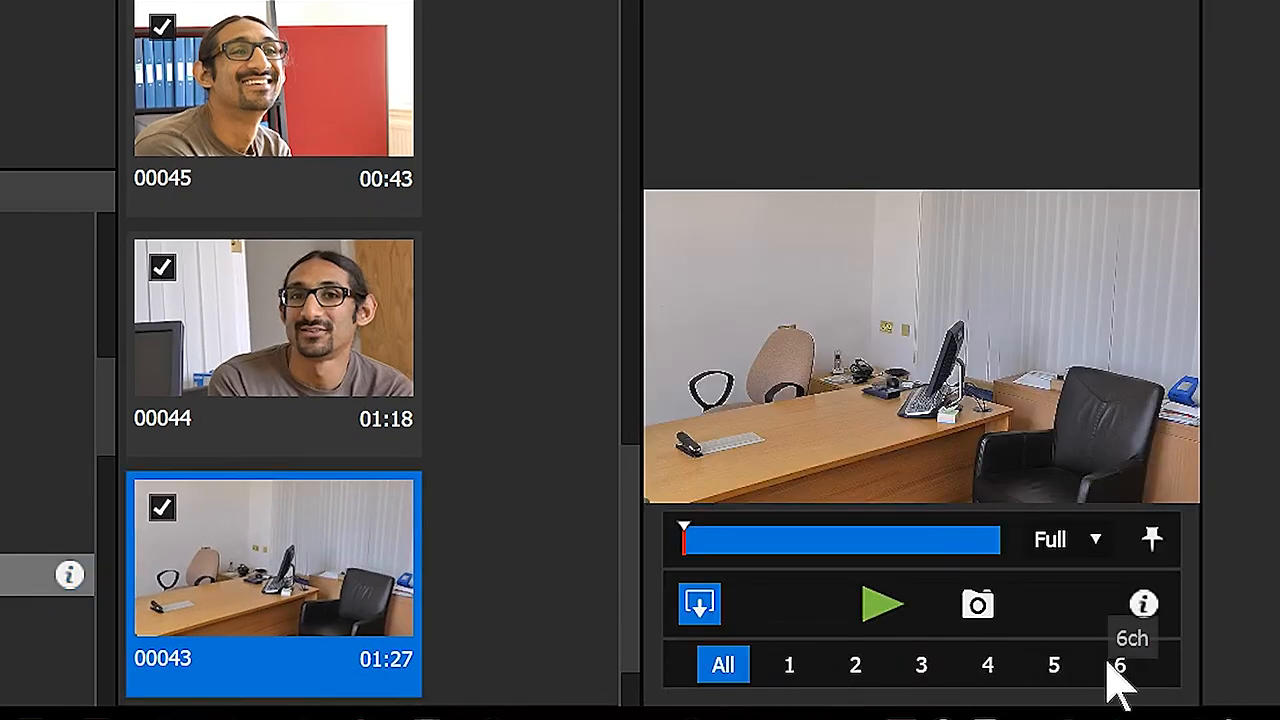
left_click(788, 664)
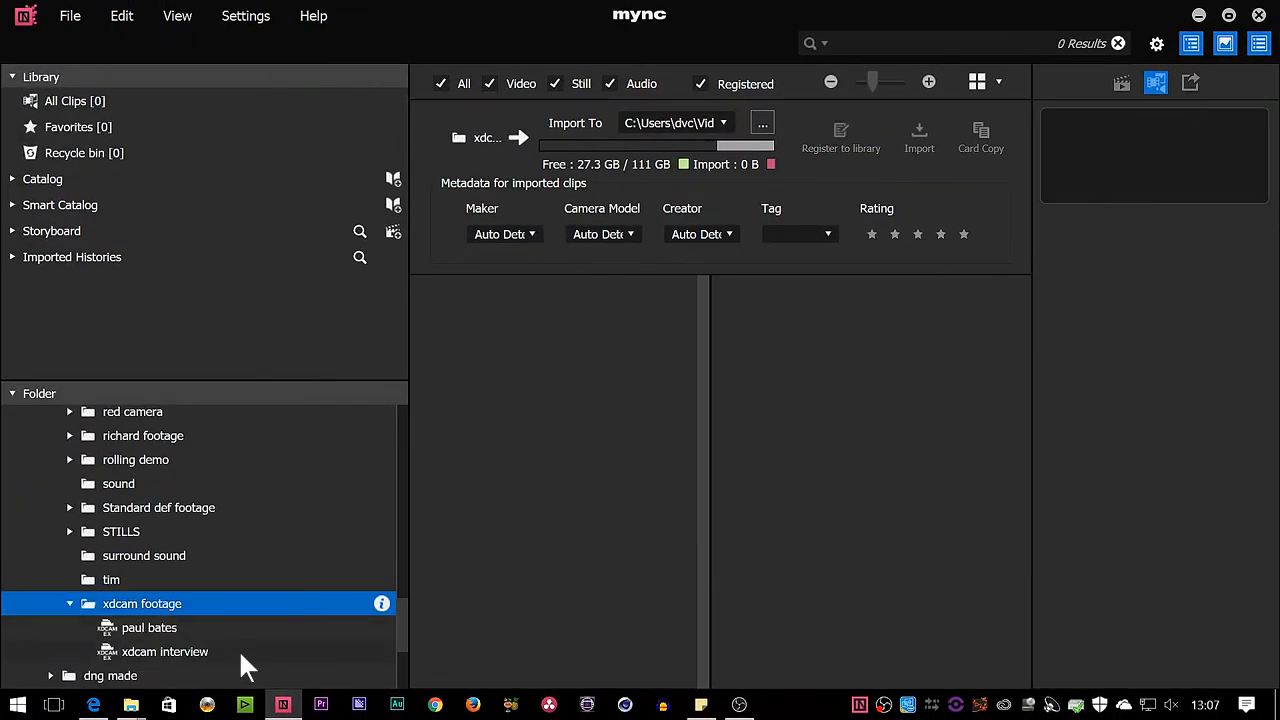
Step: Preview clip EDIU0001_01 in the xdcam interview folder, then collapse the tree to the drive list
left_click(164, 652)
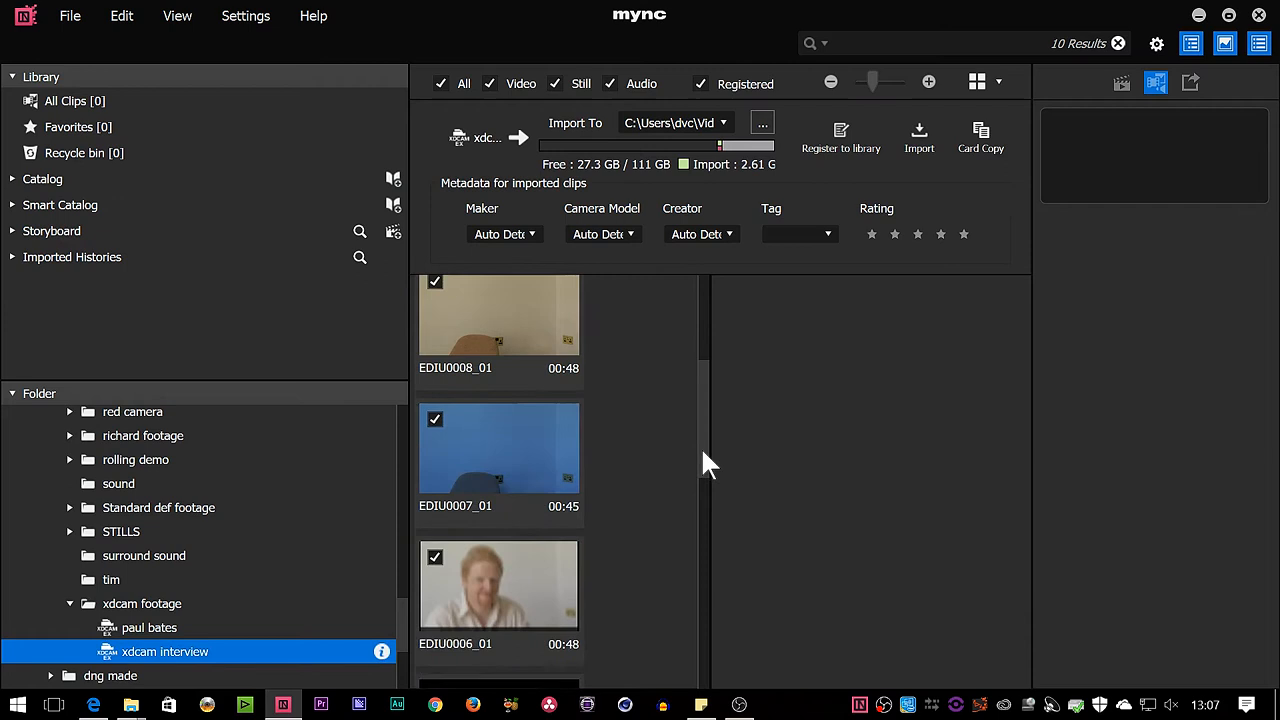
scroll("down", 3)
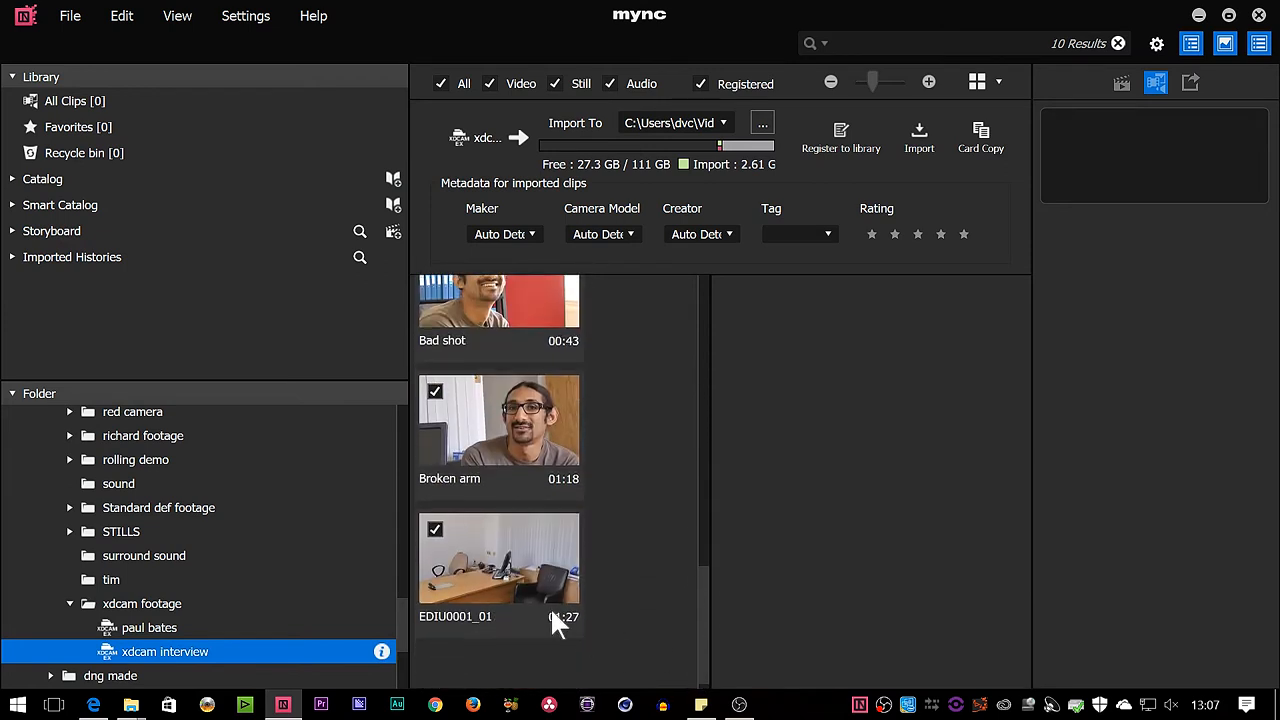
left_click(500, 556)
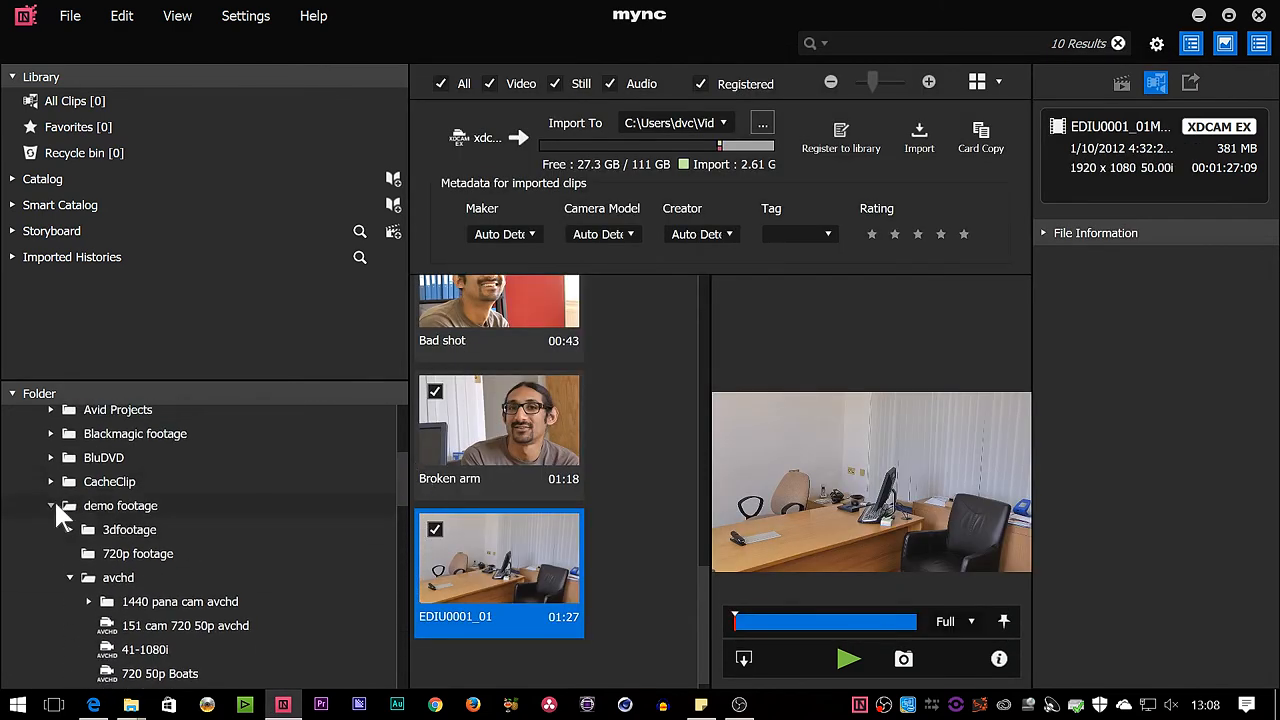
left_click(100, 560)
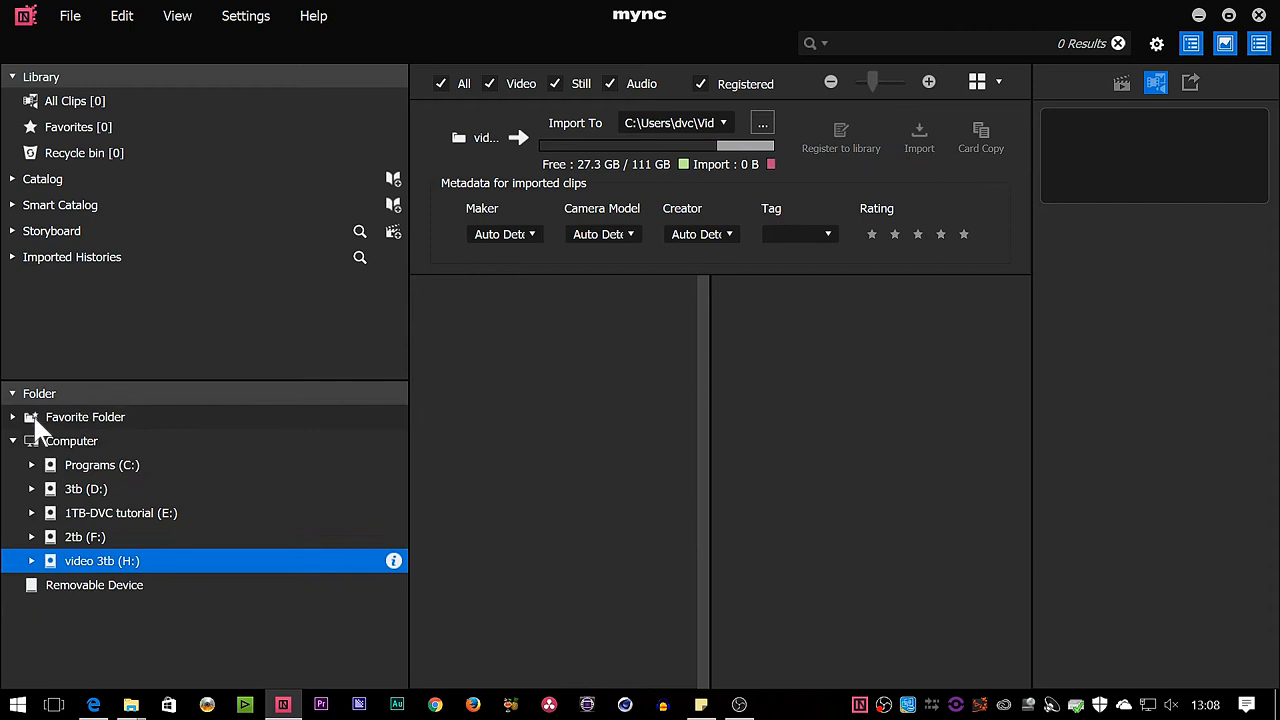
Step: View the 2tb (F:) drive's 39 clips, check the empty Computer level, then show 2tb (F:) in File Explorer
left_click(84, 536)
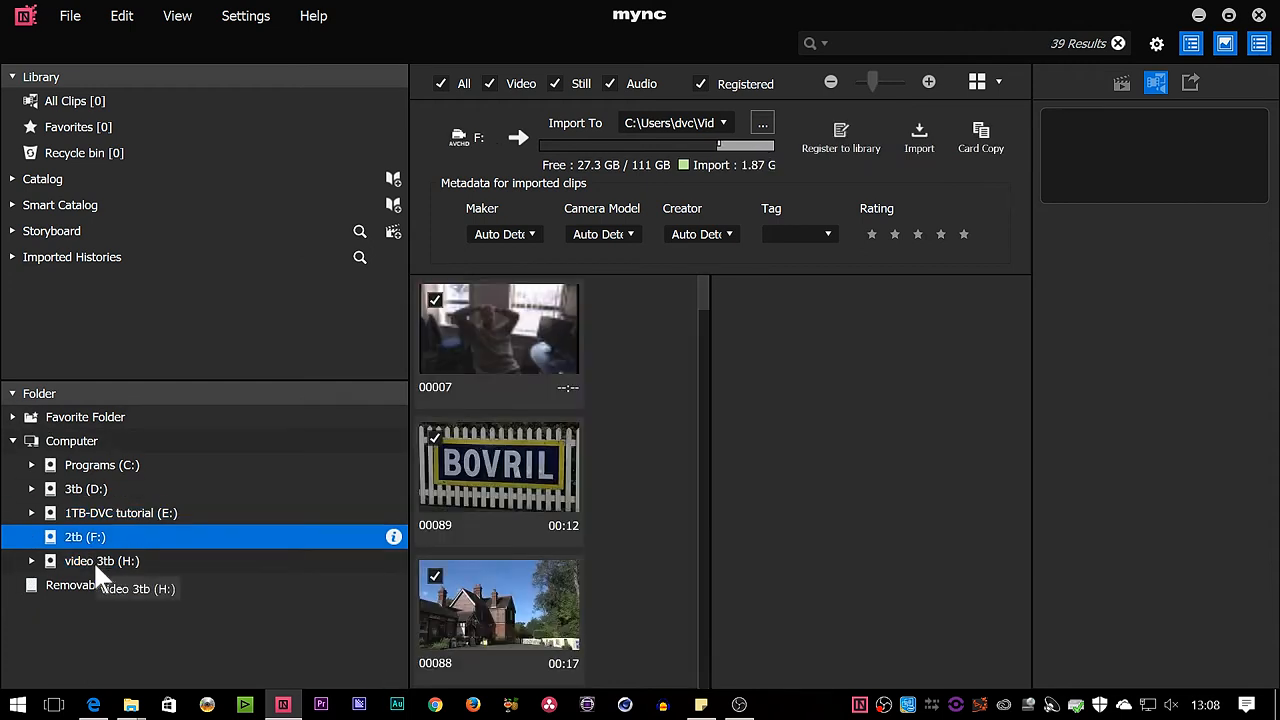
mouse_move(580, 486)
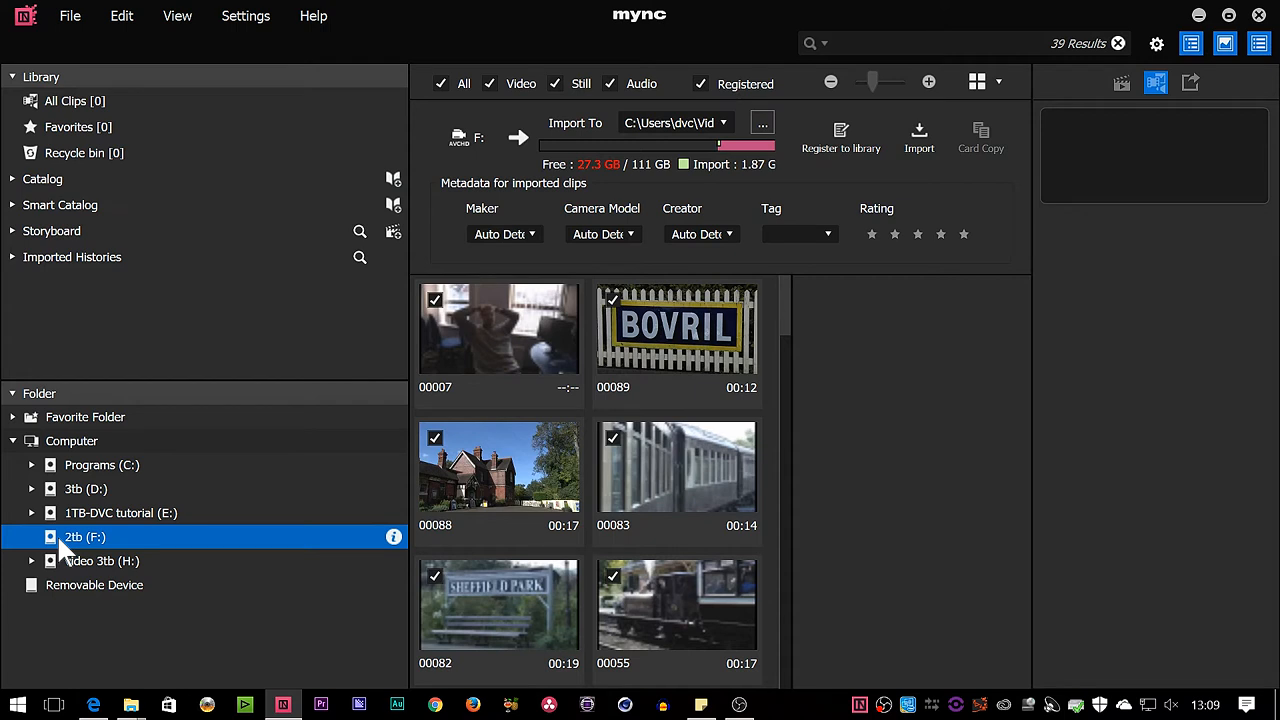
left_click(72, 440)
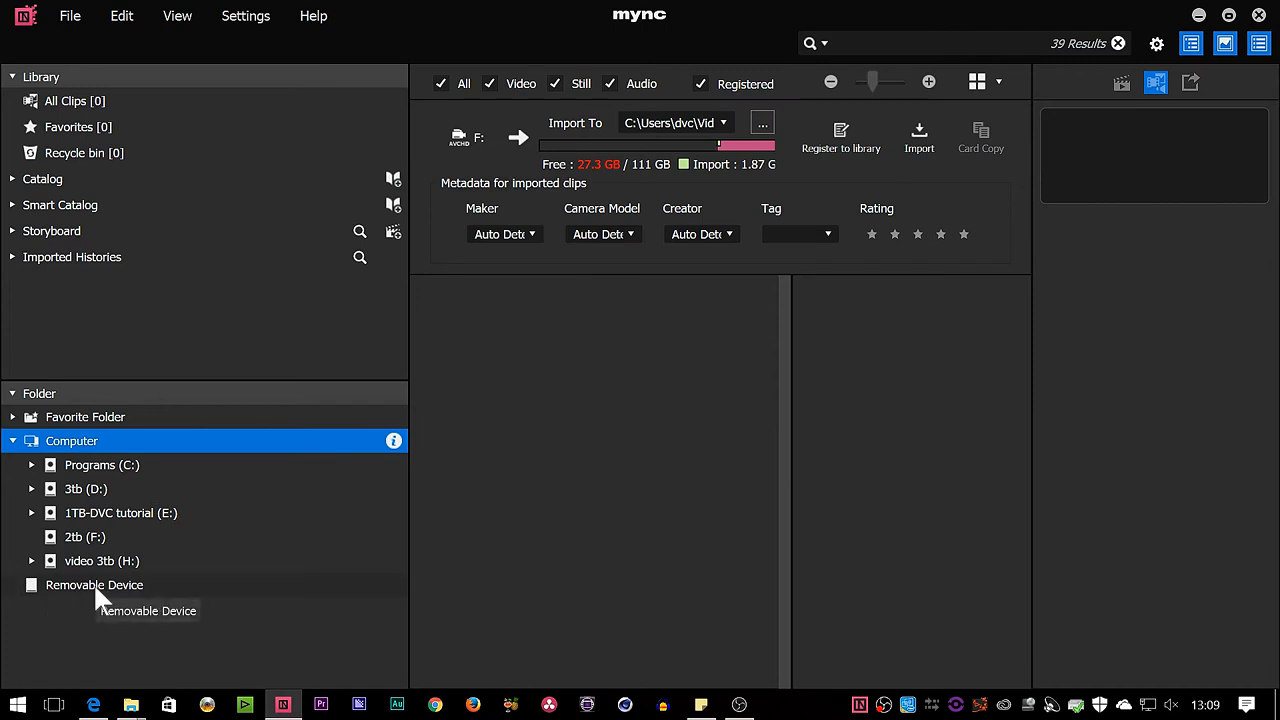
mouse_move(150, 616)
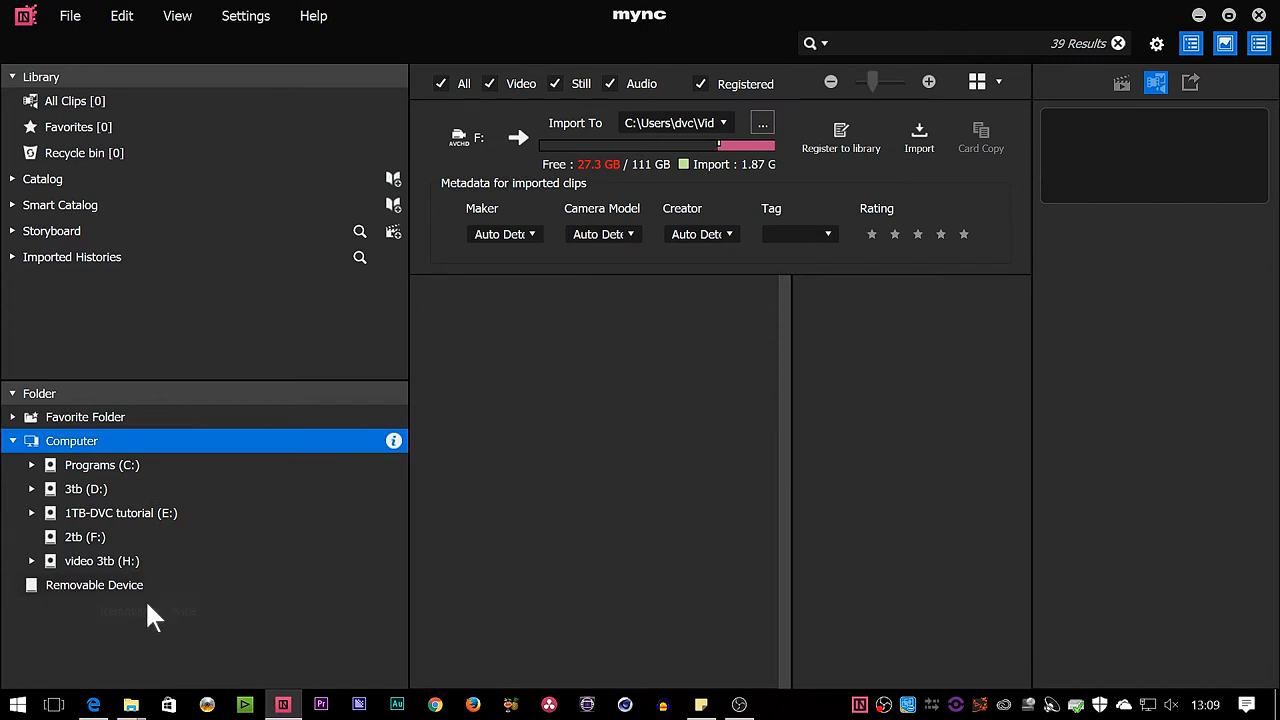
mouse_move(136, 670)
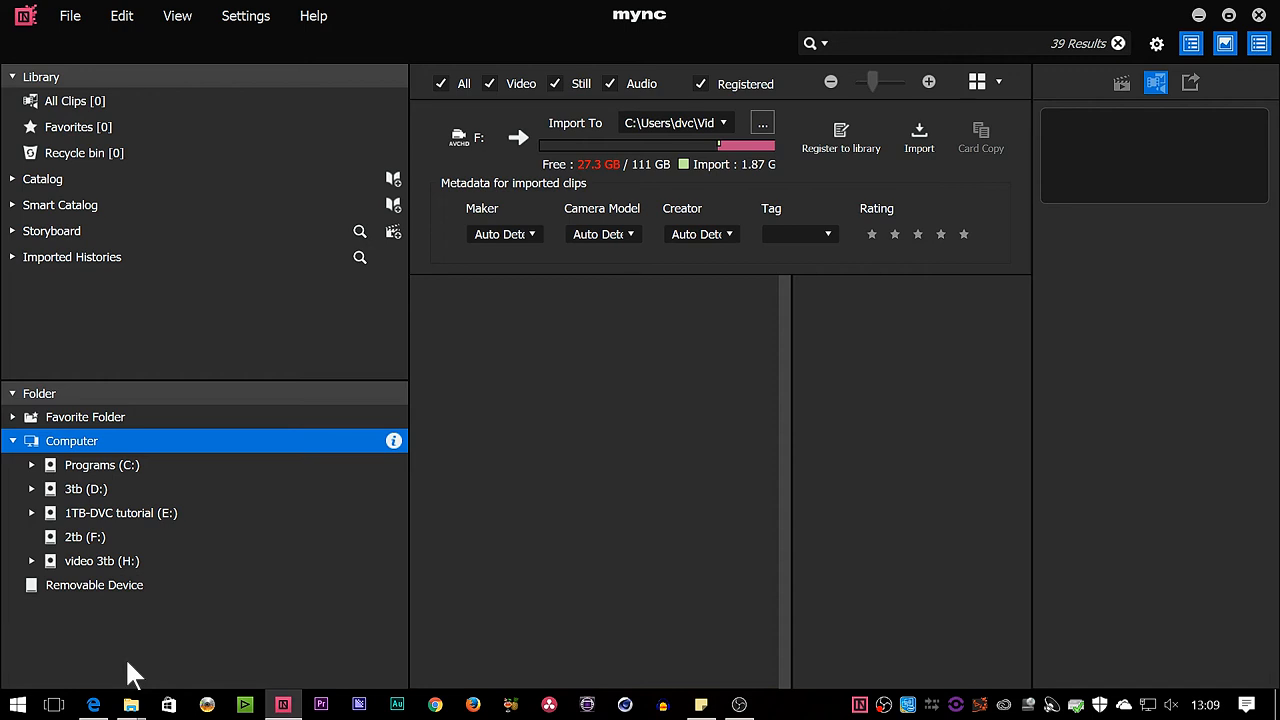
mouse_move(212, 658)
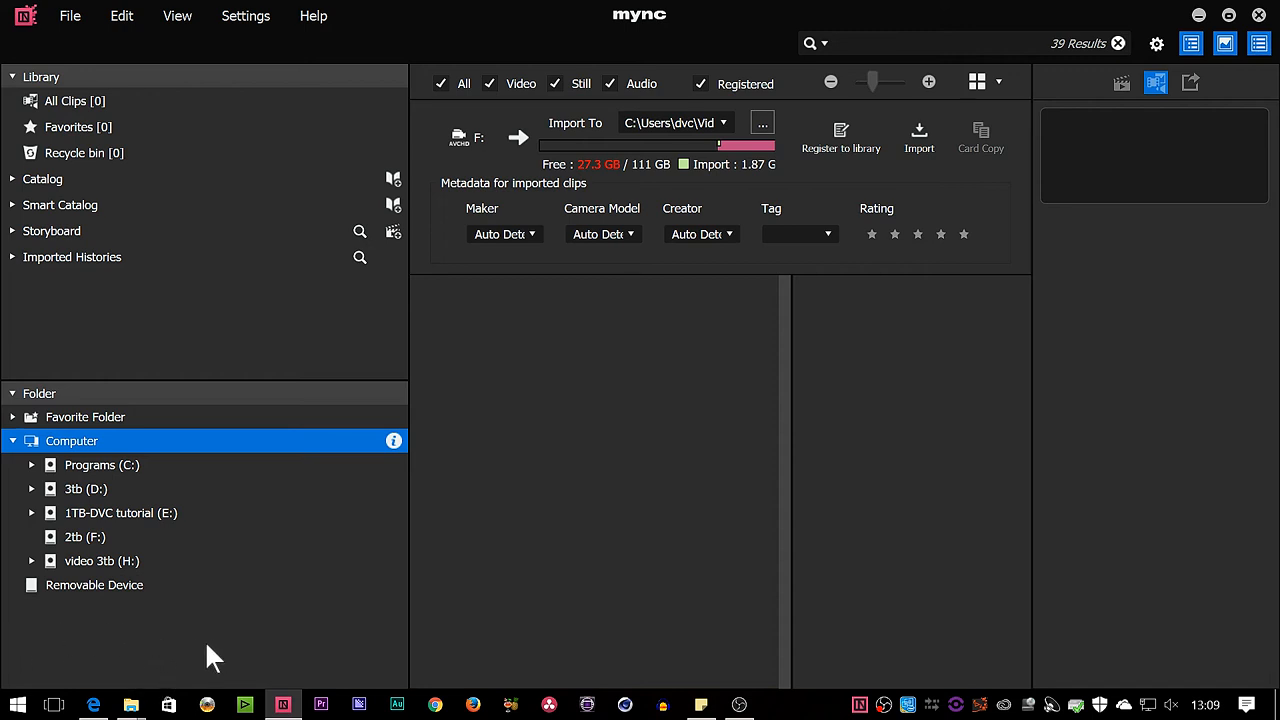
mouse_move(80, 552)
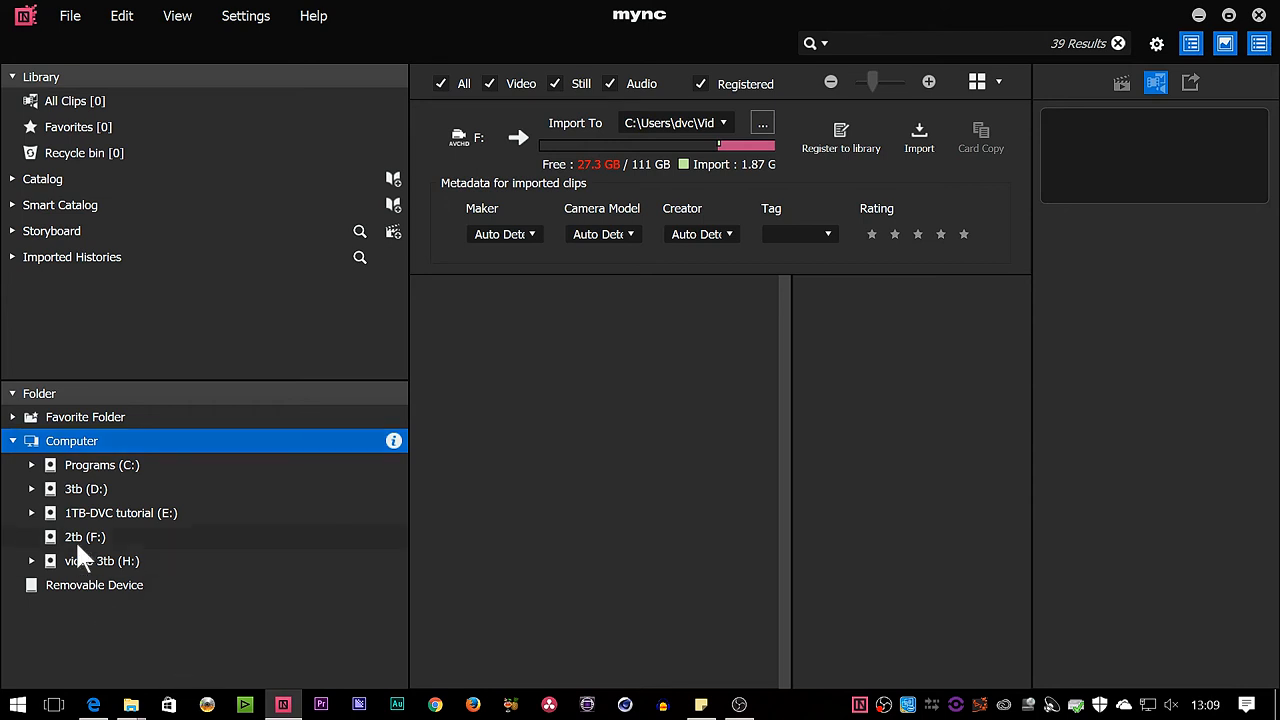
left_click(84, 536)
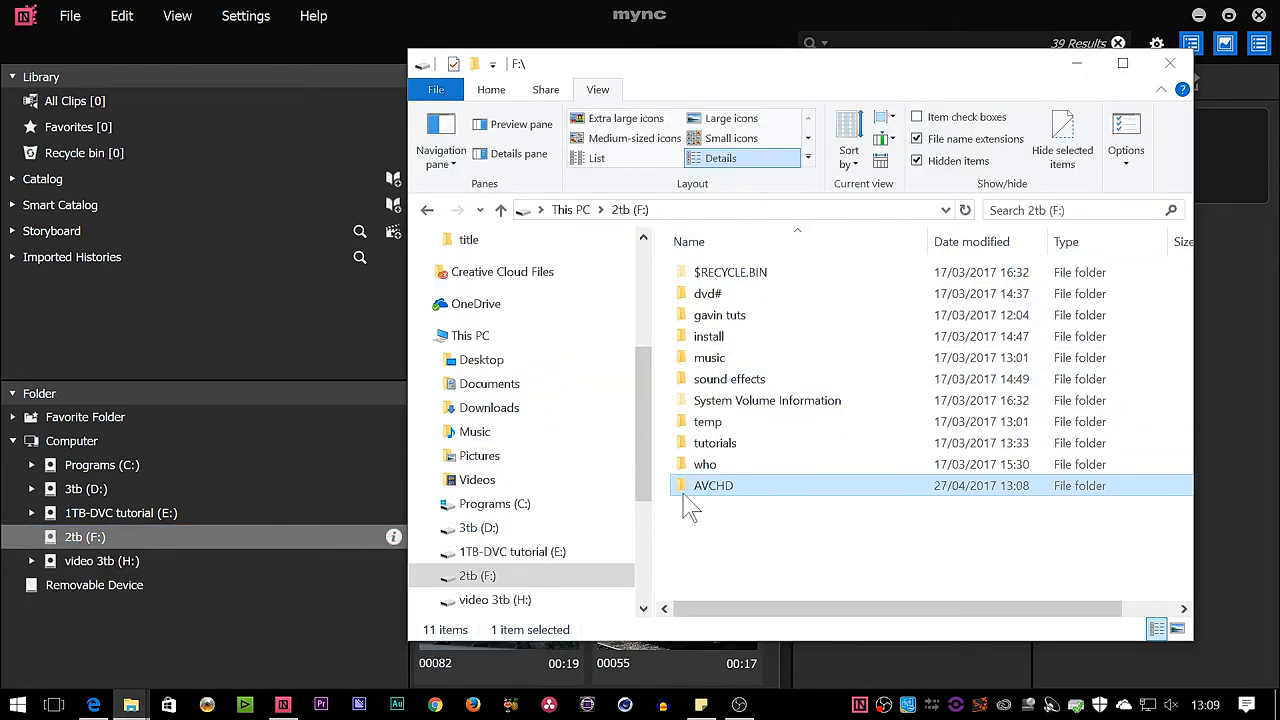
mouse_move(712, 486)
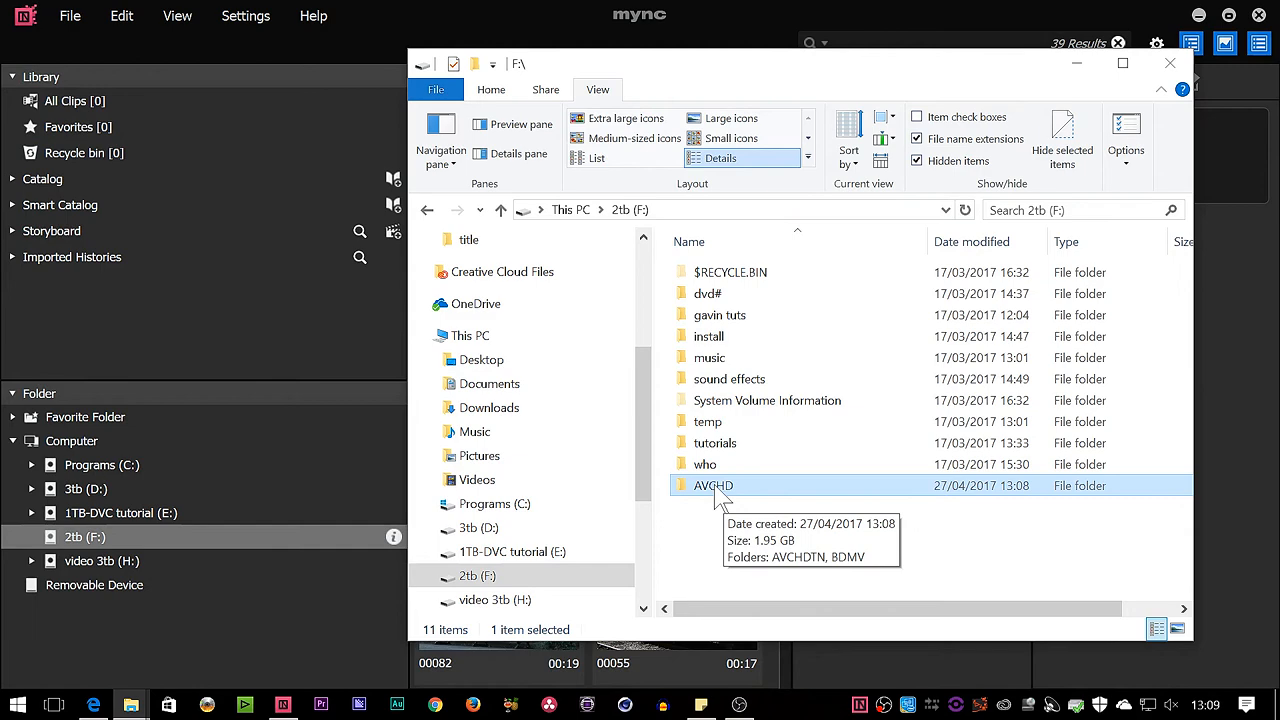
mouse_move(790, 496)
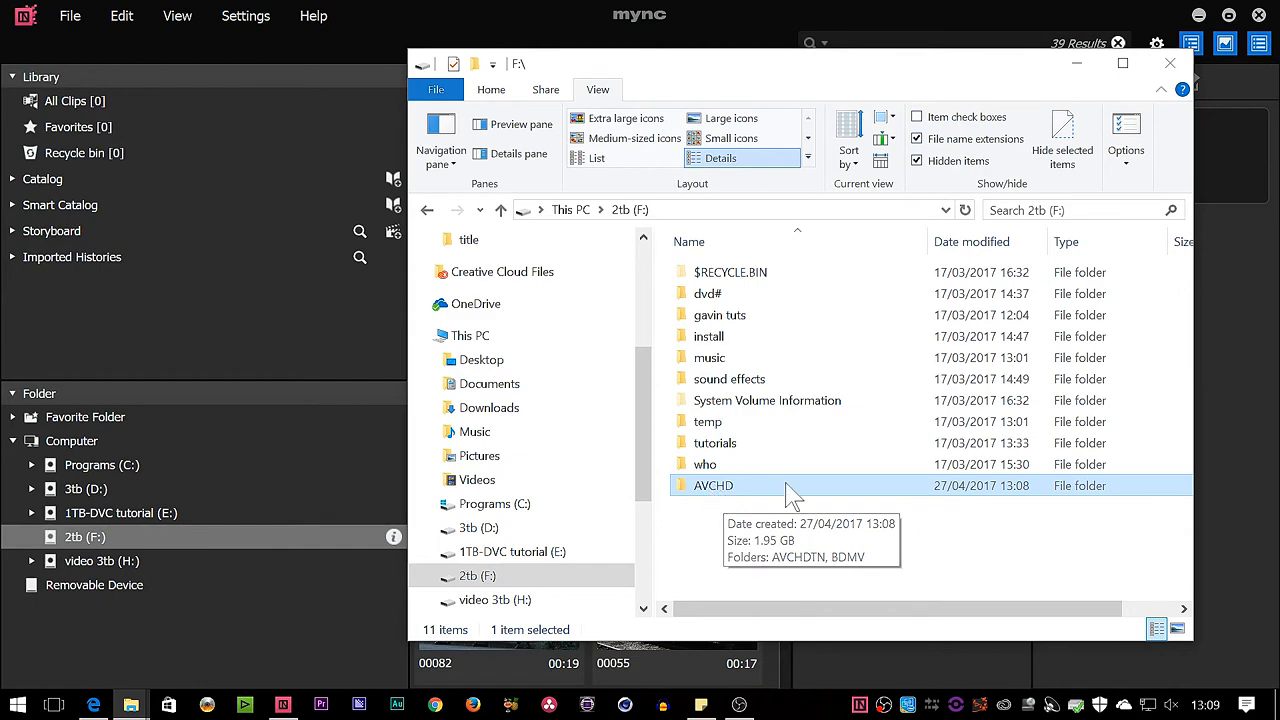
Step: Create a new folder on the 2tb (F:) drive to hold the AVCHD folder
right_click(790, 490)
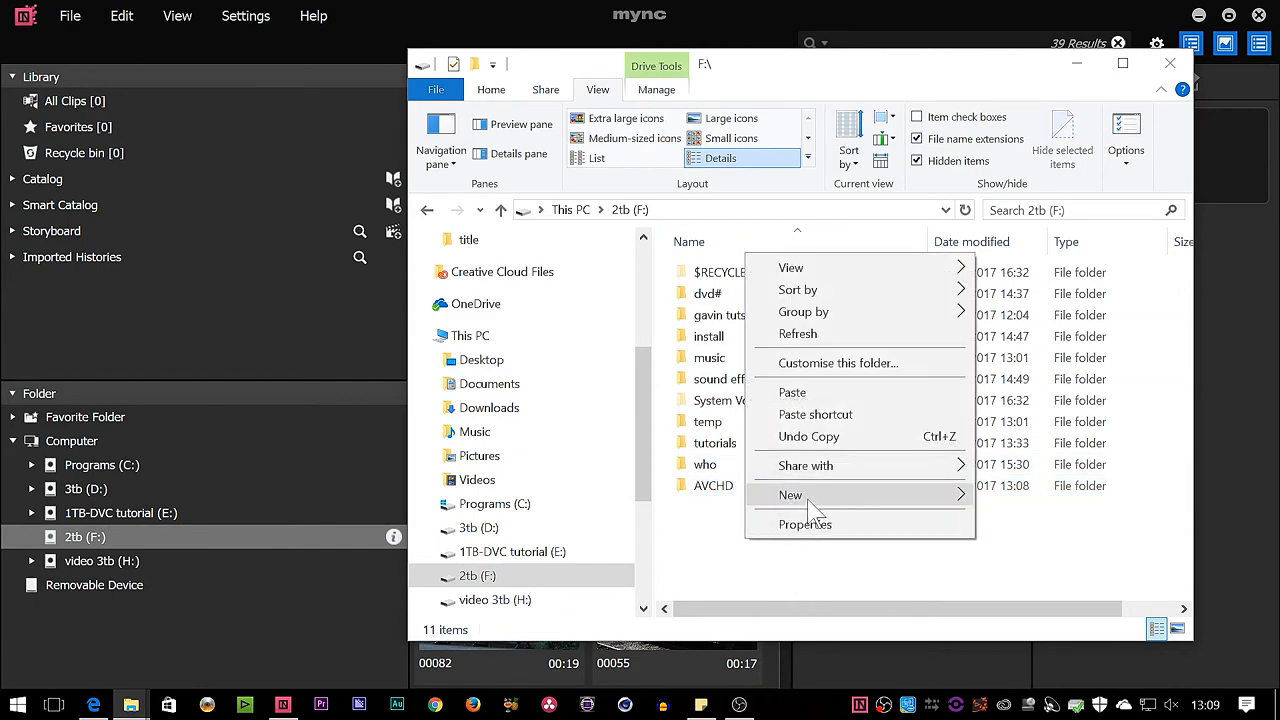
left_click(790, 496)
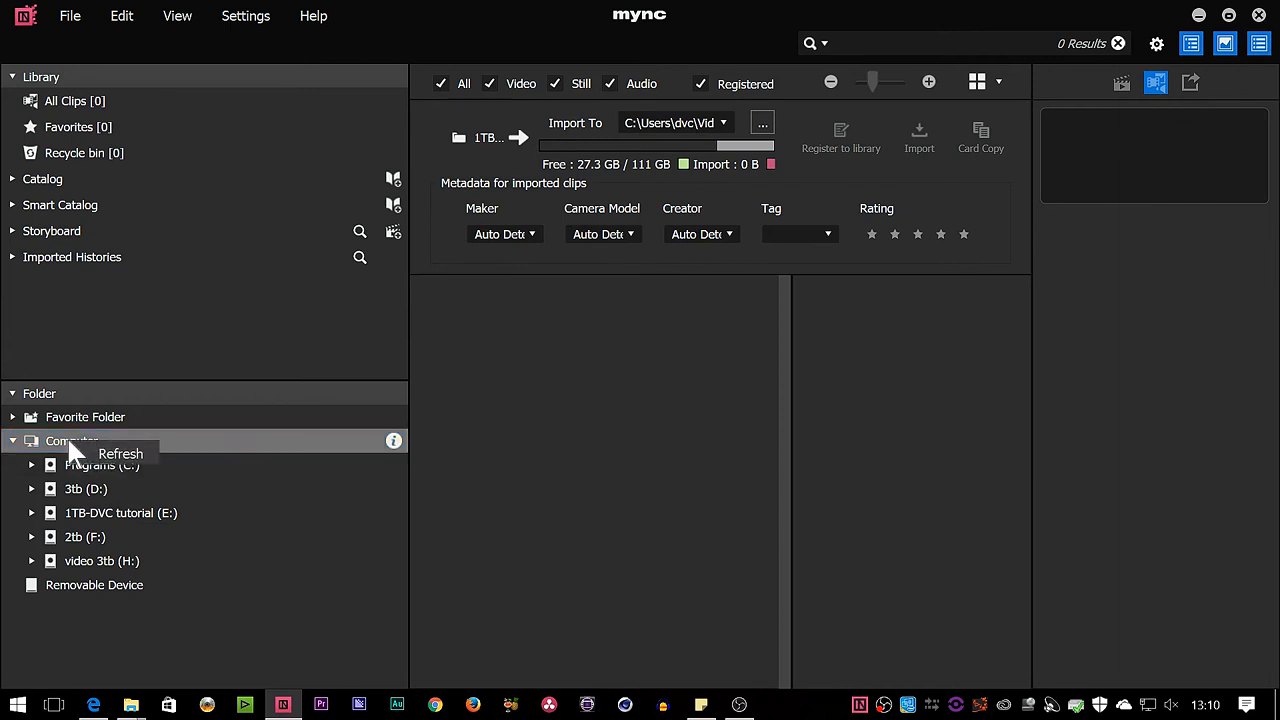
mouse_move(90, 540)
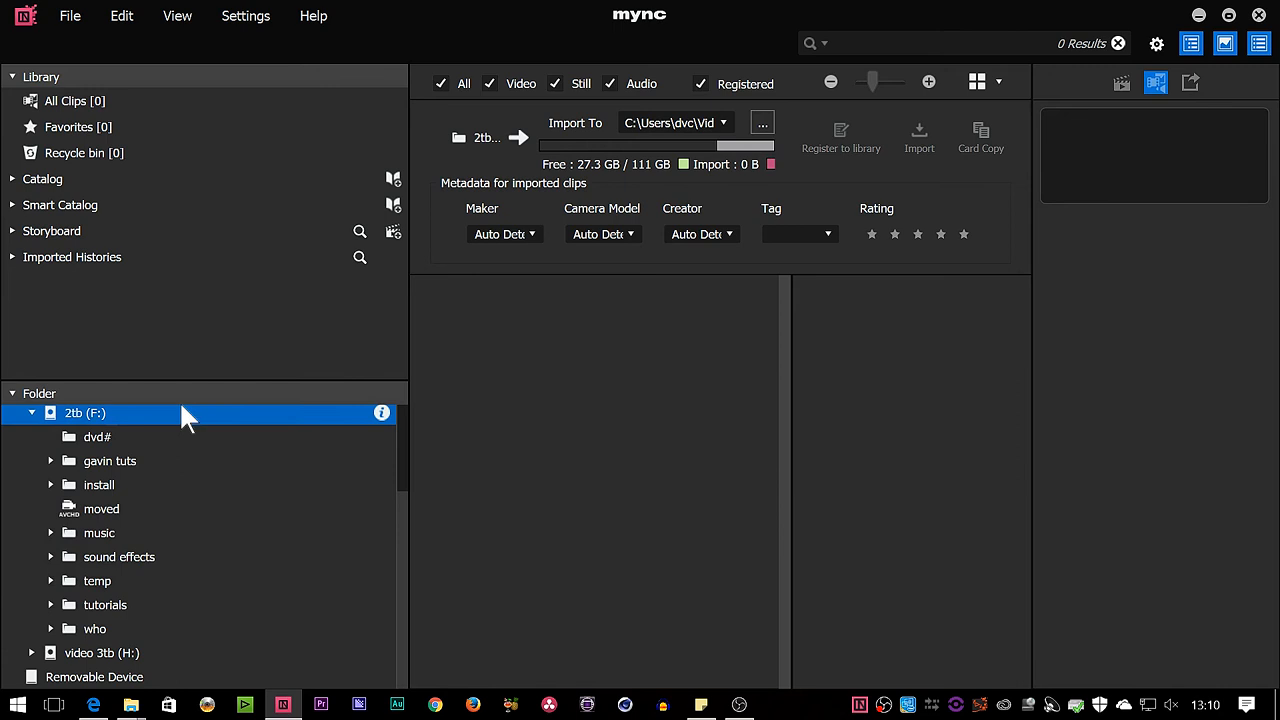
mouse_move(110, 540)
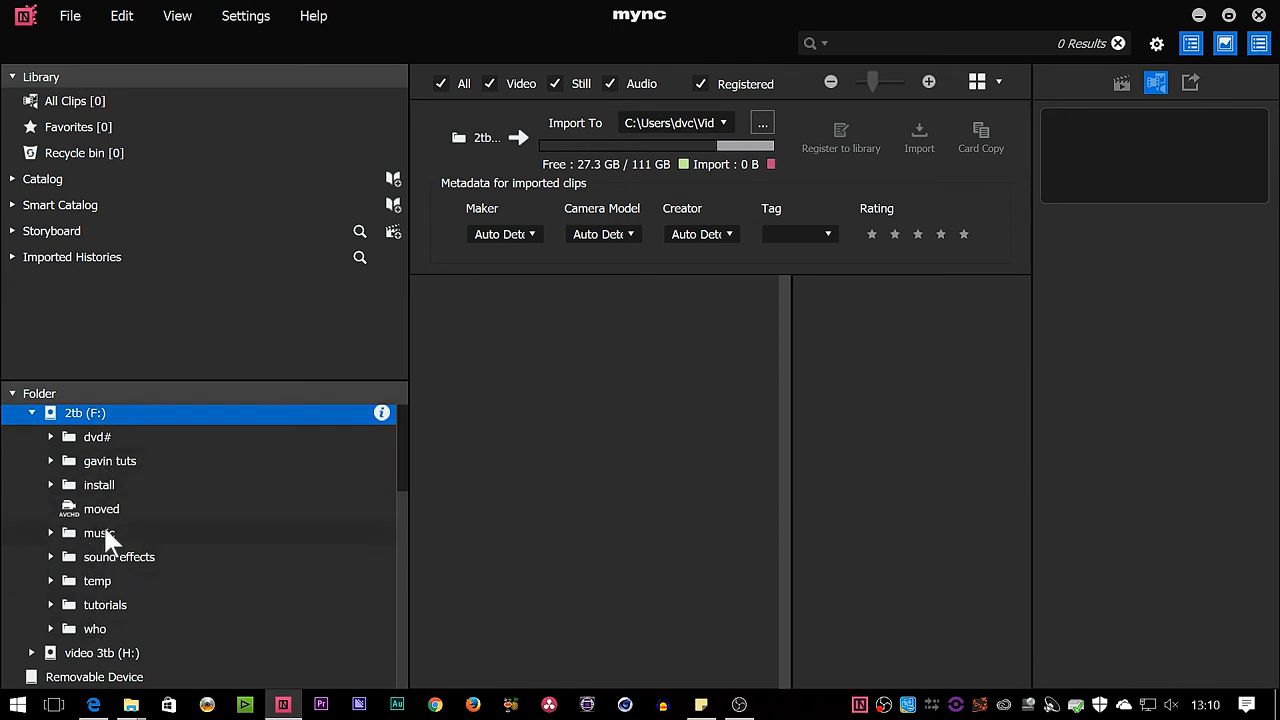
Step: Show the contents of the new moved folder on the refreshed 2tb (F:) drive
left_click(100, 508)
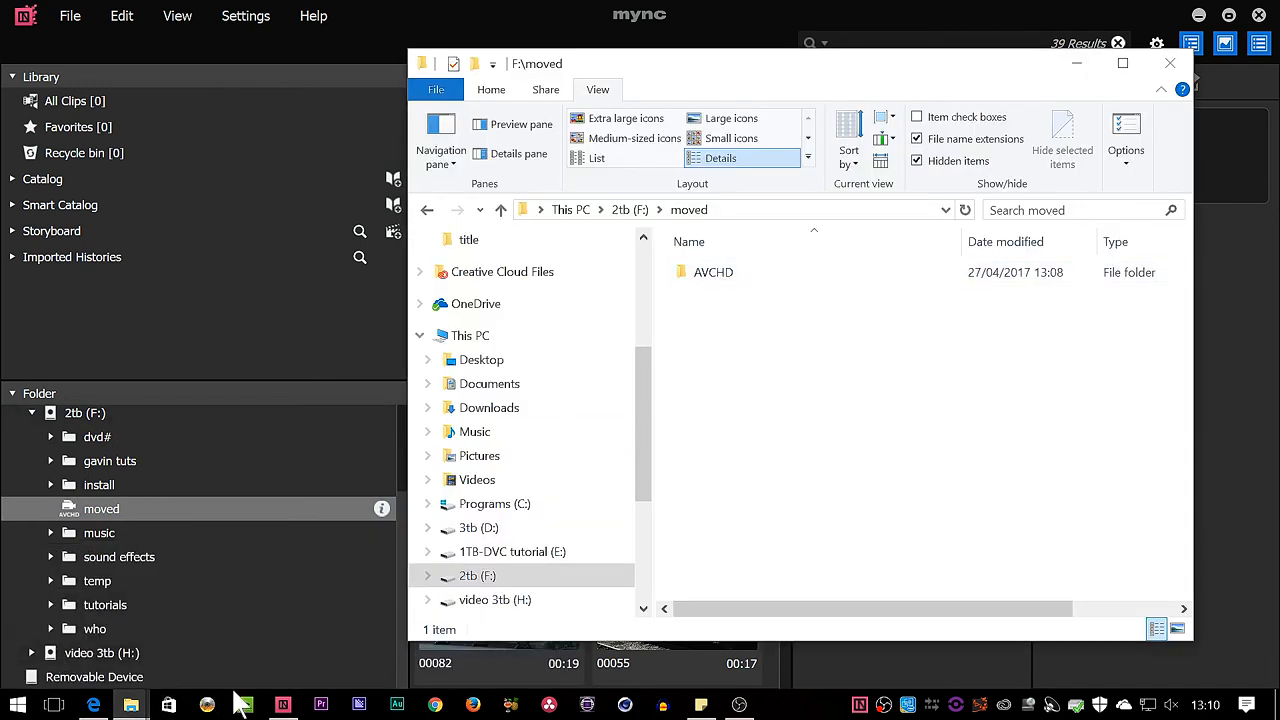
mouse_move(100, 524)
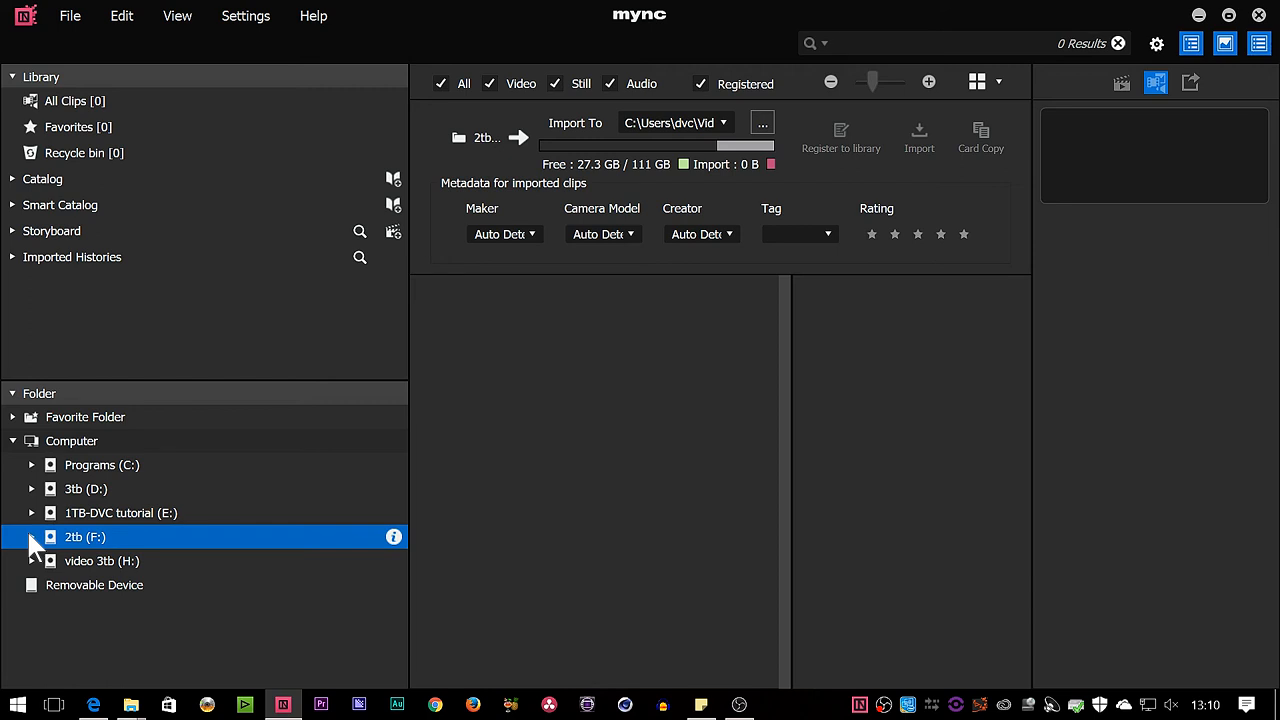
mouse_move(94, 584)
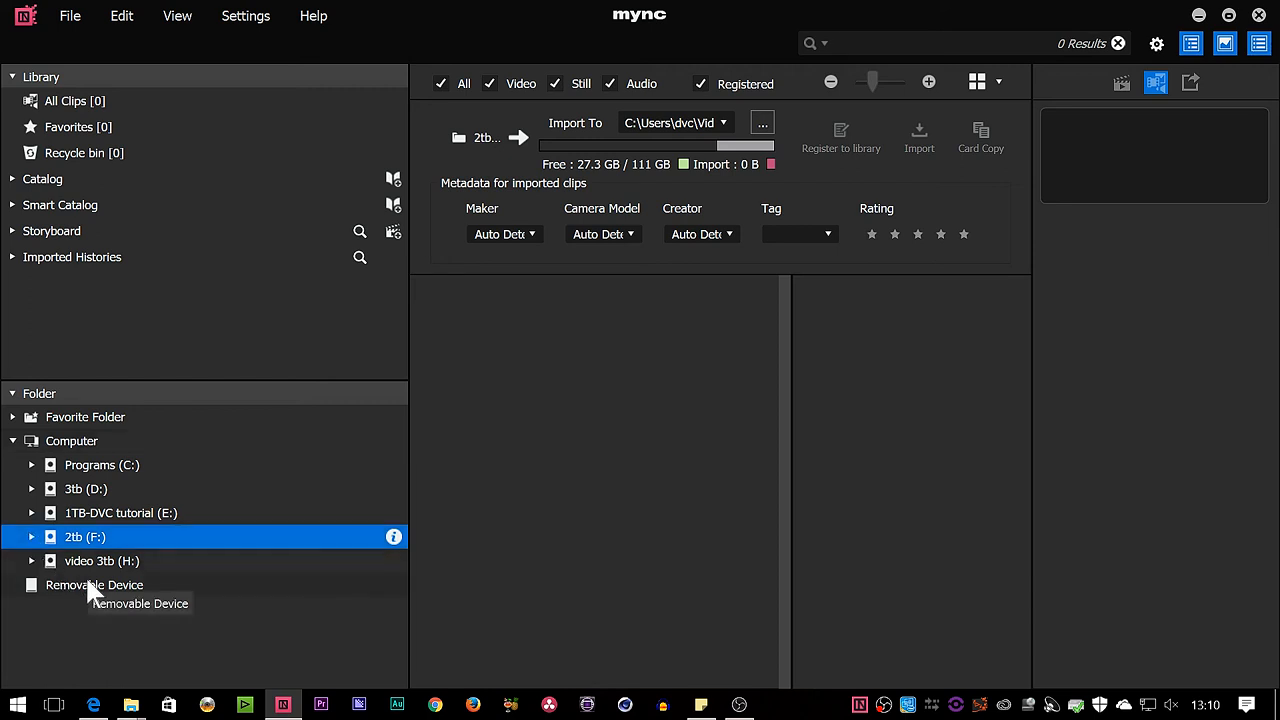
mouse_move(96, 592)
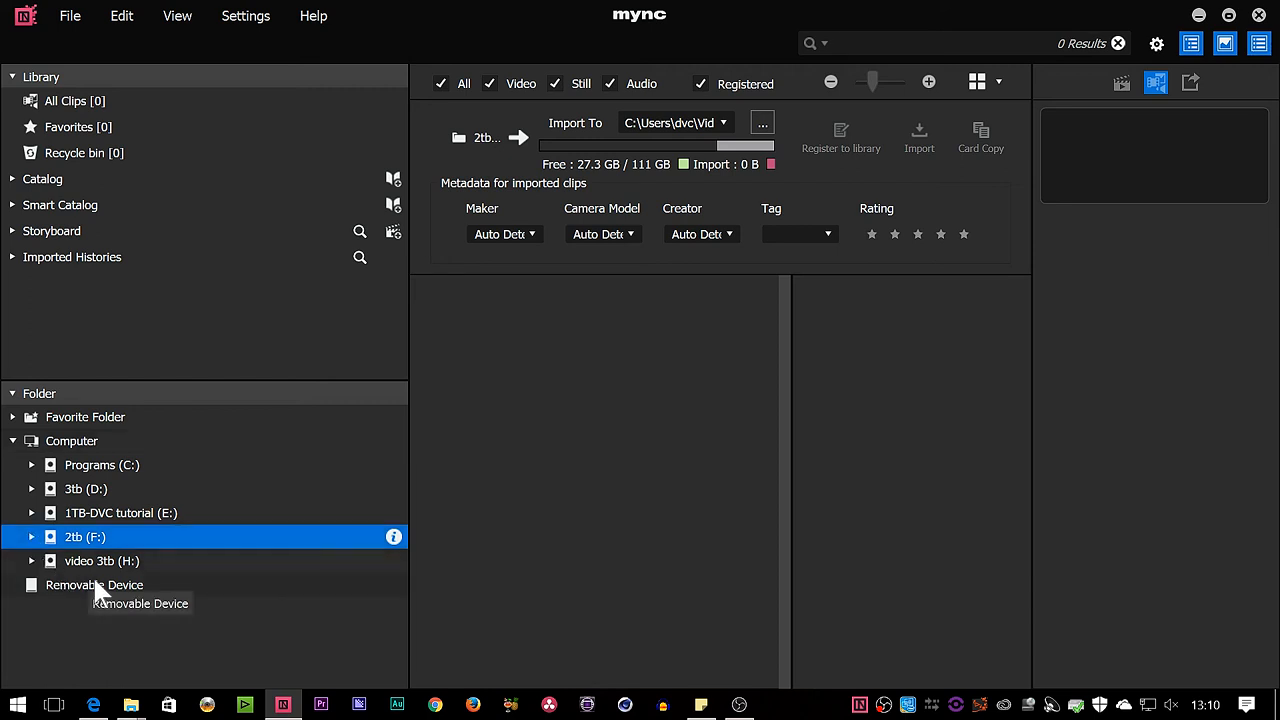
Step: Filter the richard trains folder to audio-only files, then show all types and preview clip 00083
left_click(156, 600)
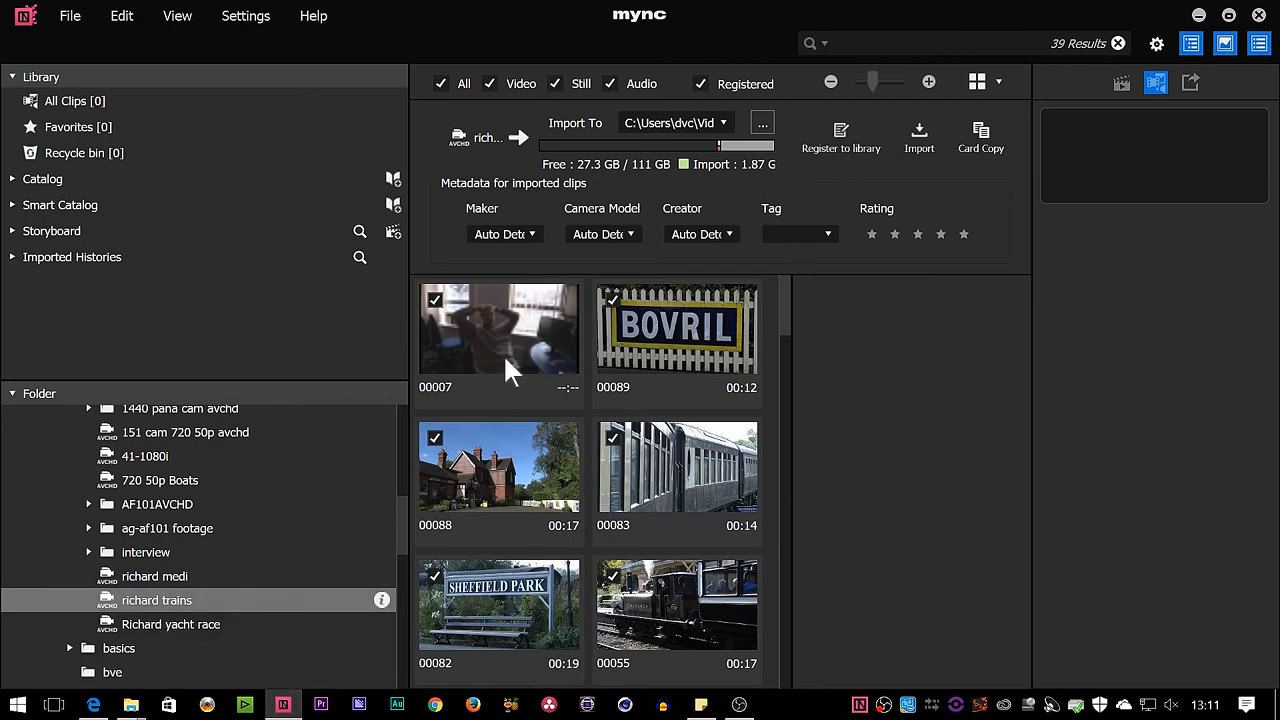
mouse_move(636, 104)
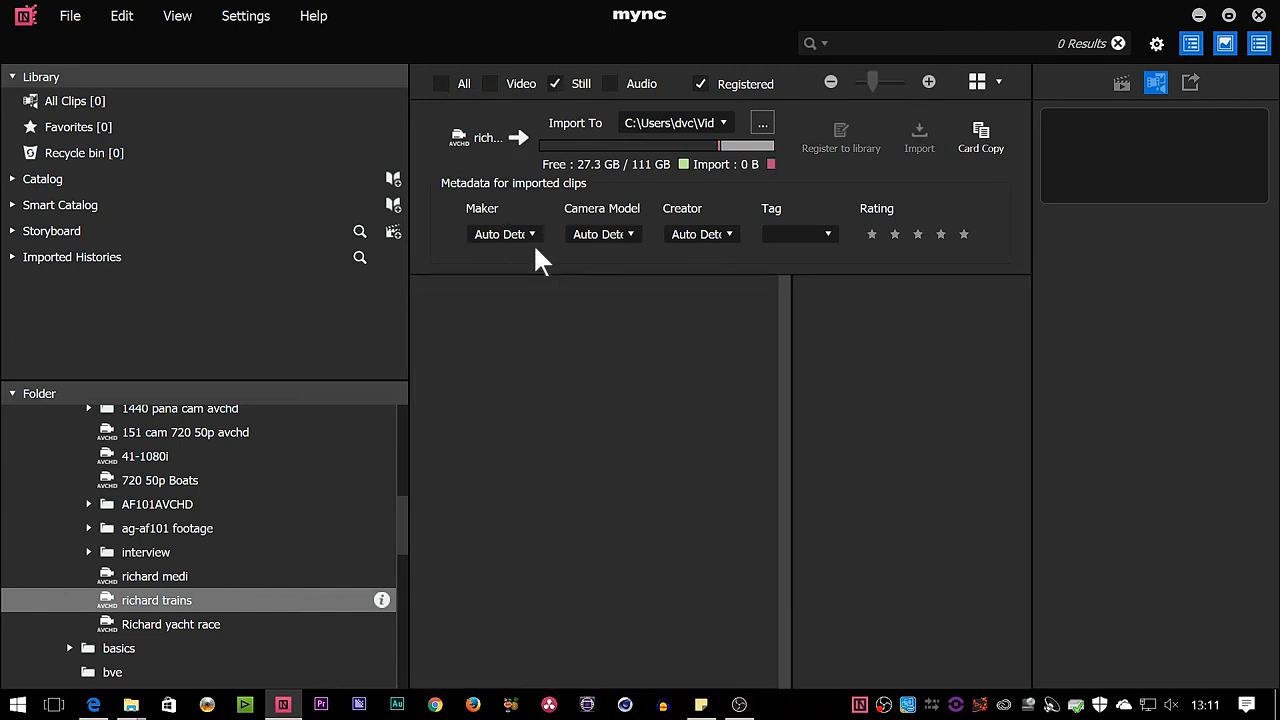
left_click(608, 84)
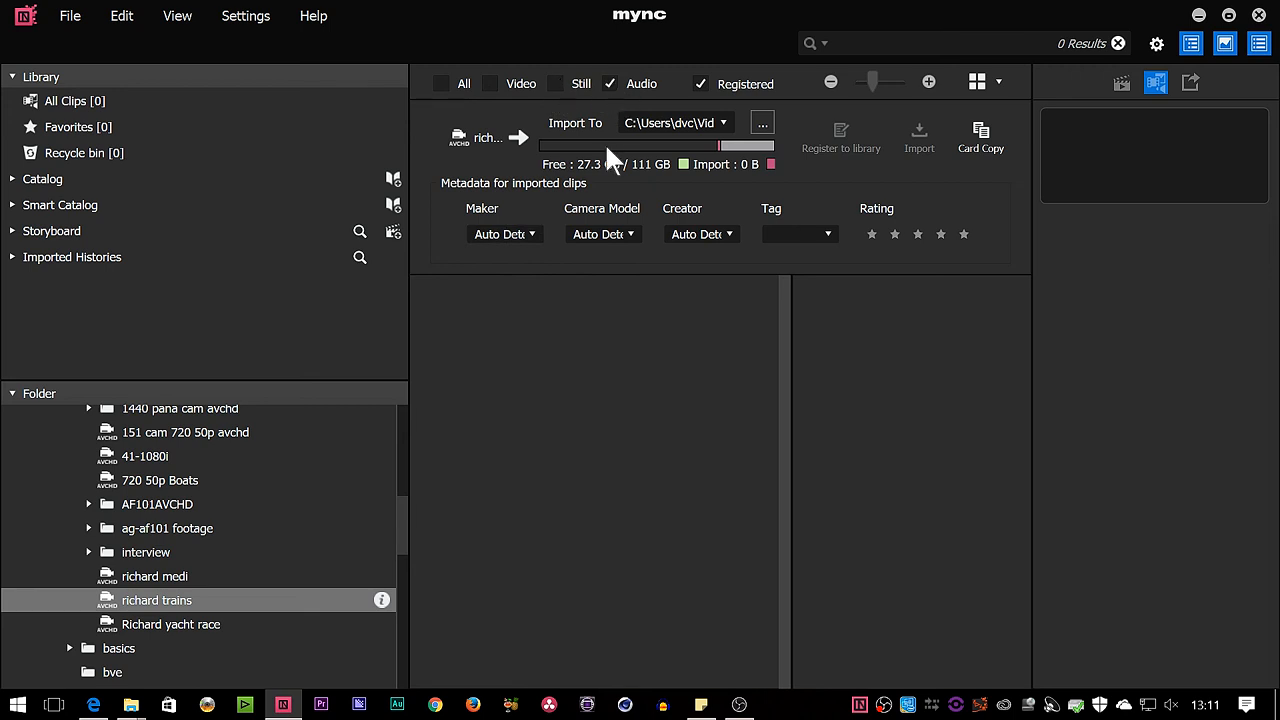
mouse_move(220, 616)
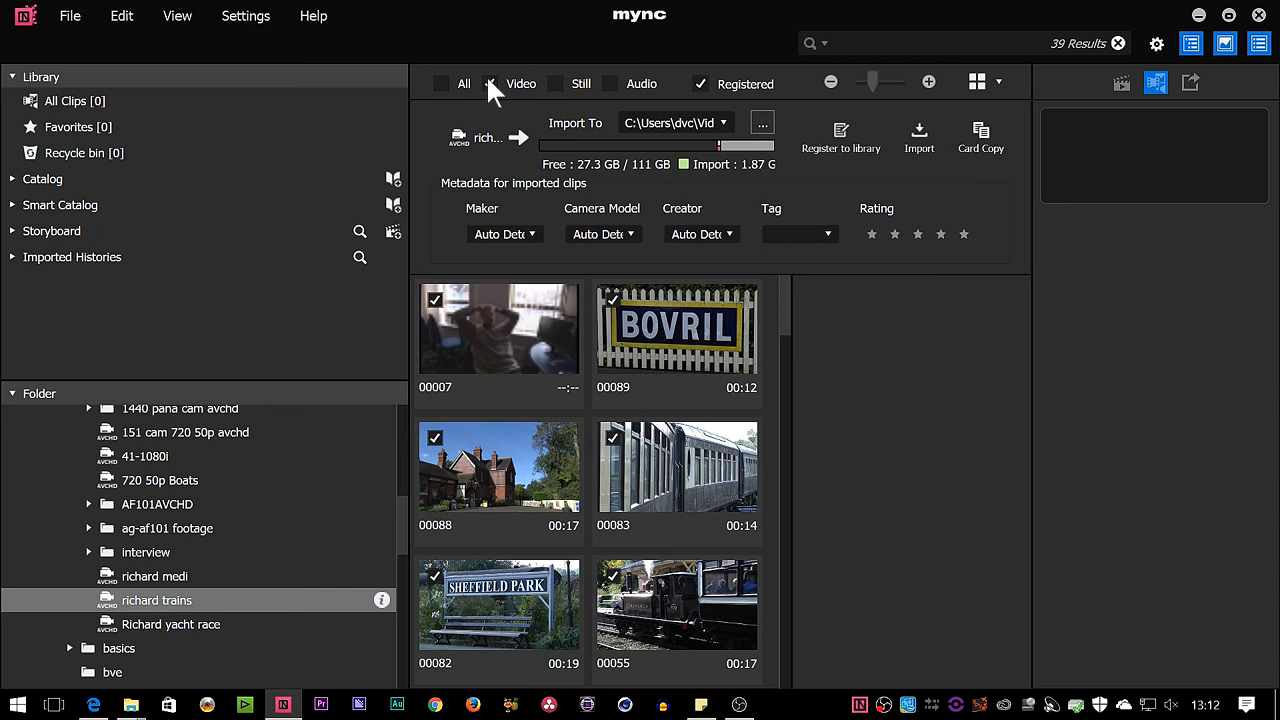
left_click(676, 466)
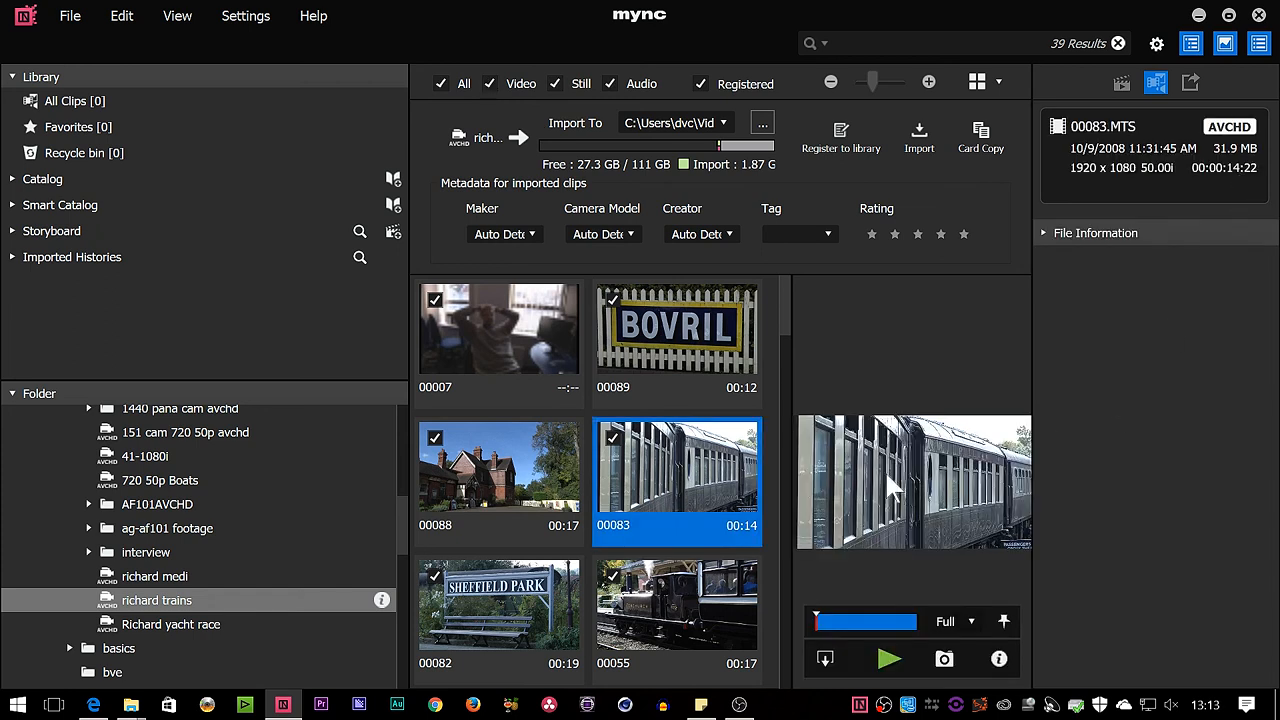